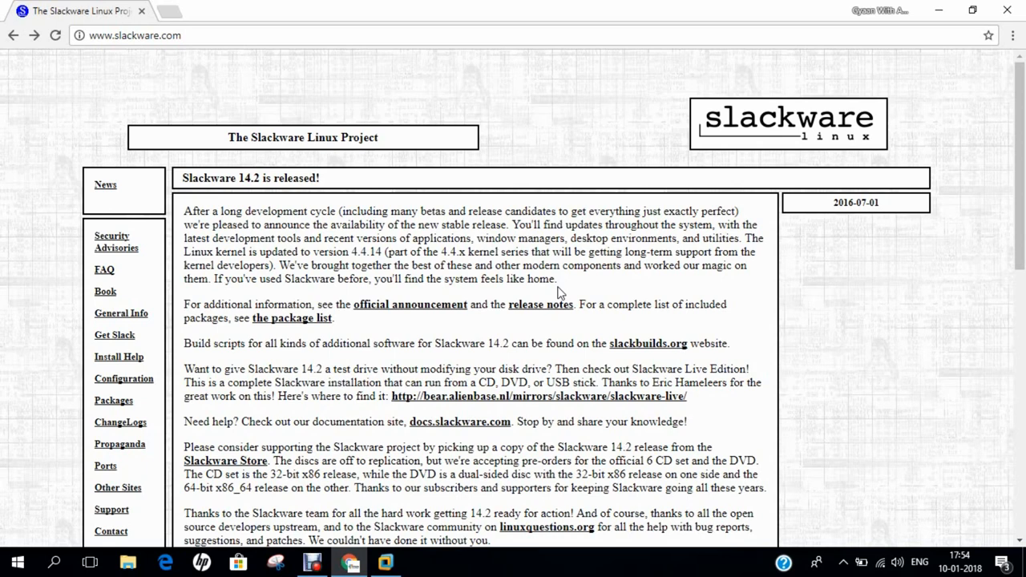
{"action": "mouse_move", "coordinate": [194, 109]}
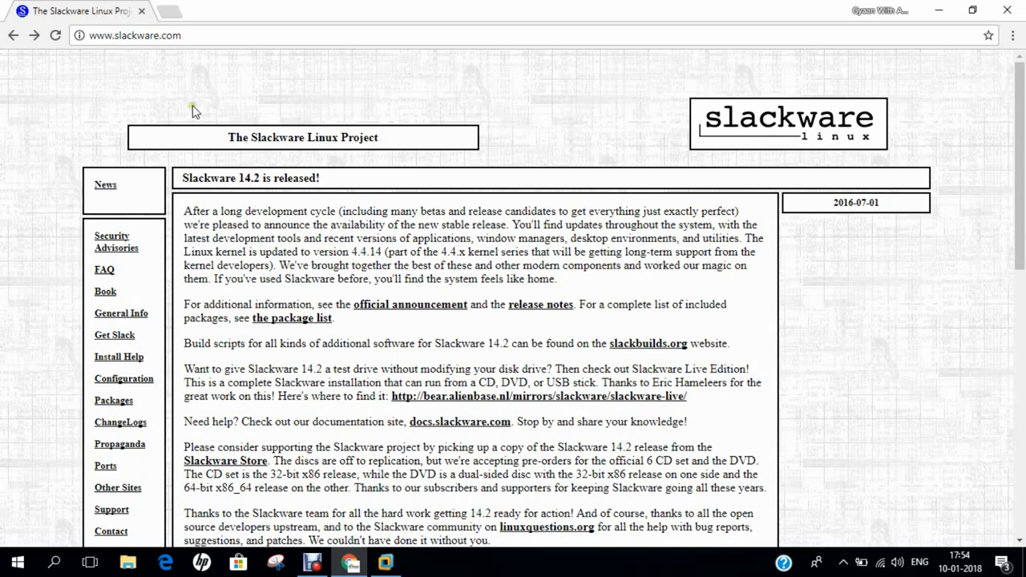
{"action": "mouse_move", "coordinate": [180, 72]}
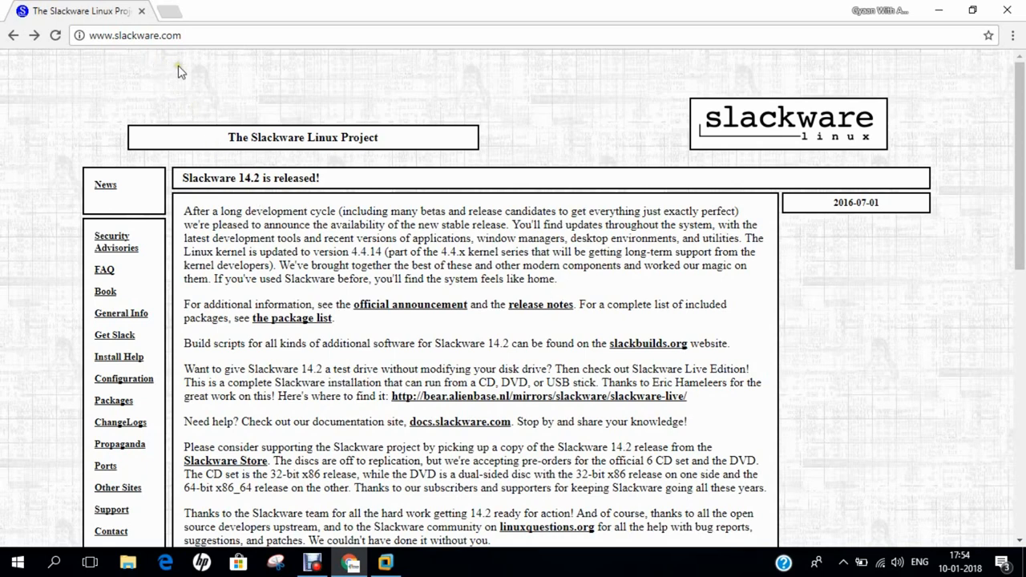
{"action": "mouse_move", "coordinate": [308, 269]}
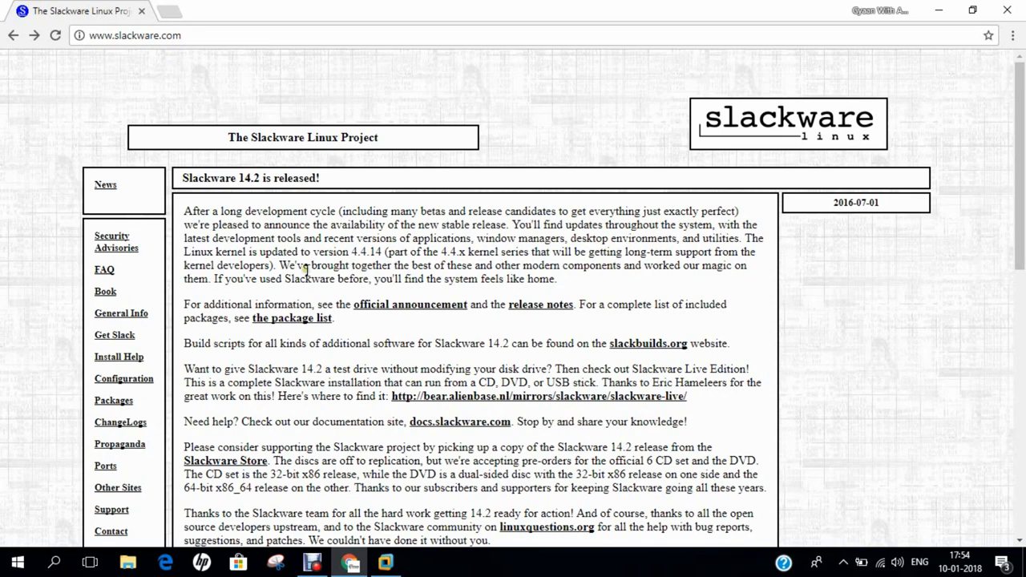
{"action": "mouse_move", "coordinate": [308, 276]}
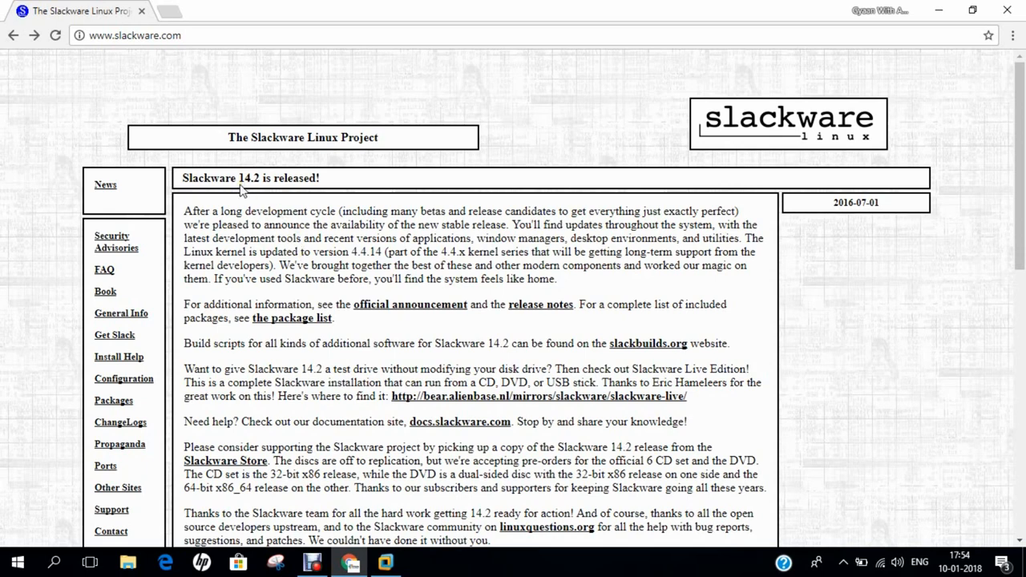
Browse the slackware.com homepage and go to the General Info page.
{"action": "scroll", "scroll_direction": "down", "scroll_amount": 3}
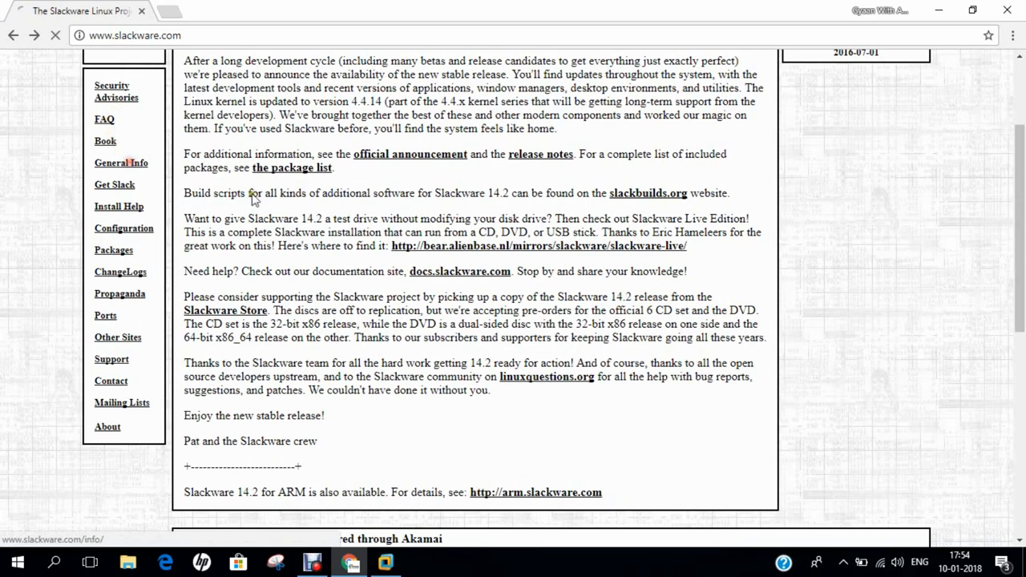
{"action": "left_click", "coordinate": [122, 164]}
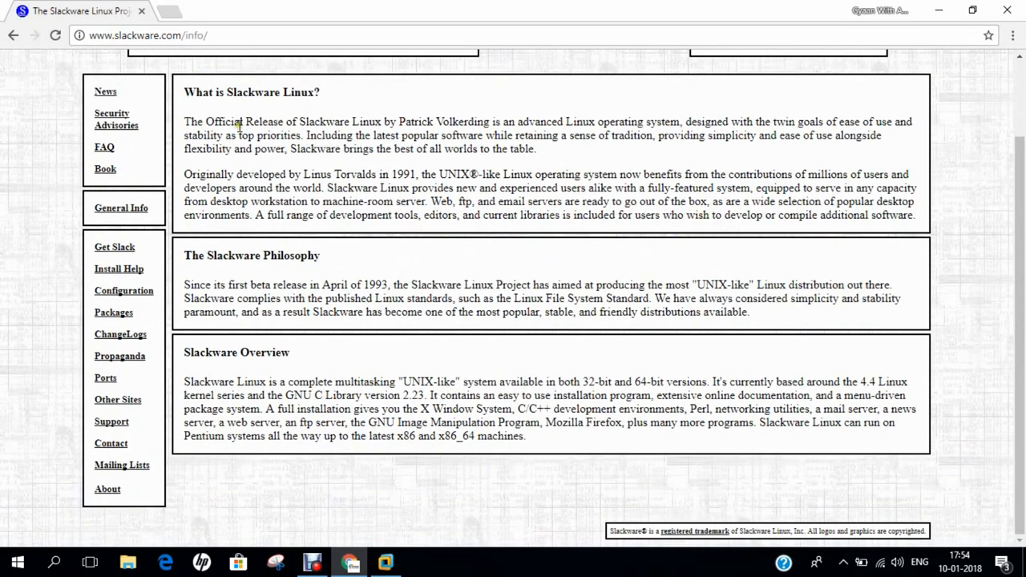
{"action": "mouse_move", "coordinate": [259, 126]}
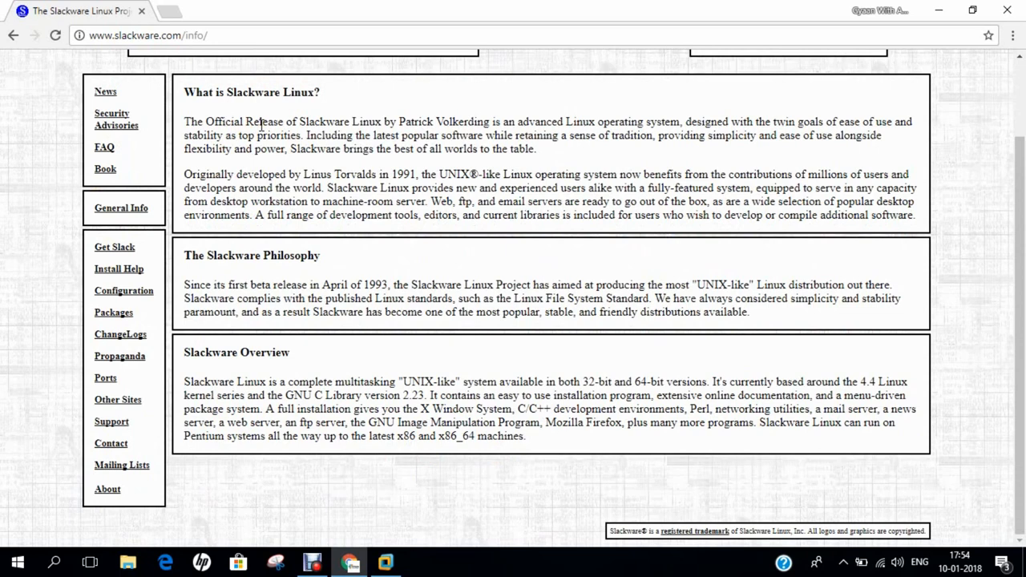
{"action": "mouse_move", "coordinate": [146, 291]}
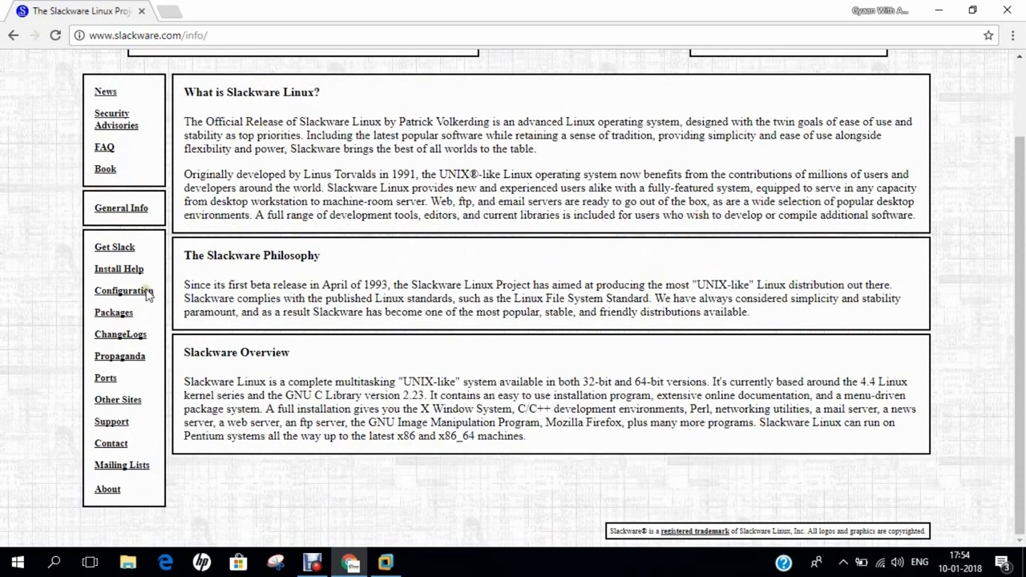
Open the Packages page and the packages.slackware.com release browser in a second tab.
{"action": "left_click", "coordinate": [112, 311]}
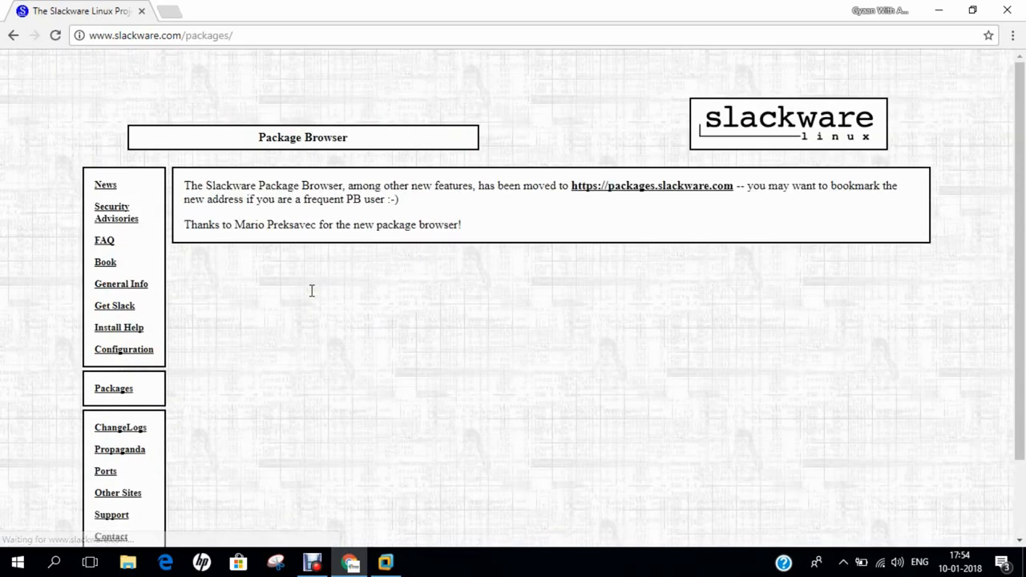
{"action": "mouse_move", "coordinate": [622, 191]}
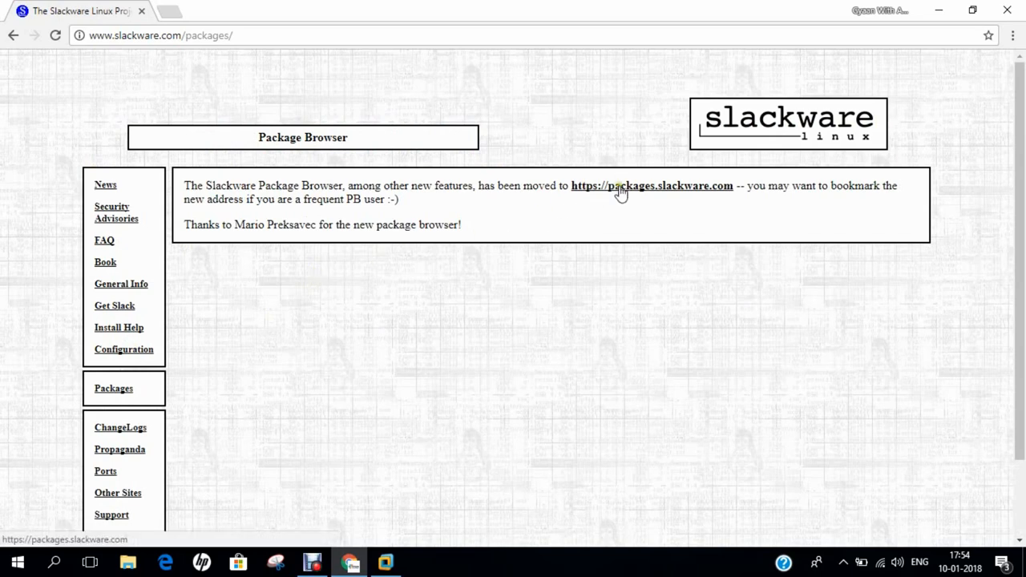
{"action": "left_click", "coordinate": [651, 186]}
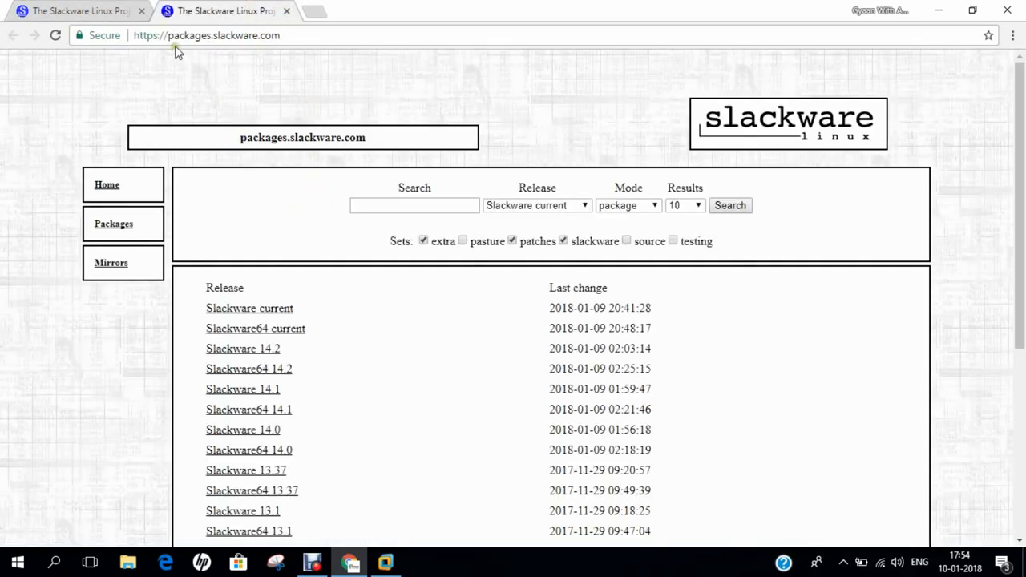
{"action": "scroll", "scroll_direction": "down", "scroll_amount": 3}
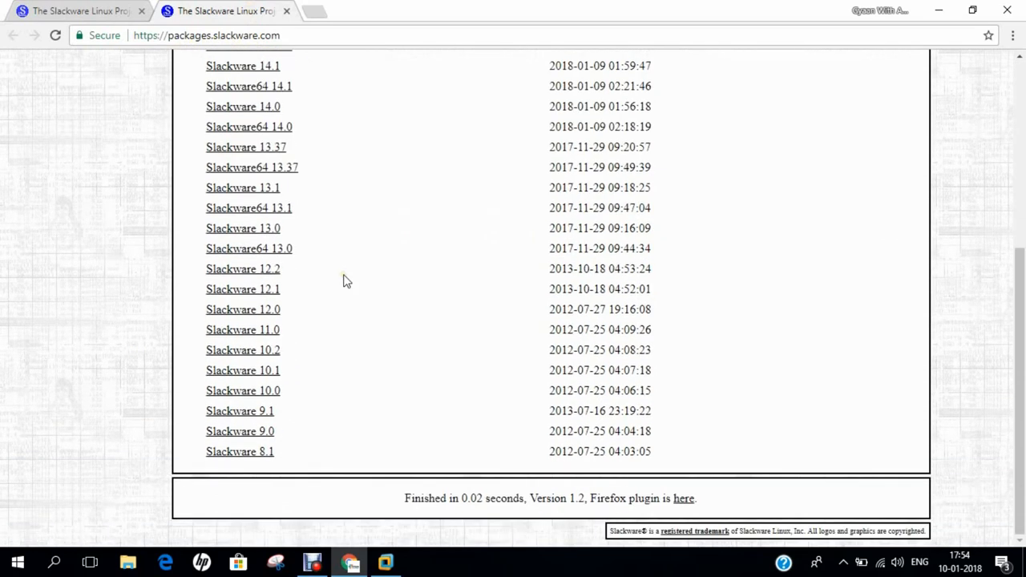
{"action": "scroll", "scroll_direction": "up", "scroll_amount": 3}
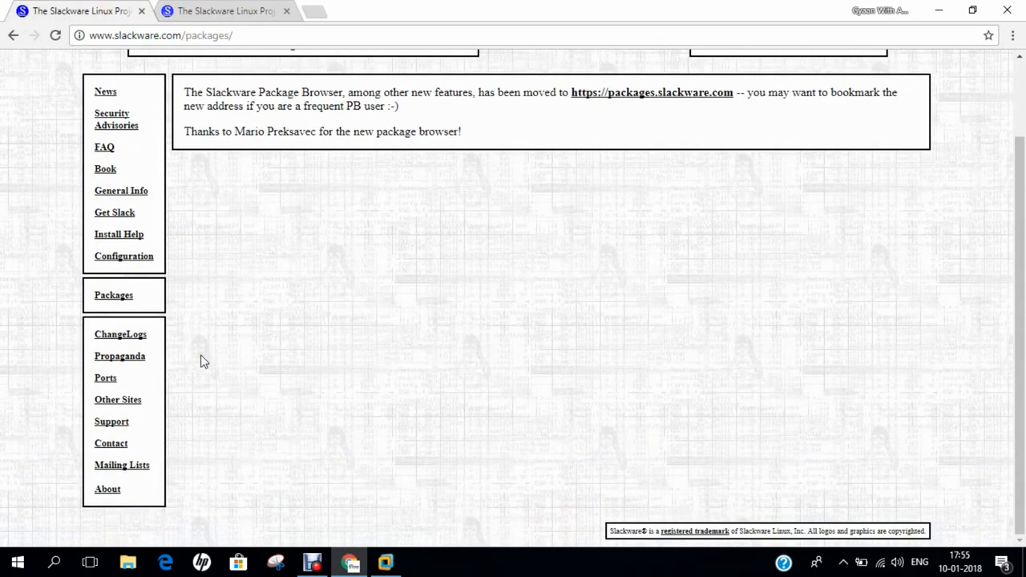
{"action": "mouse_move", "coordinate": [147, 428]}
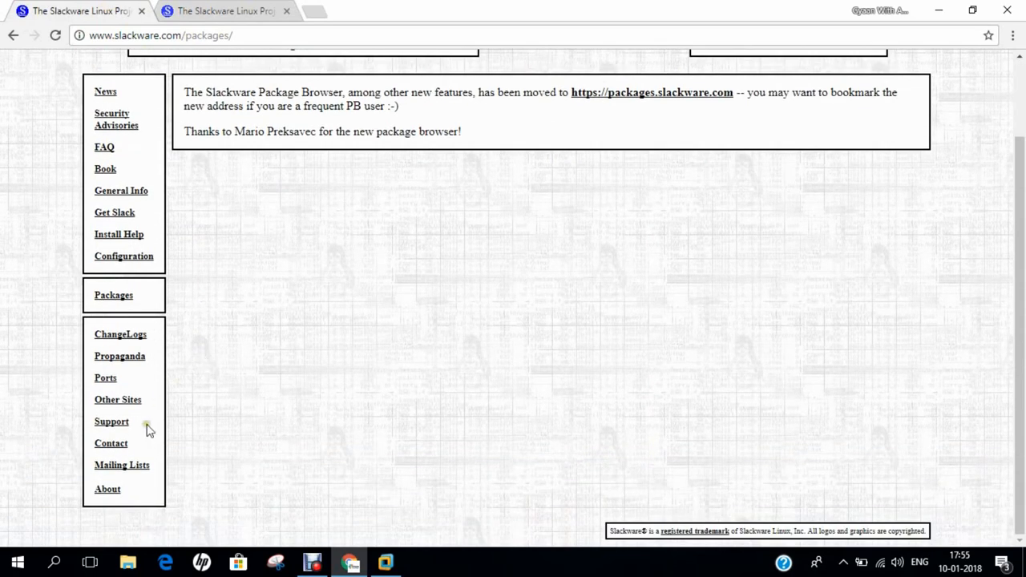
{"action": "mouse_move", "coordinate": [13, 36]}
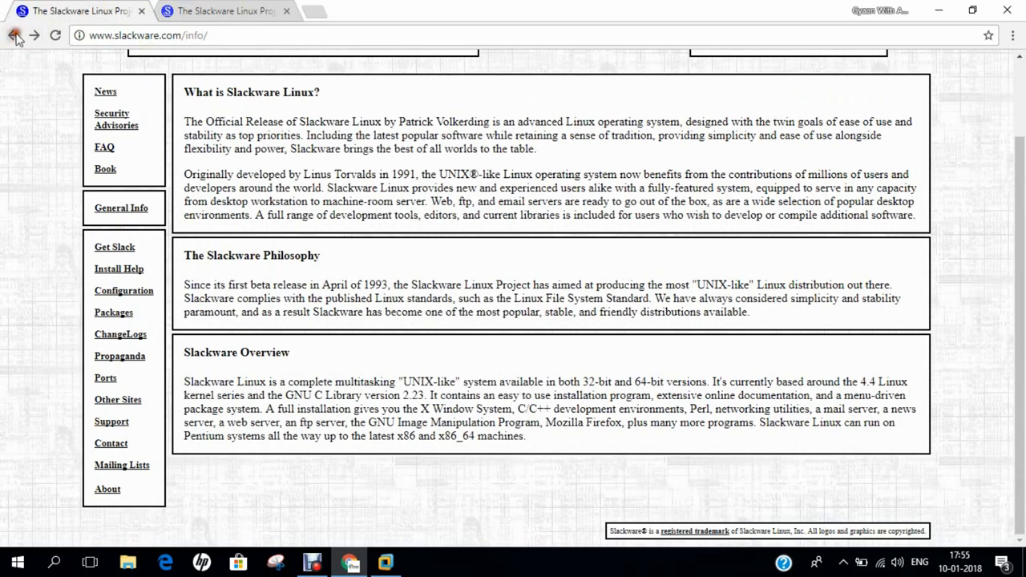
Go to Get Slack, open the torrents page in a new tab, and return to the Get Slack tab.
{"action": "left_click", "coordinate": [13, 35]}
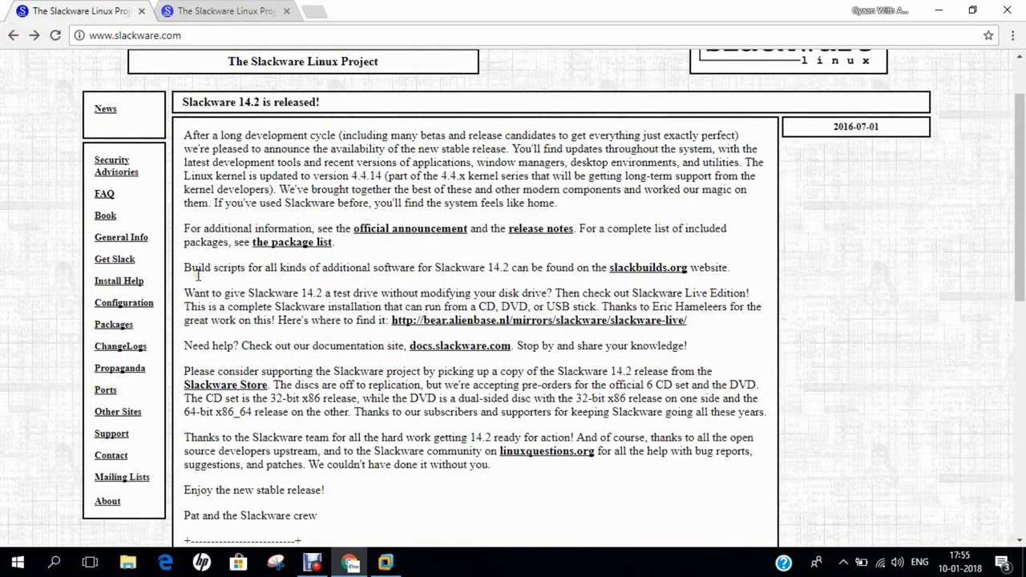
{"action": "left_click", "coordinate": [114, 260]}
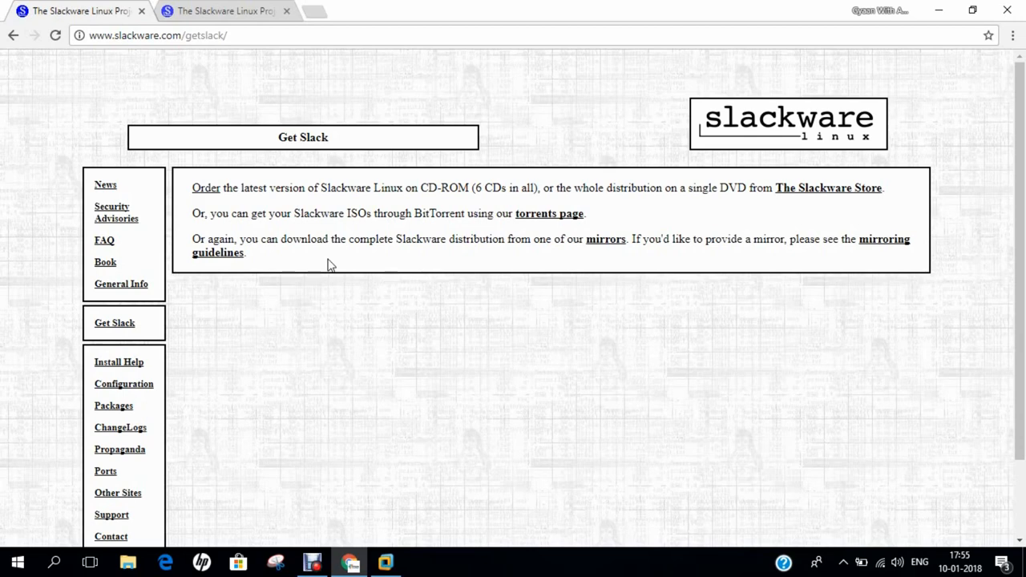
{"action": "right_click", "coordinate": [548, 214]}
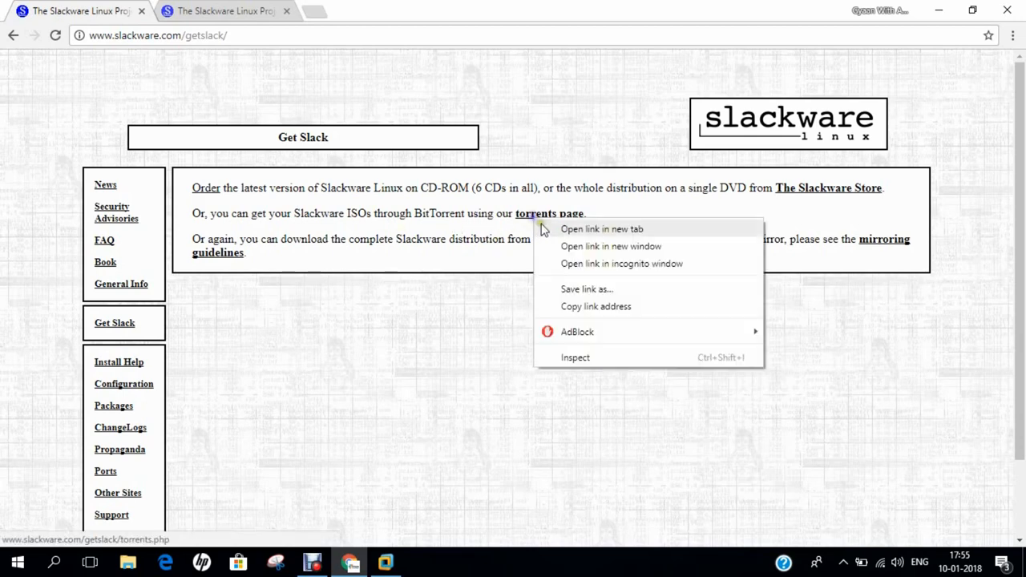
{"action": "left_click", "coordinate": [601, 228]}
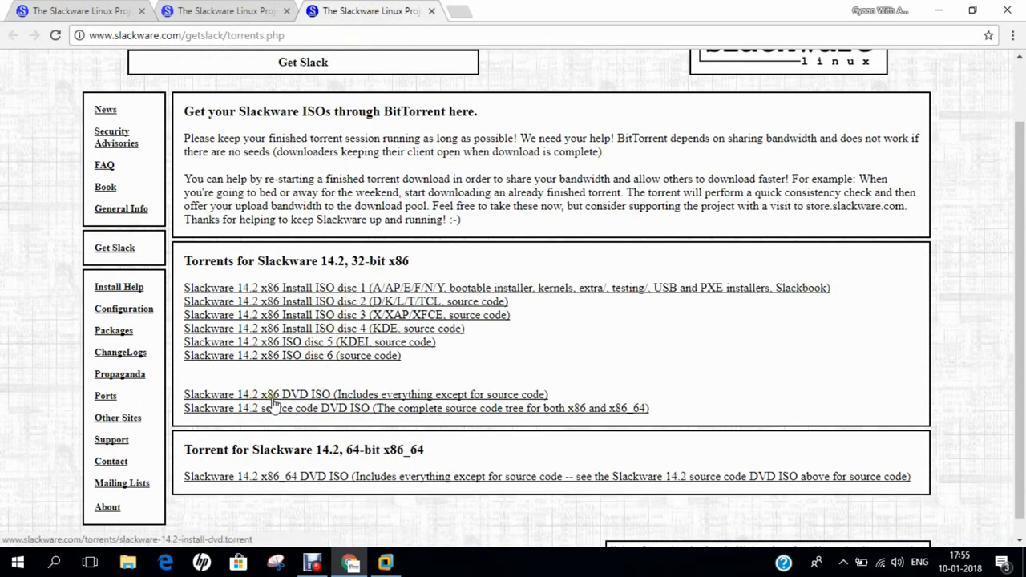
{"action": "mouse_move", "coordinate": [324, 401]}
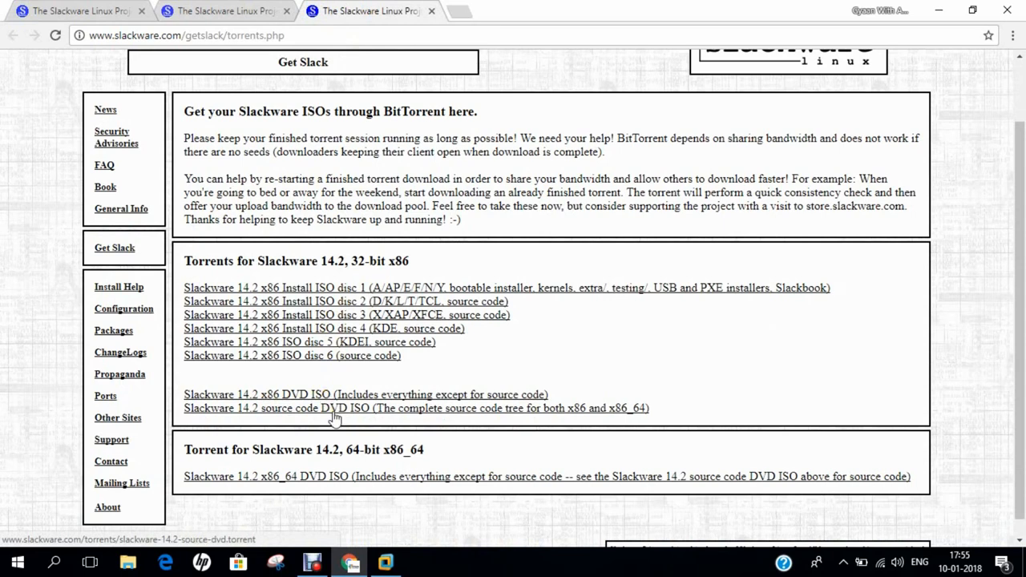
{"action": "left_click", "coordinate": [225, 10]}
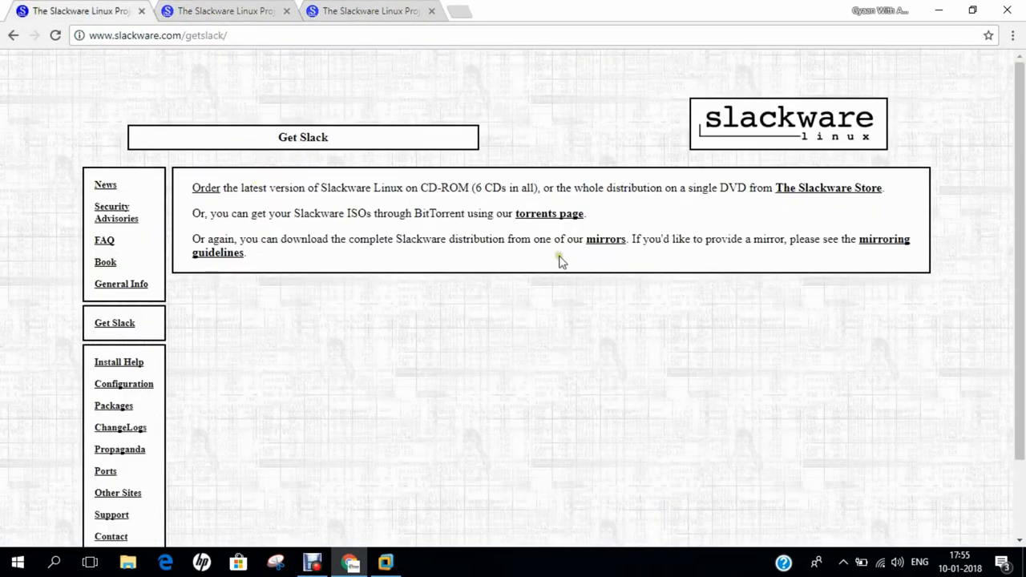
Browse mirrors.slackware.com to the slackware64-14.2-iso folder, then switch to VMware Workstation.
{"action": "left_click", "coordinate": [606, 239]}
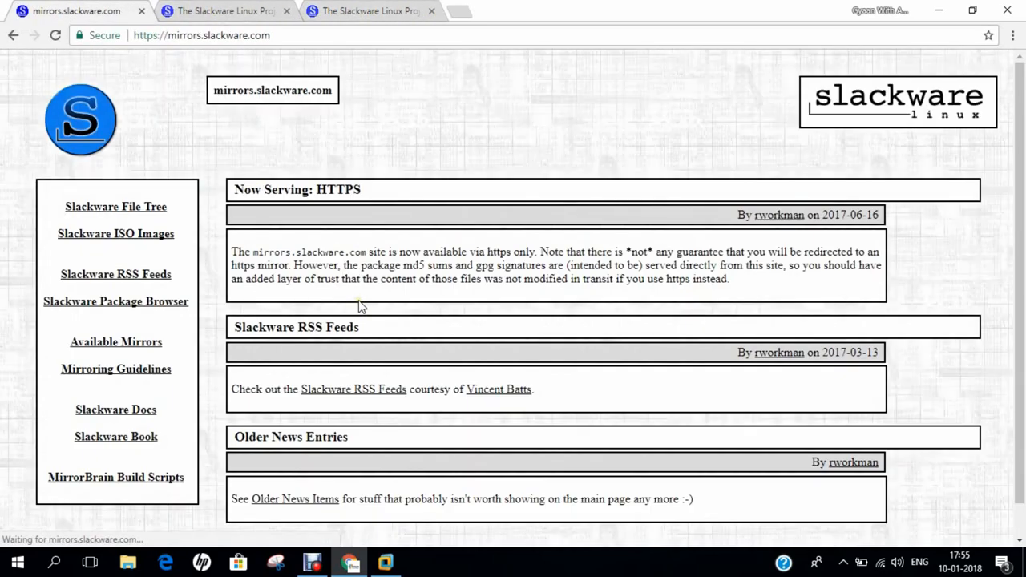
{"action": "scroll", "scroll_direction": "down", "scroll_amount": 3}
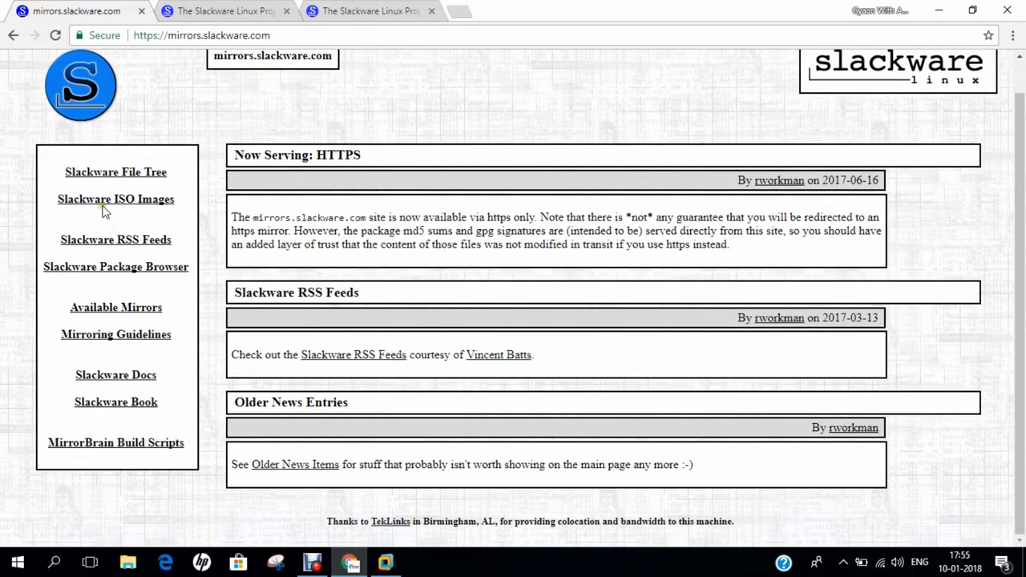
{"action": "left_click", "coordinate": [116, 199]}
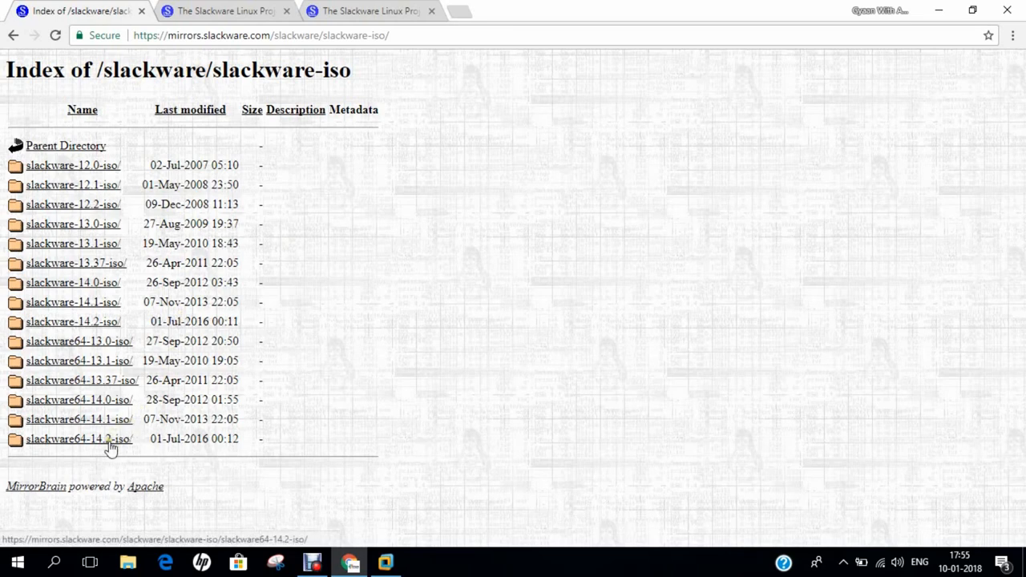
{"action": "mouse_move", "coordinate": [86, 445]}
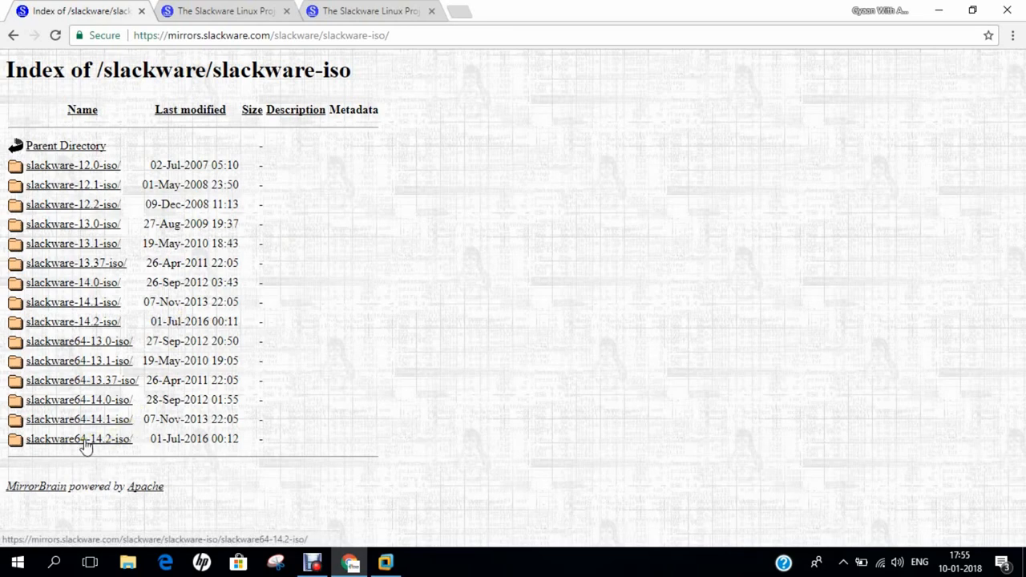
{"action": "left_click", "coordinate": [78, 440]}
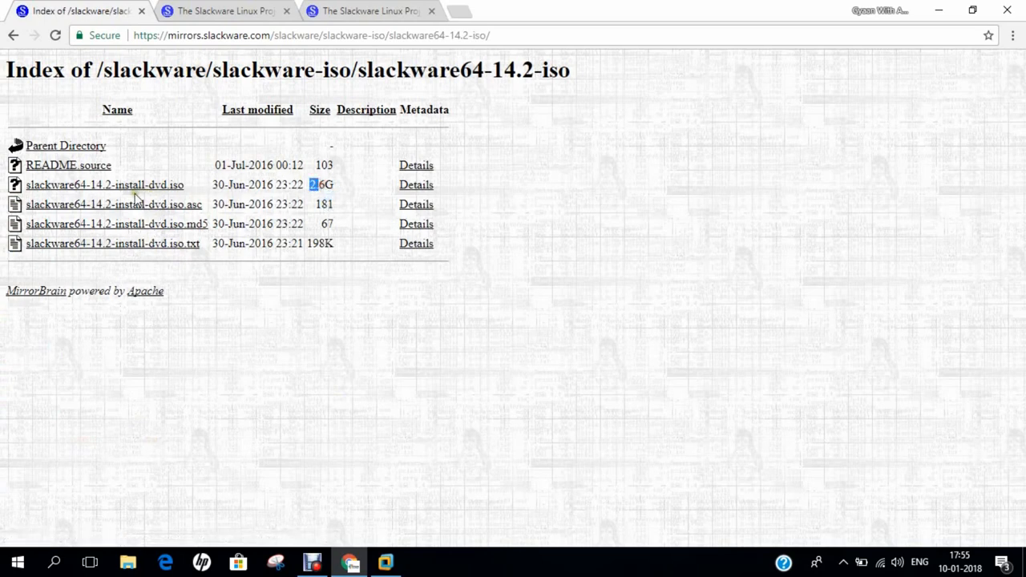
{"action": "mouse_move", "coordinate": [144, 190]}
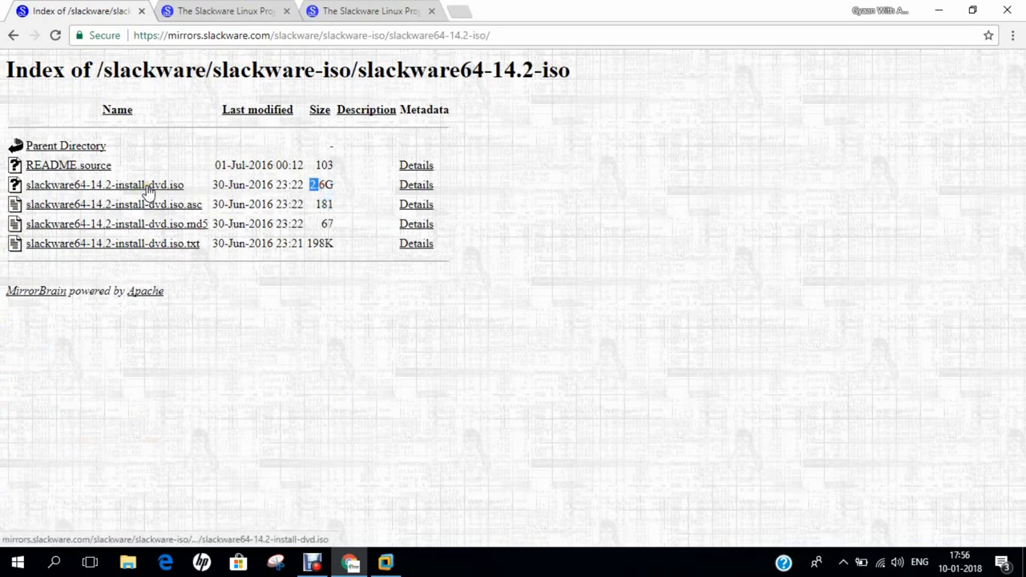
{"action": "mouse_move", "coordinate": [104, 184]}
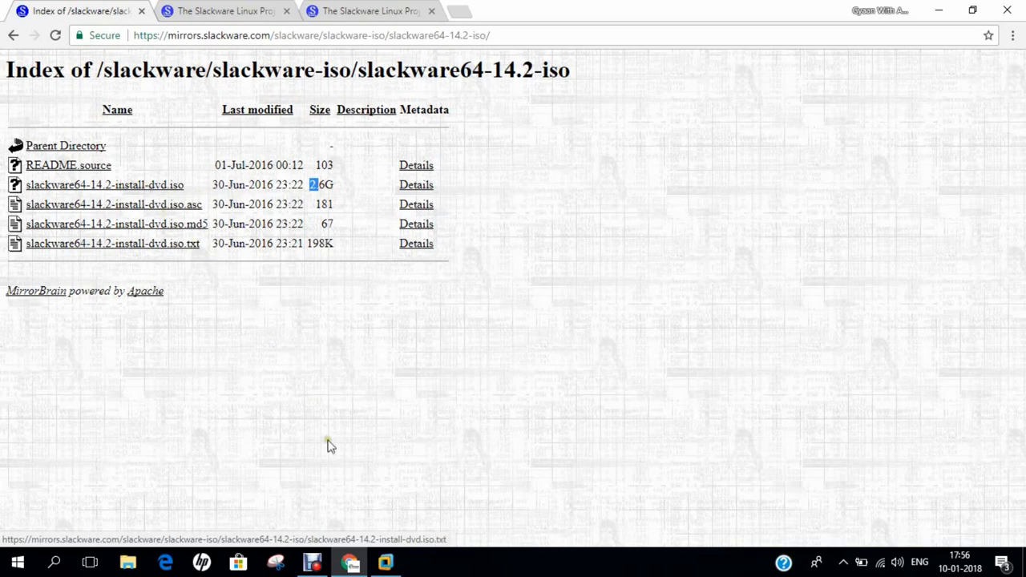
{"action": "left_click", "coordinate": [385, 562]}
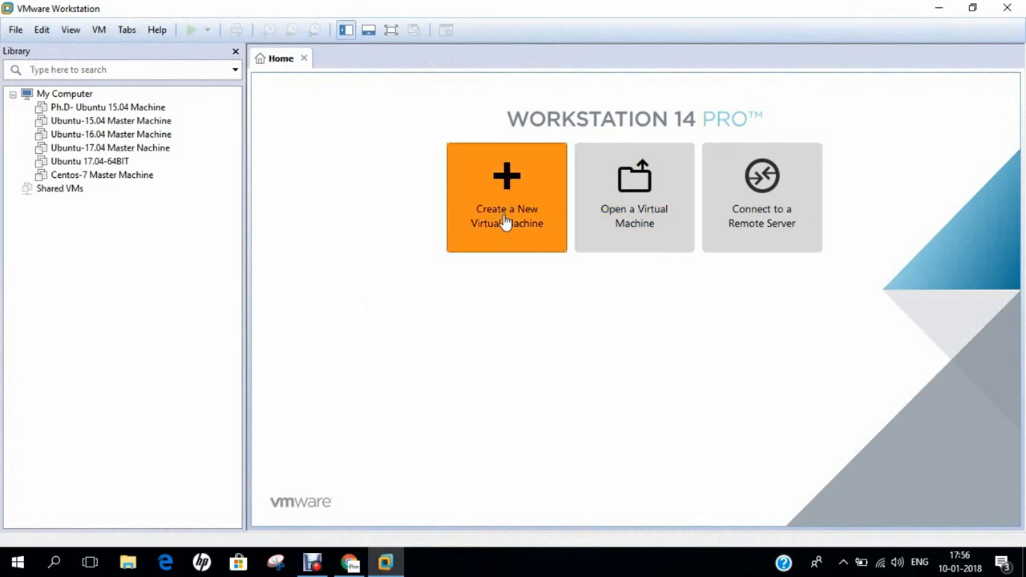
Create a new VM as Linux, Other Linux 3.x kernel 64-bit, named 'Slackware 14.2 Linux'.
{"action": "left_click", "coordinate": [507, 196]}
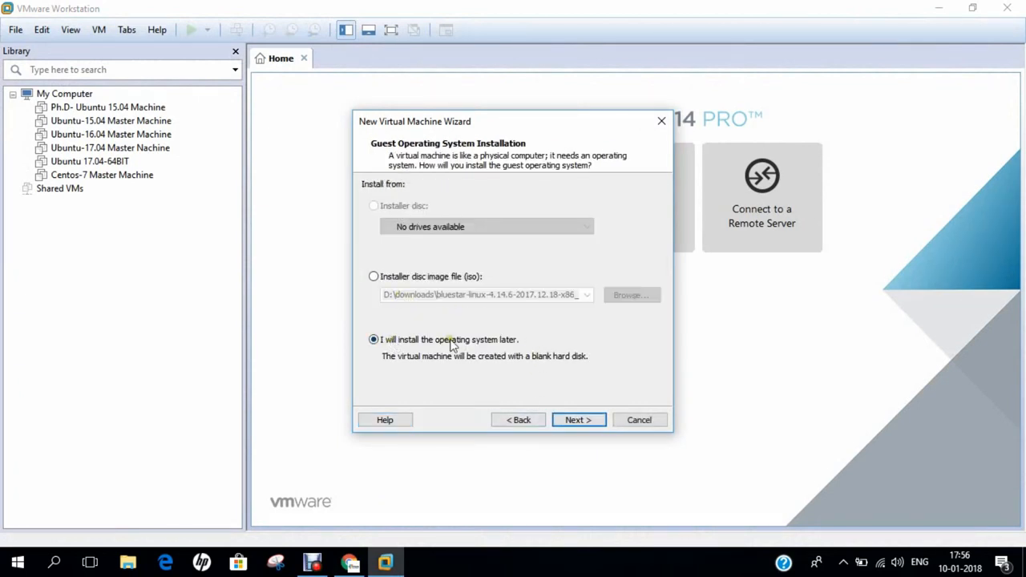
{"action": "left_click", "coordinate": [577, 421]}
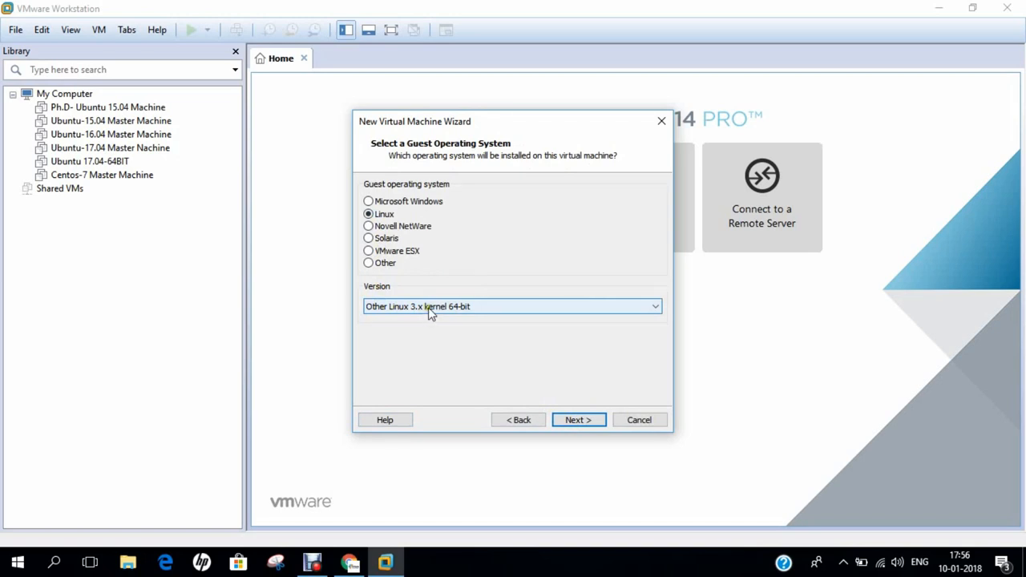
{"action": "left_click", "coordinate": [655, 306]}
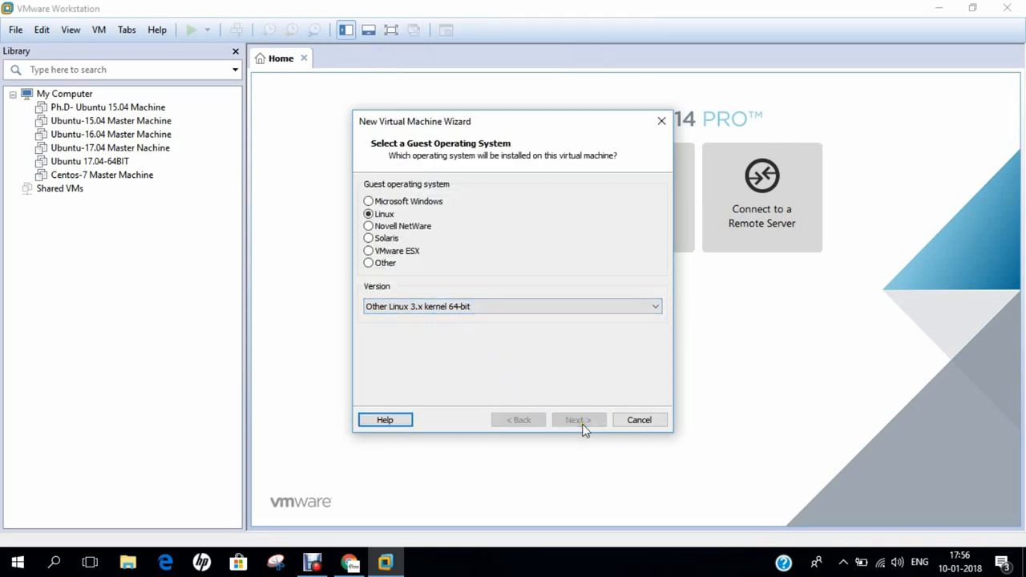
{"action": "left_click", "coordinate": [578, 420]}
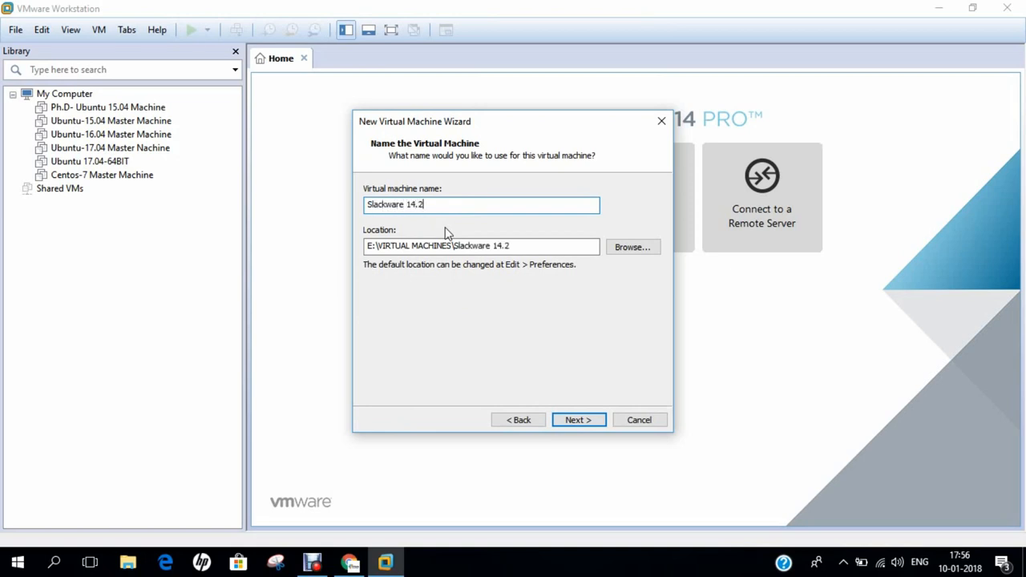
{"action": "type", "text": "Linux"}
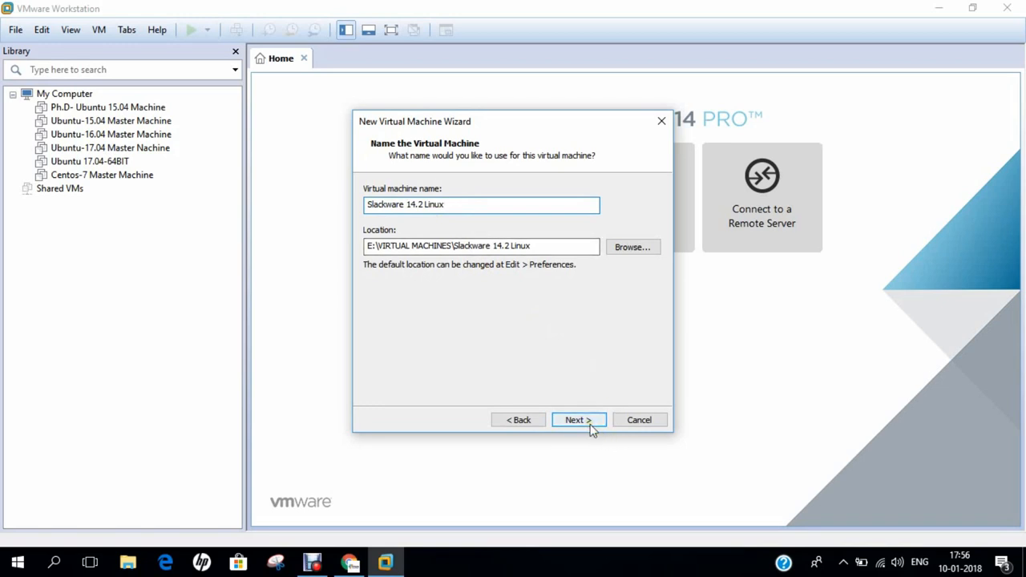
Give the VM a 30 GB disk and 2048 MB memory in Customize Hardware.
{"action": "left_click", "coordinate": [577, 421]}
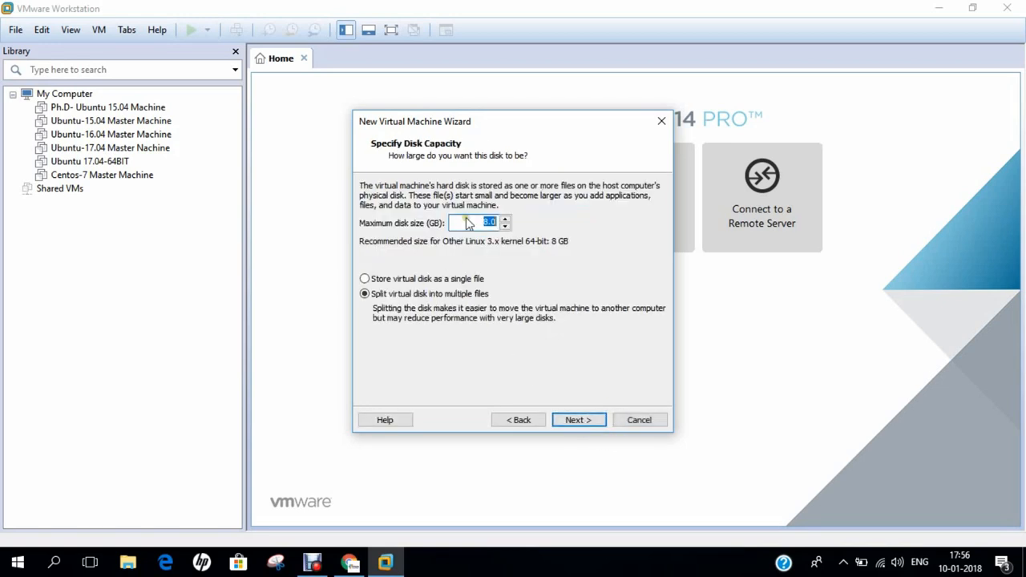
{"action": "type", "text": "30.0"}
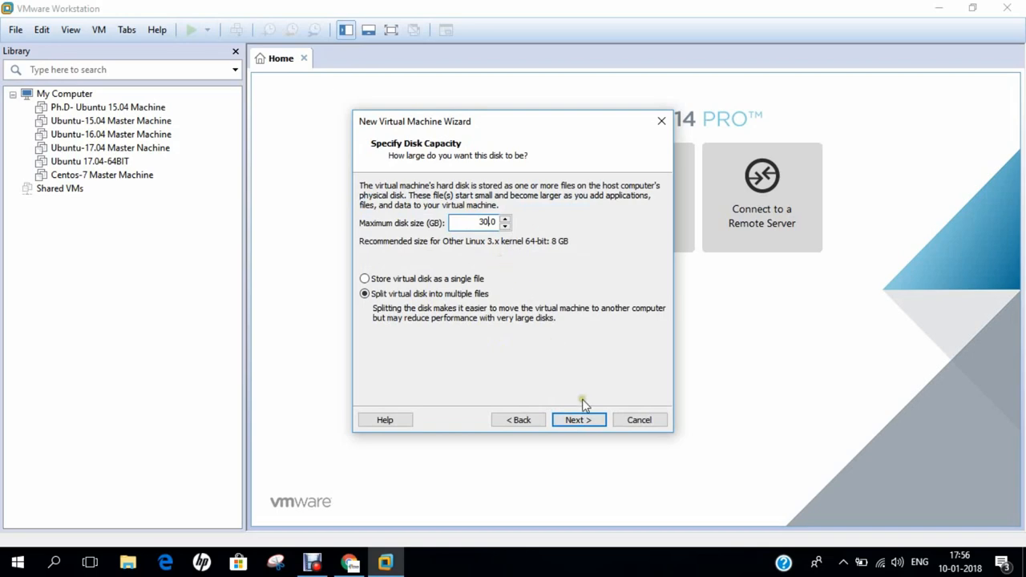
{"action": "left_click", "coordinate": [577, 420]}
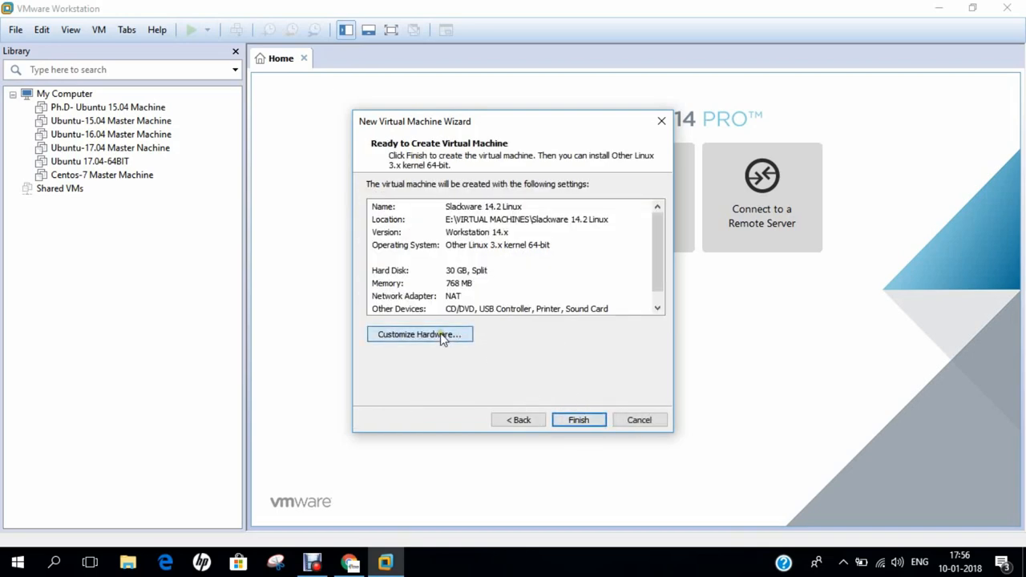
{"action": "left_click", "coordinate": [420, 335]}
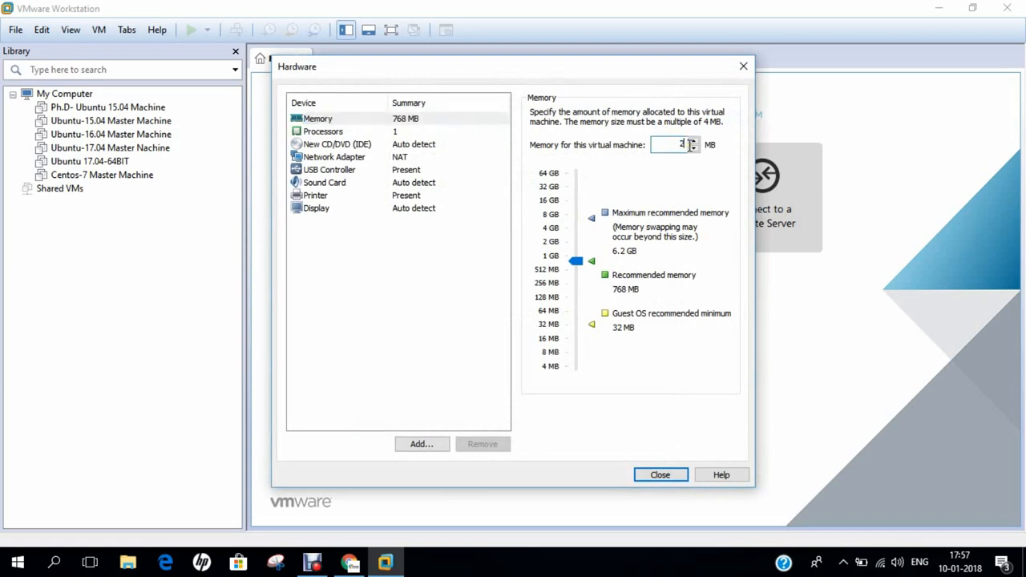
{"action": "type", "text": "048"}
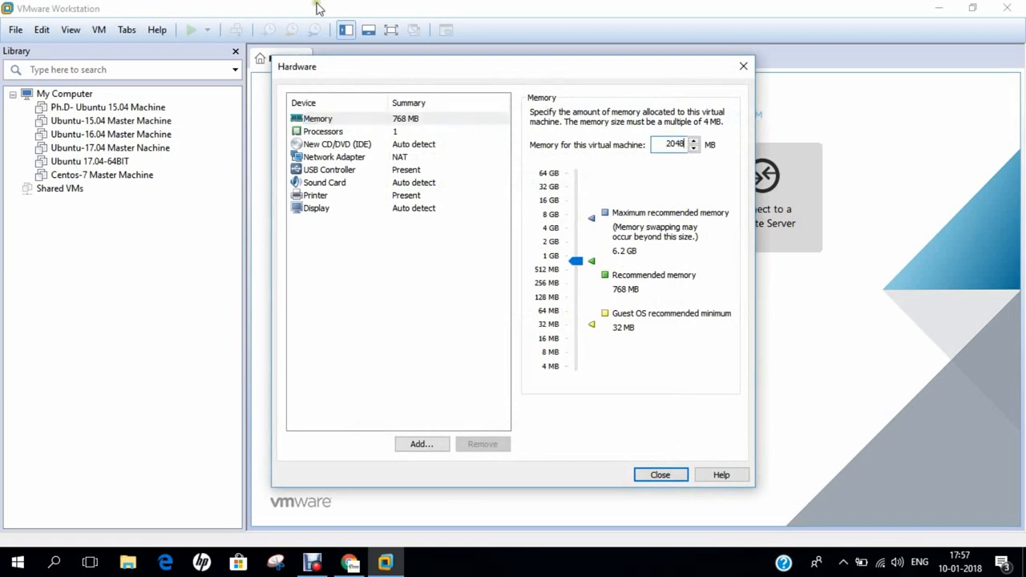
Point the CD/DVD drive at slackware64-14.2-install-dvd.iso, checking the image's size in Properties.
{"action": "left_click", "coordinate": [337, 145]}
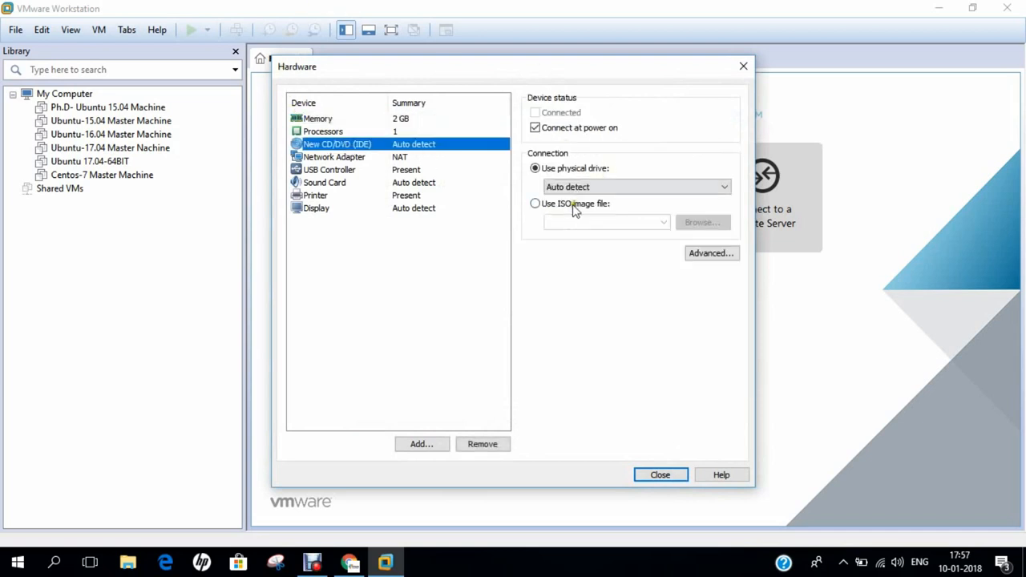
{"action": "left_click", "coordinate": [535, 202]}
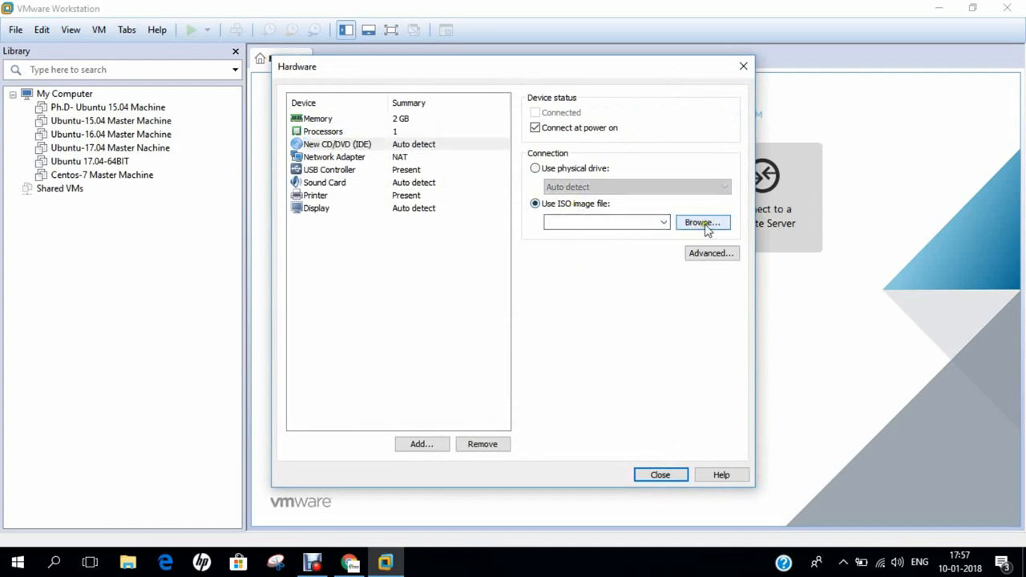
{"action": "left_click", "coordinate": [703, 222]}
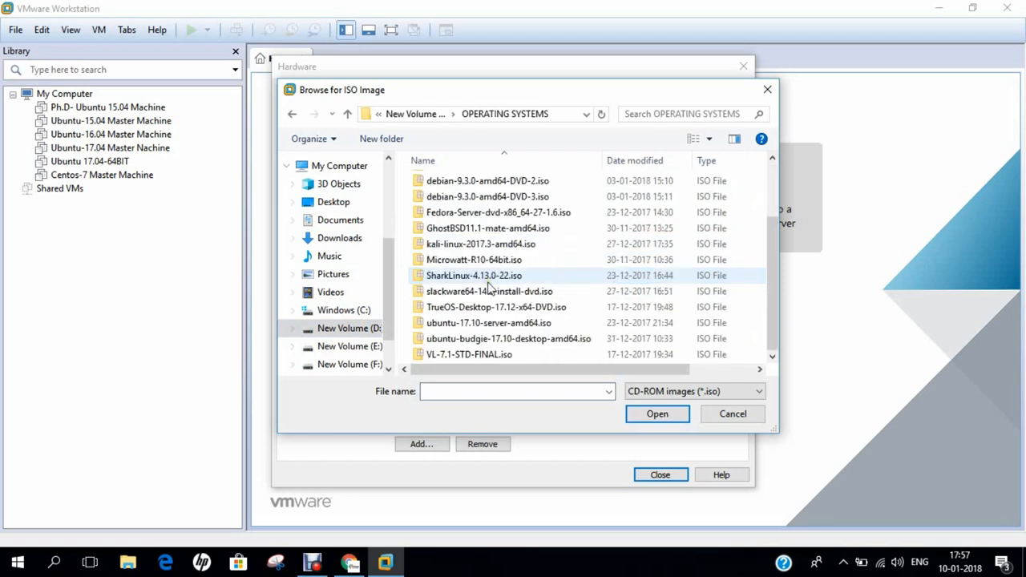
{"action": "left_click", "coordinate": [489, 292]}
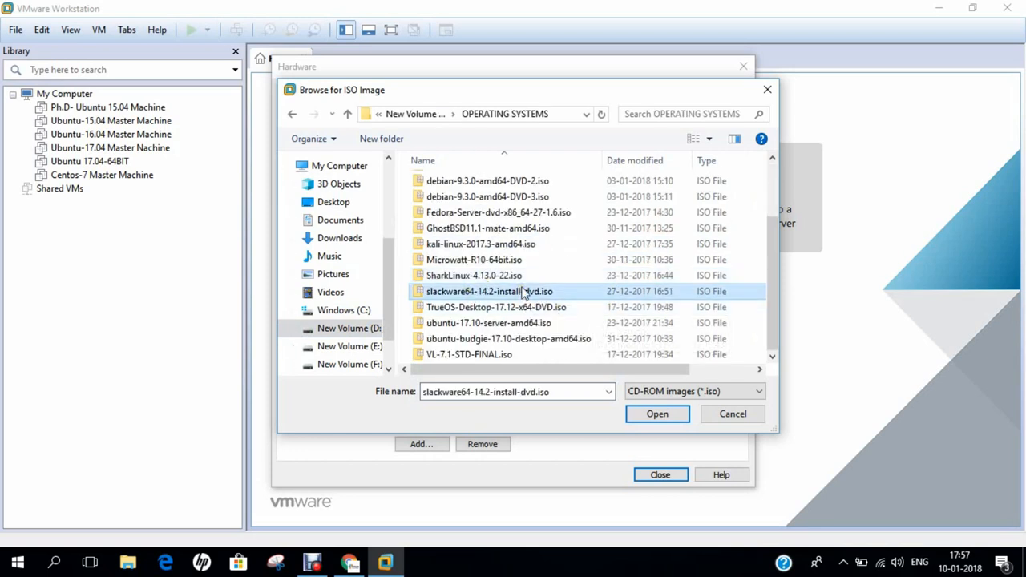
{"action": "right_click", "coordinate": [490, 292]}
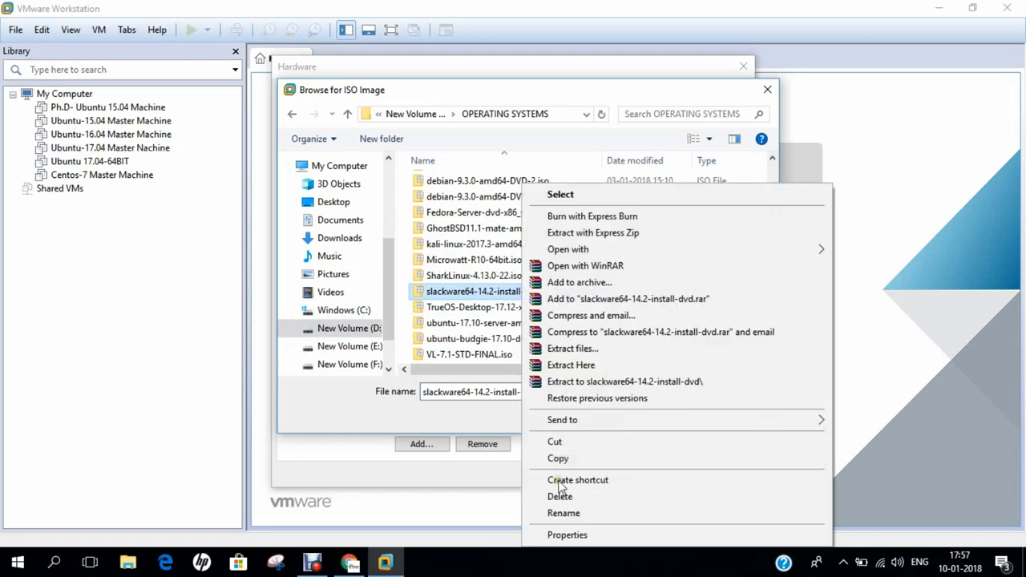
{"action": "left_click", "coordinate": [568, 536]}
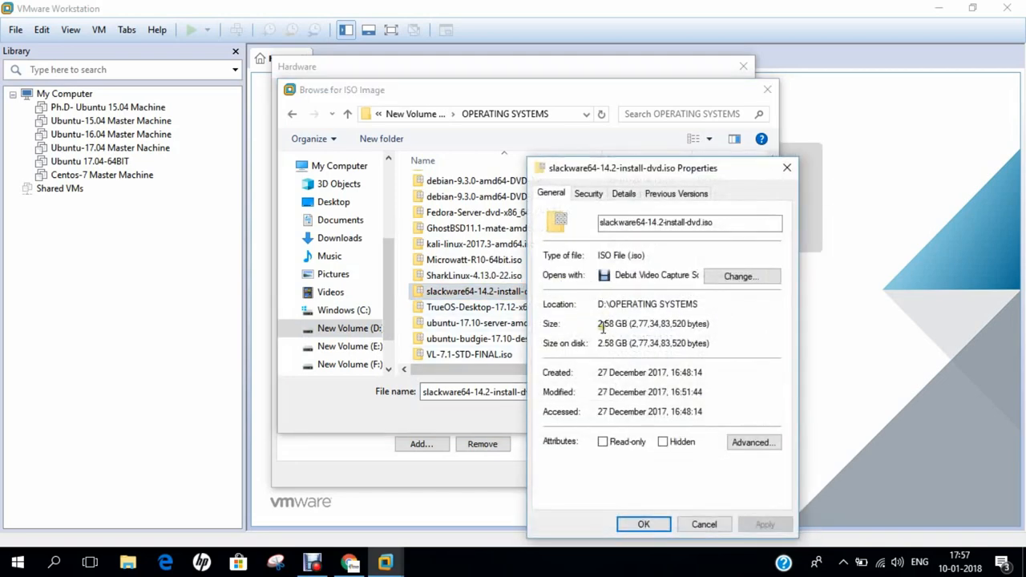
{"action": "double_click", "coordinate": [610, 324]}
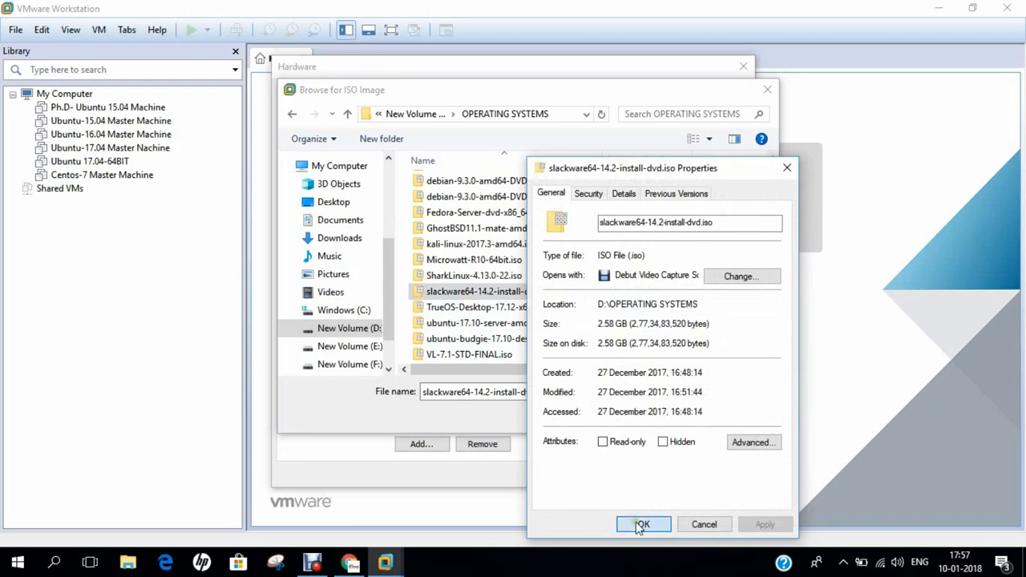
{"action": "left_click", "coordinate": [641, 524]}
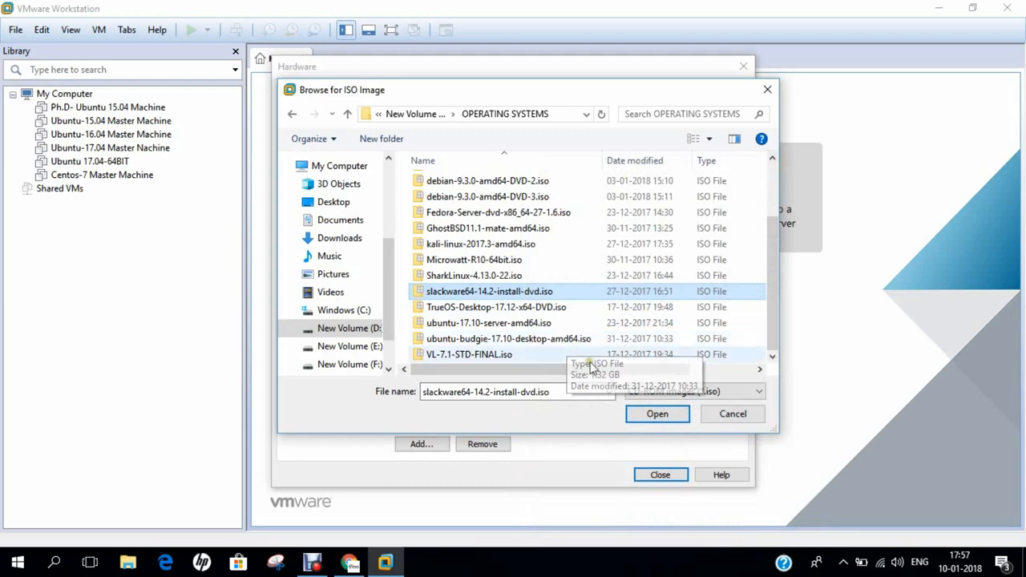
{"action": "left_click", "coordinate": [658, 414]}
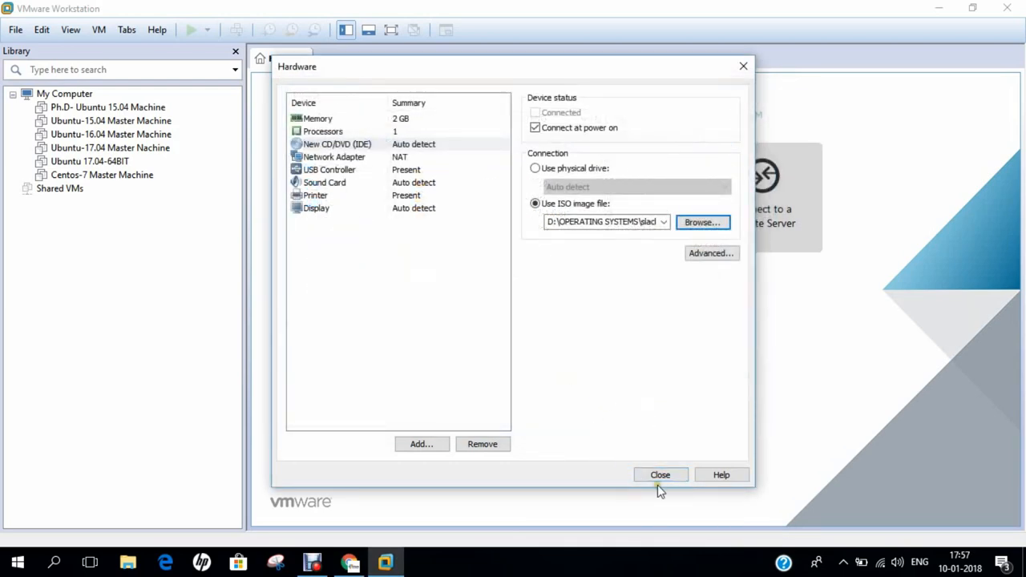
Finish creating the Slackware 14.2 Linux VM, power it on and view it full screen.
{"action": "left_click", "coordinate": [661, 475]}
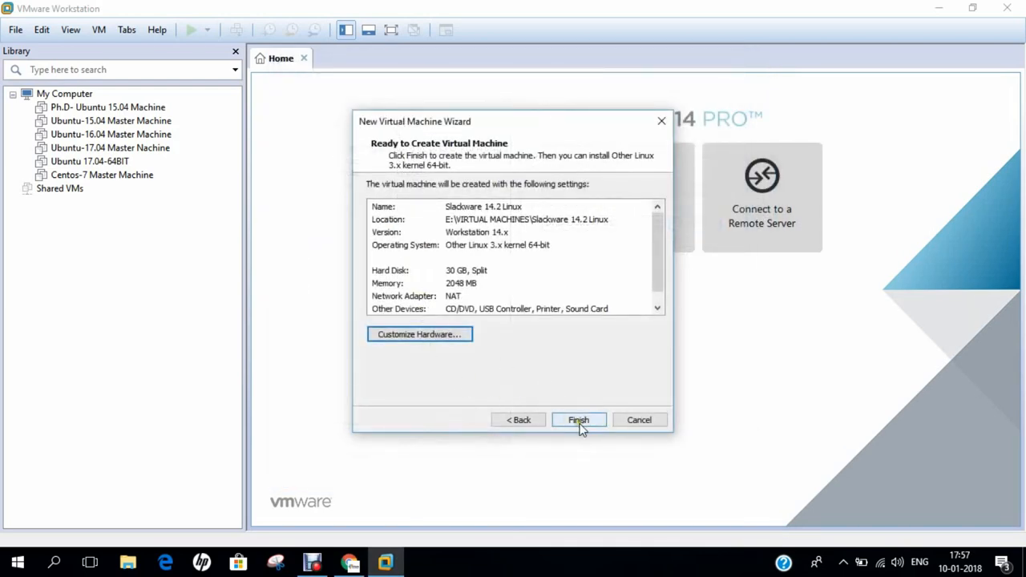
{"action": "left_click", "coordinate": [577, 420]}
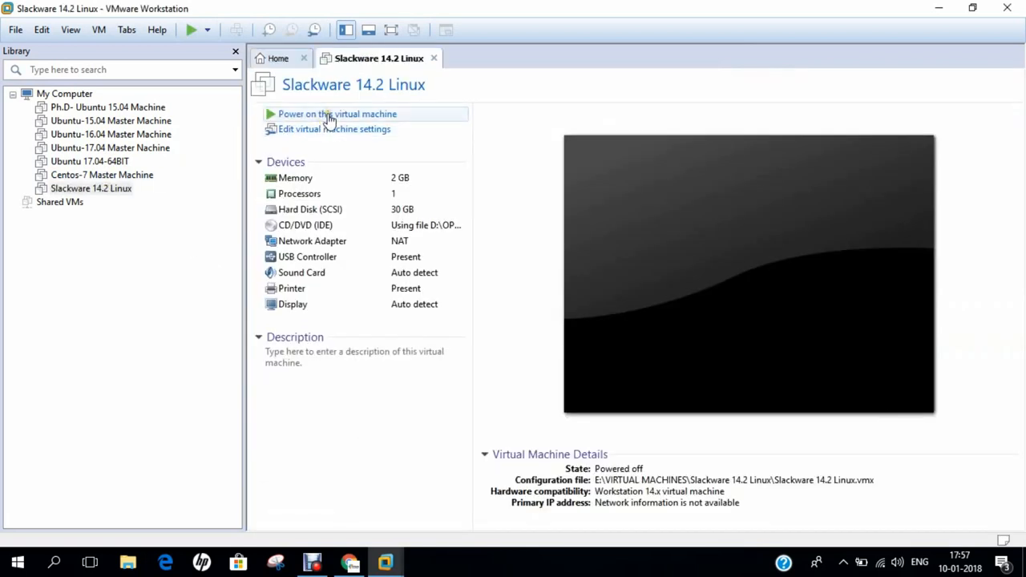
{"action": "left_click", "coordinate": [337, 114]}
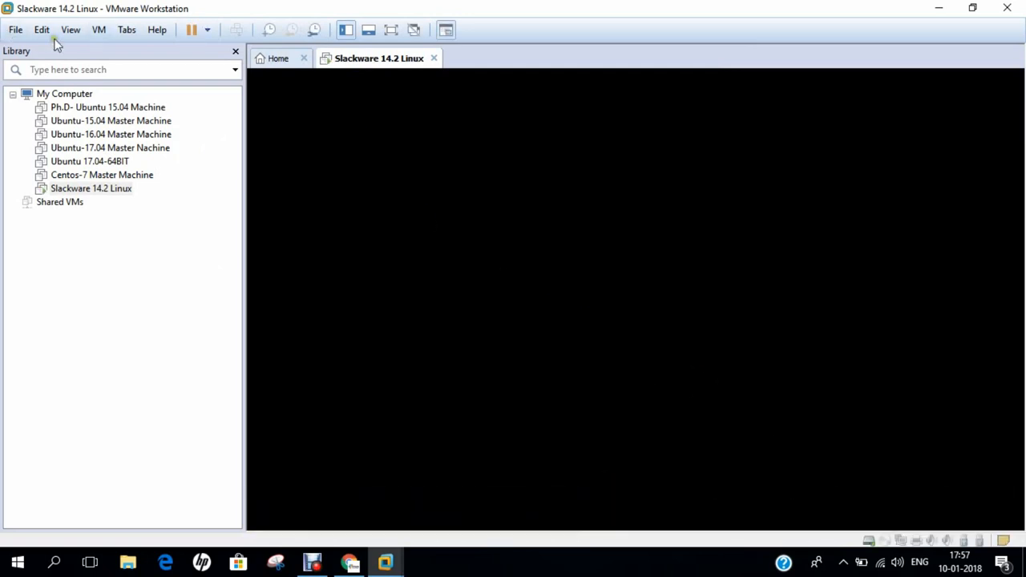
{"action": "left_click", "coordinate": [71, 29]}
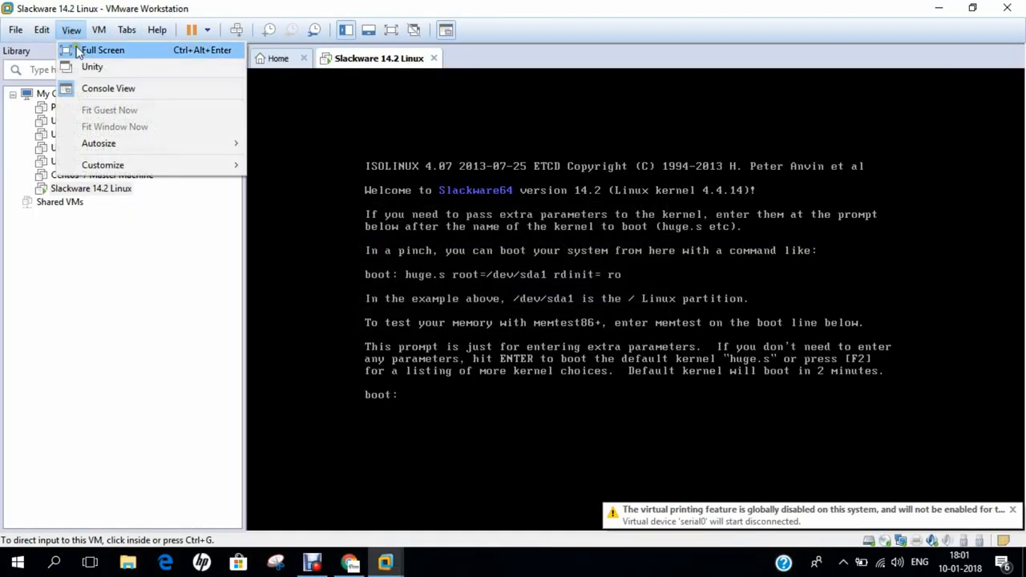
{"action": "left_click", "coordinate": [103, 50]}
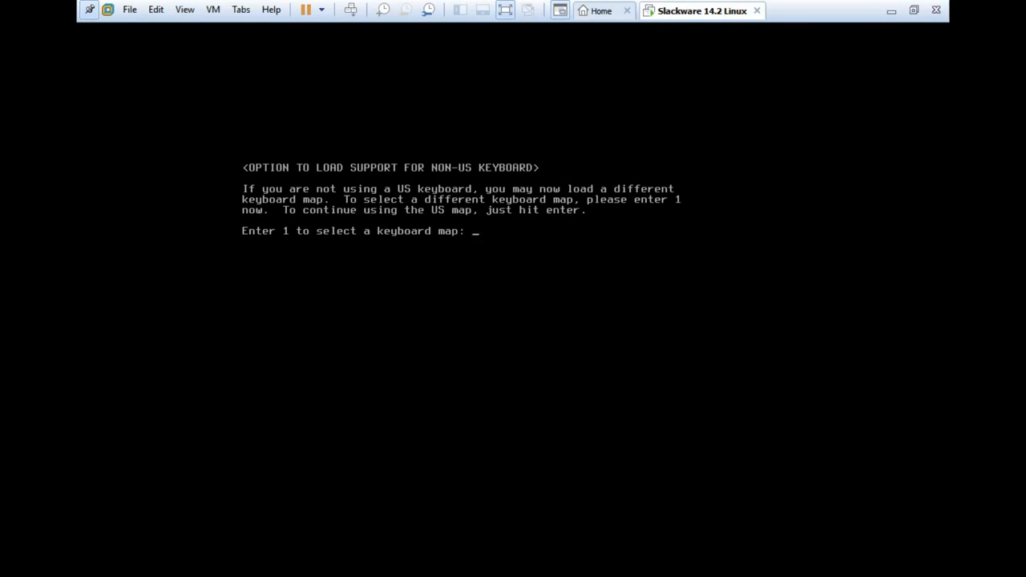
Select the qwerty/us.map keyboard map, accept it with 1, and log in as root.
{"action": "type", "text": "1"}
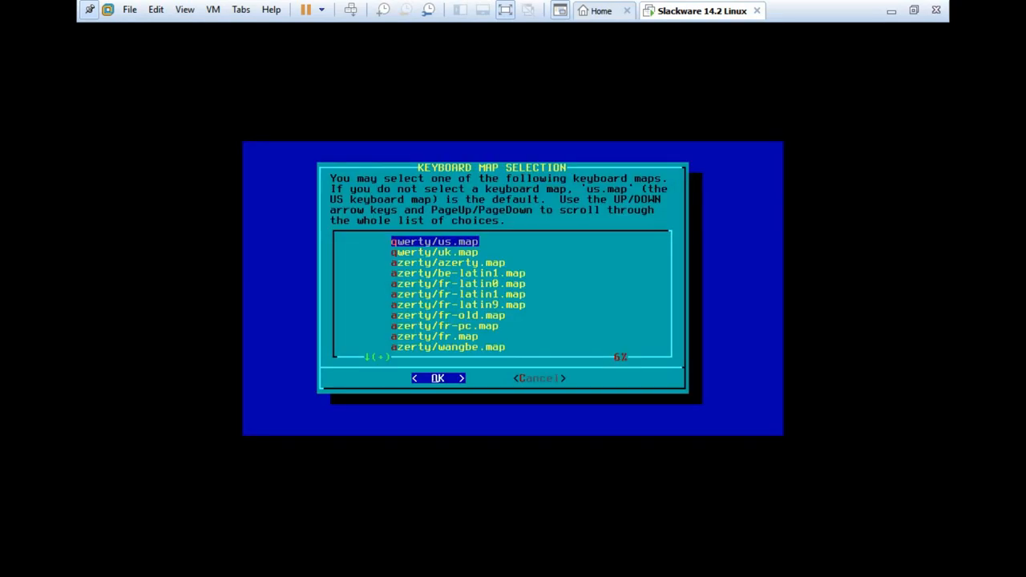
{"action": "left_click", "coordinate": [438, 378]}
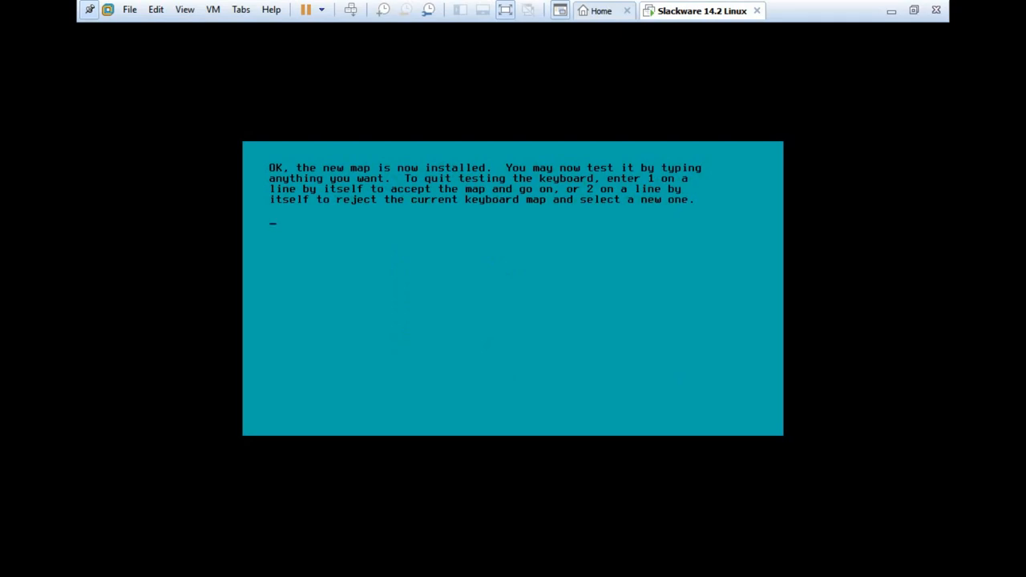
{"action": "type", "text": "1"}
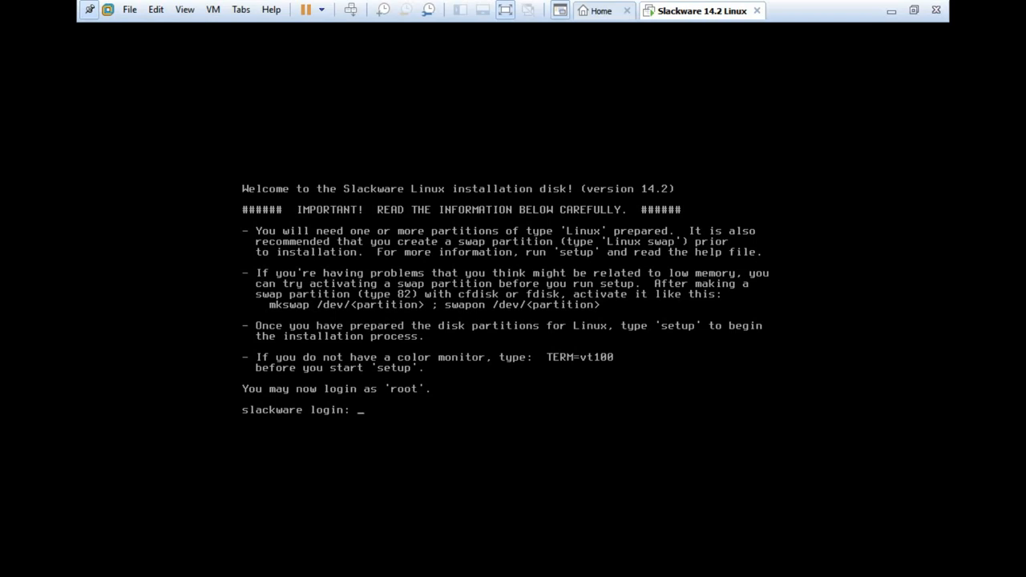
{"action": "type", "text": "root"}
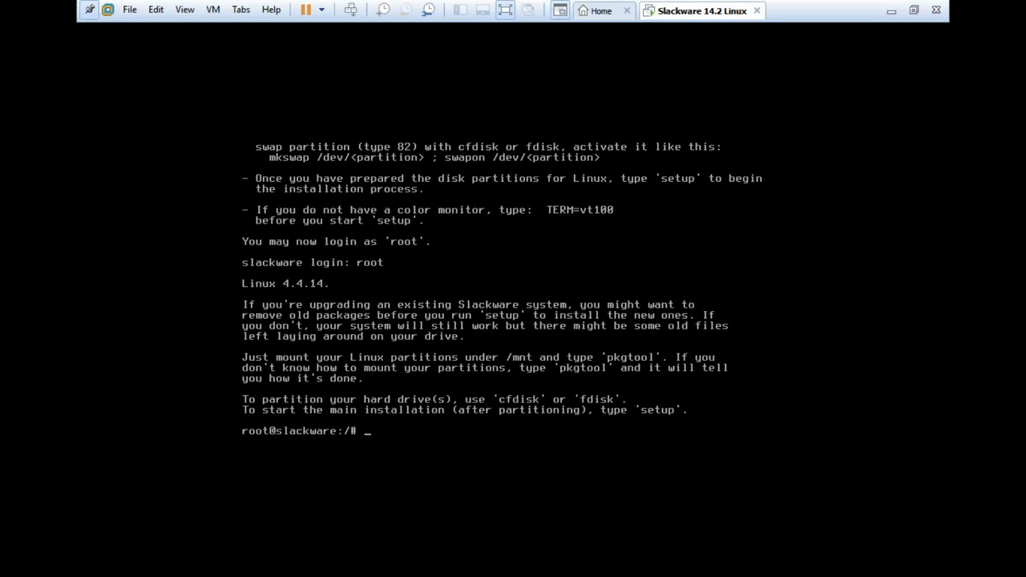
In cfdisk with a dos label, make a 2G swap and 28G Linux partition, write and quit.
{"action": "type", "text": "cfdi"}
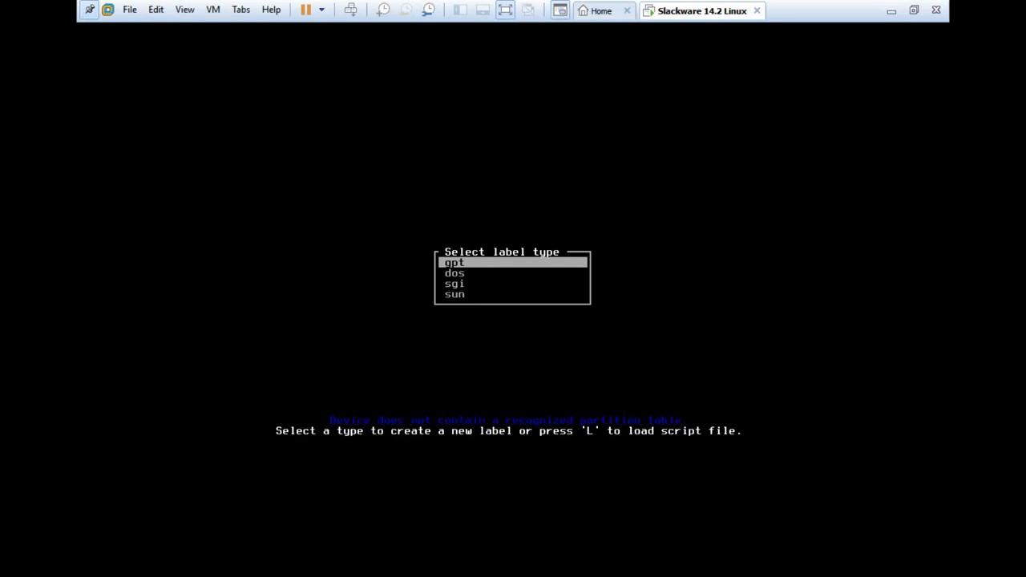
{"action": "key", "text": "Down"}
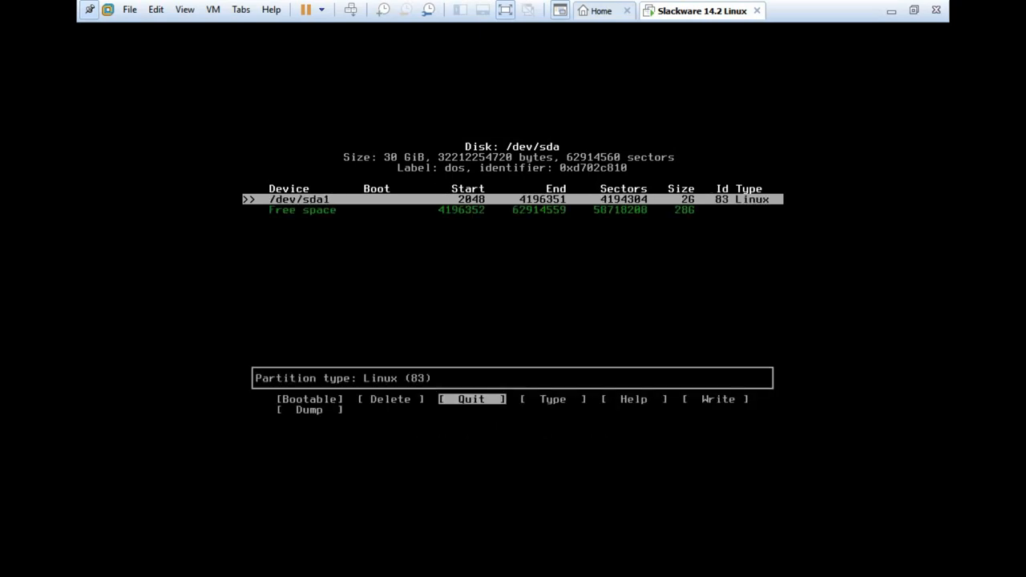
{"action": "left_click", "coordinate": [551, 397]}
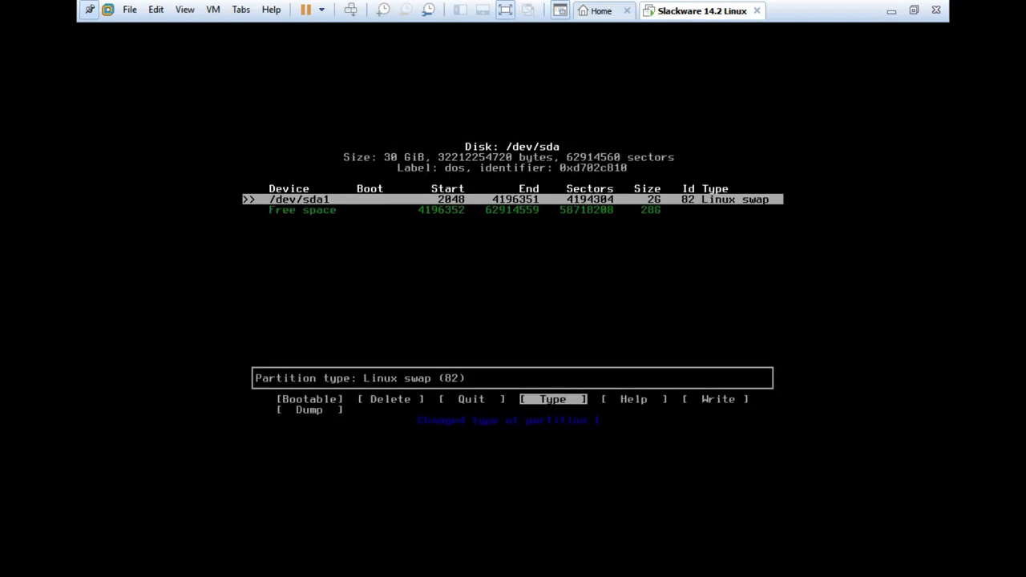
{"action": "key", "text": "Down"}
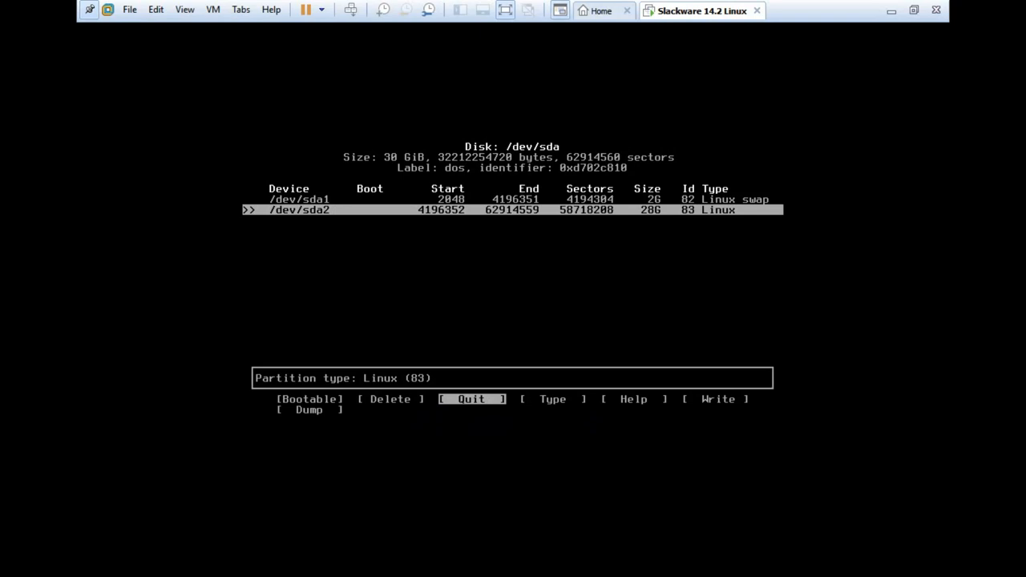
{"action": "key", "text": "Right"}
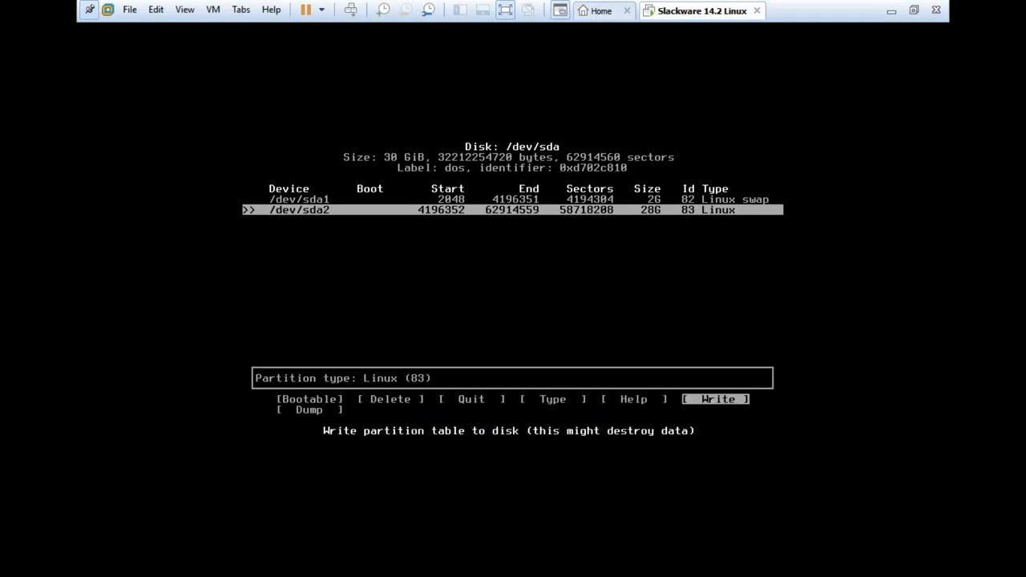
{"action": "left_click", "coordinate": [717, 398]}
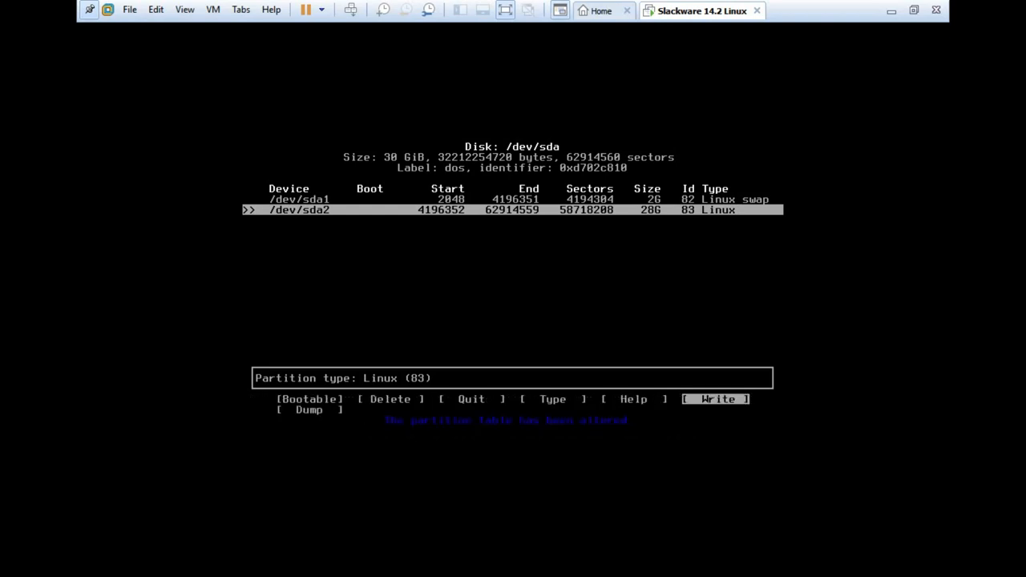
{"action": "key", "text": "Left"}
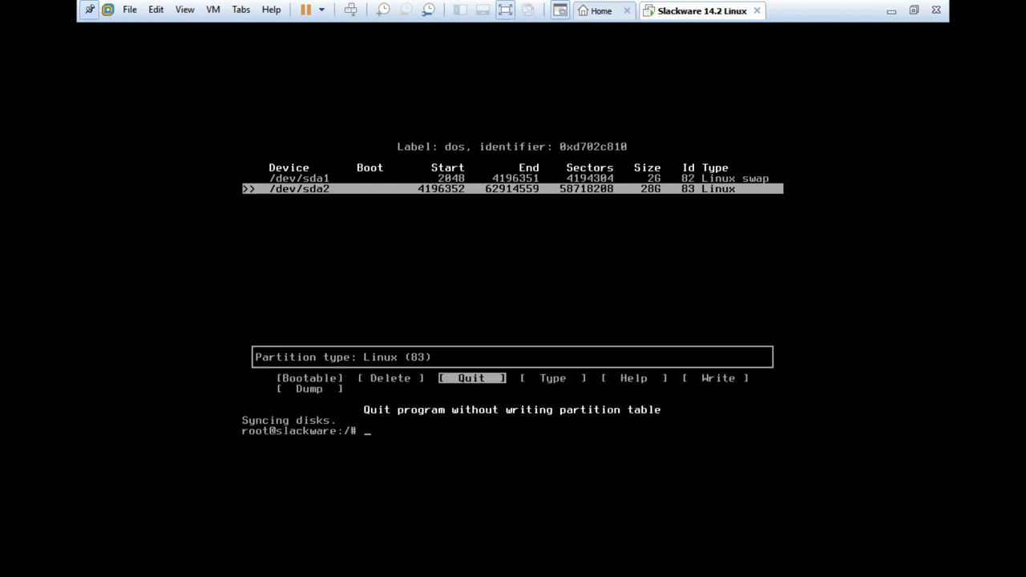
Clear the shell screen after partitioning.
{"action": "type", "text": "C"}
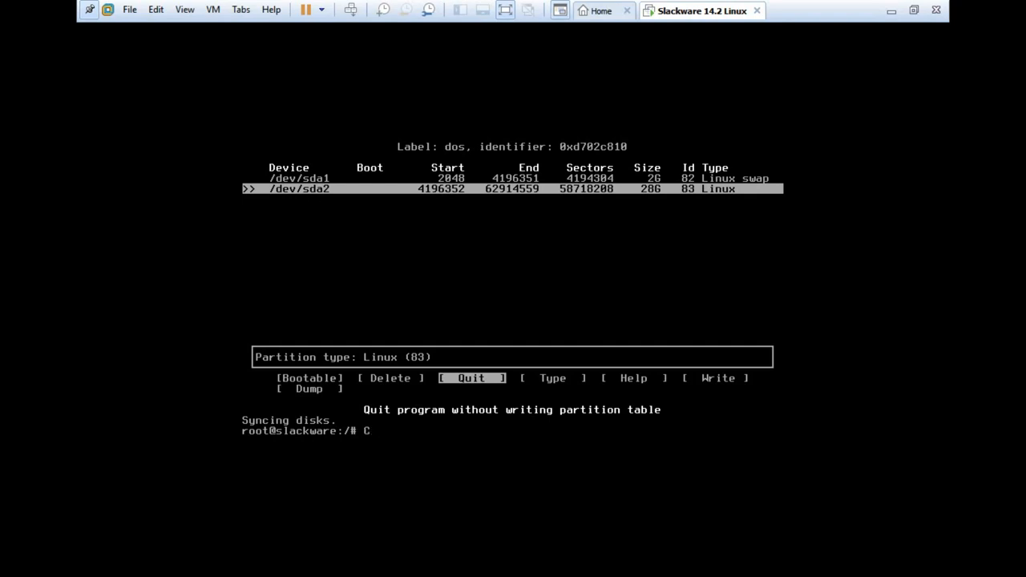
{"action": "type", "text": "lear"}
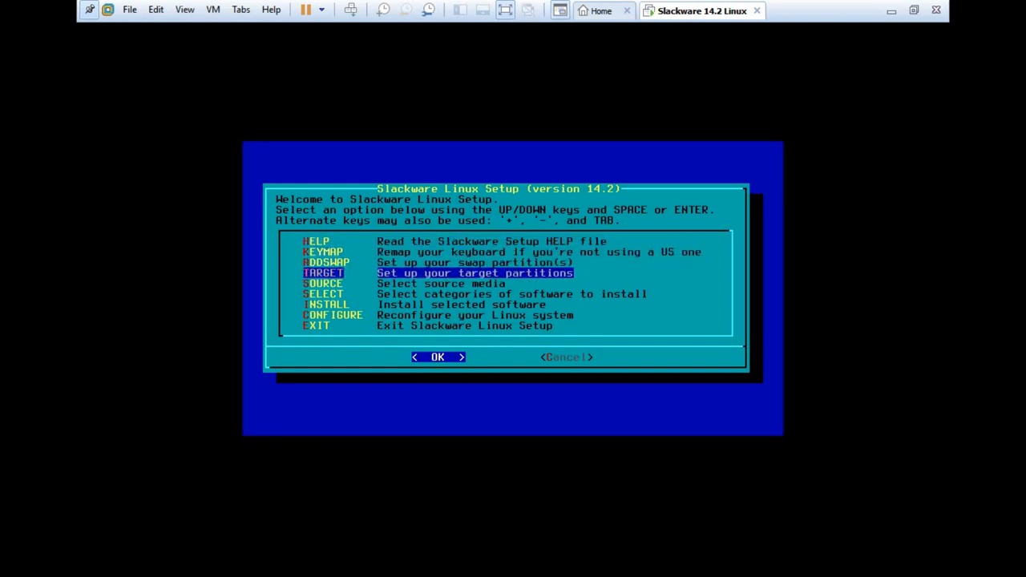
Run ADDSWAP to set up /dev/sda1 as swap, skip the bad-block check, and add it to fstab.
{"action": "key", "text": "Up"}
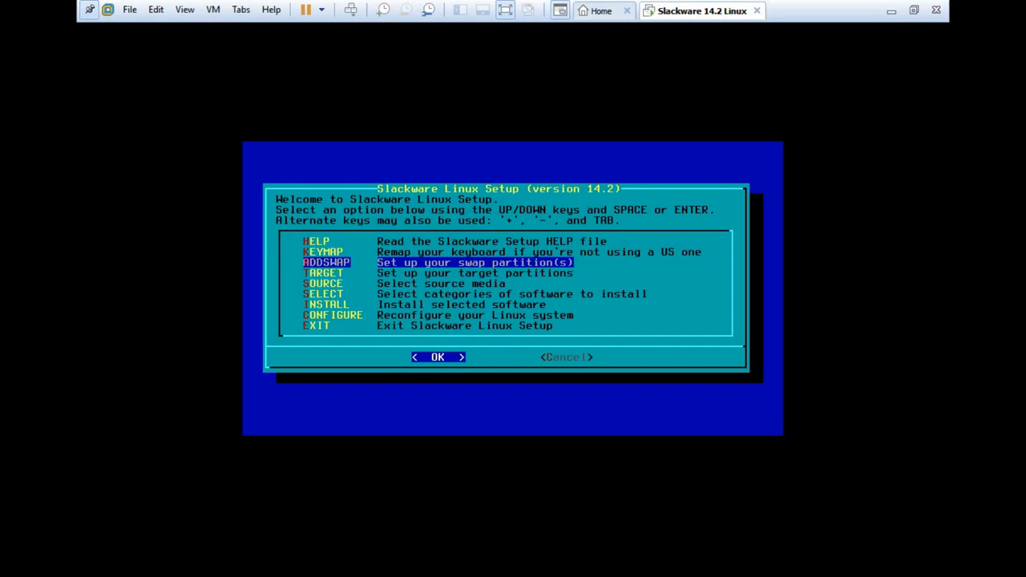
{"action": "left_click", "coordinate": [438, 356]}
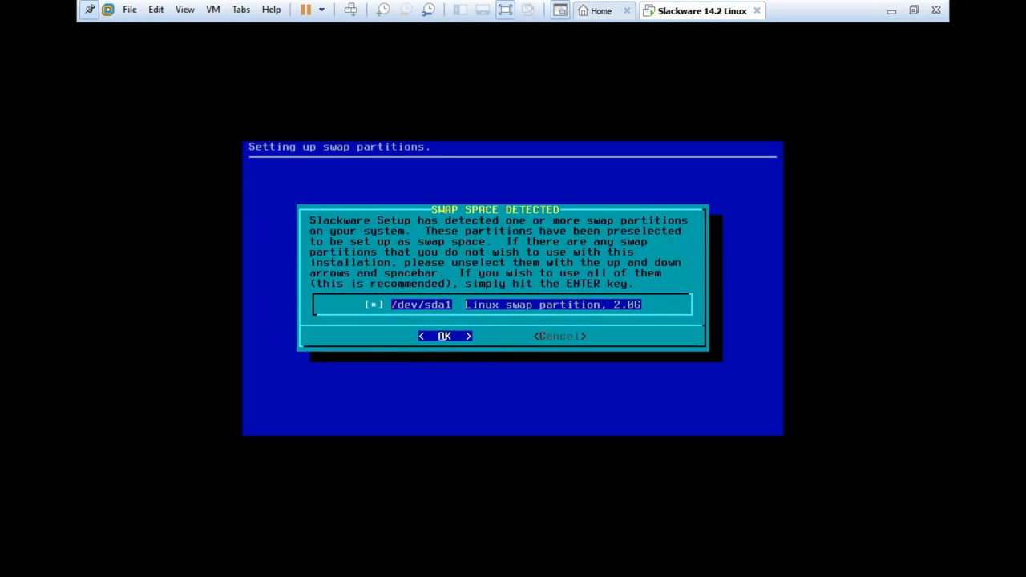
{"action": "left_click", "coordinate": [446, 337]}
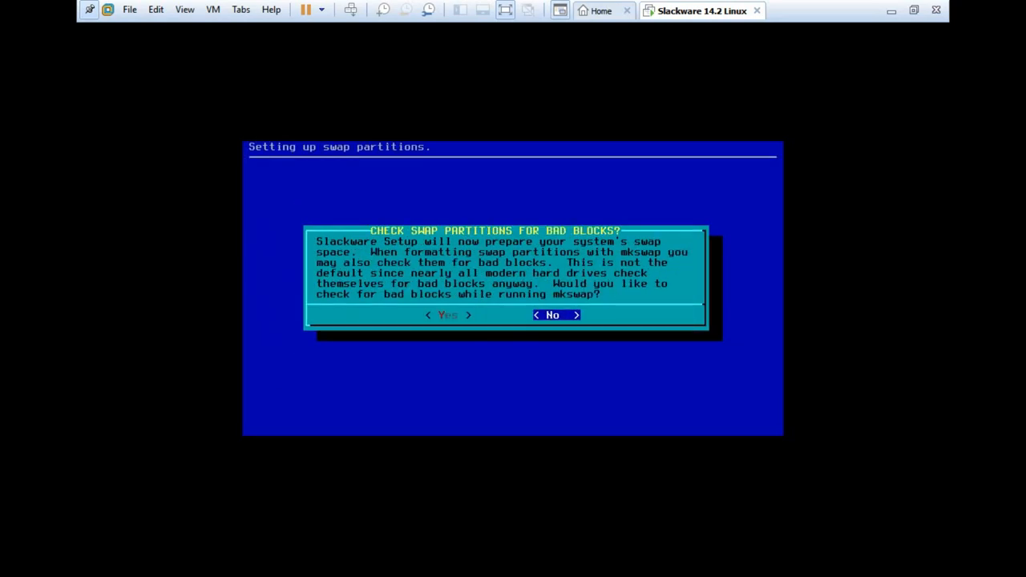
{"action": "key", "text": "Left"}
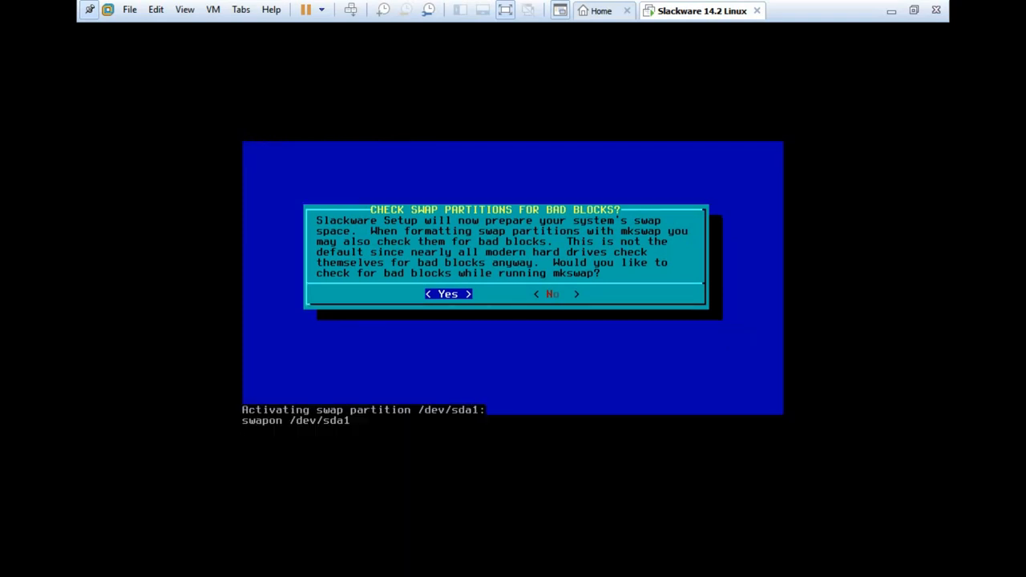
{"action": "left_click", "coordinate": [449, 293]}
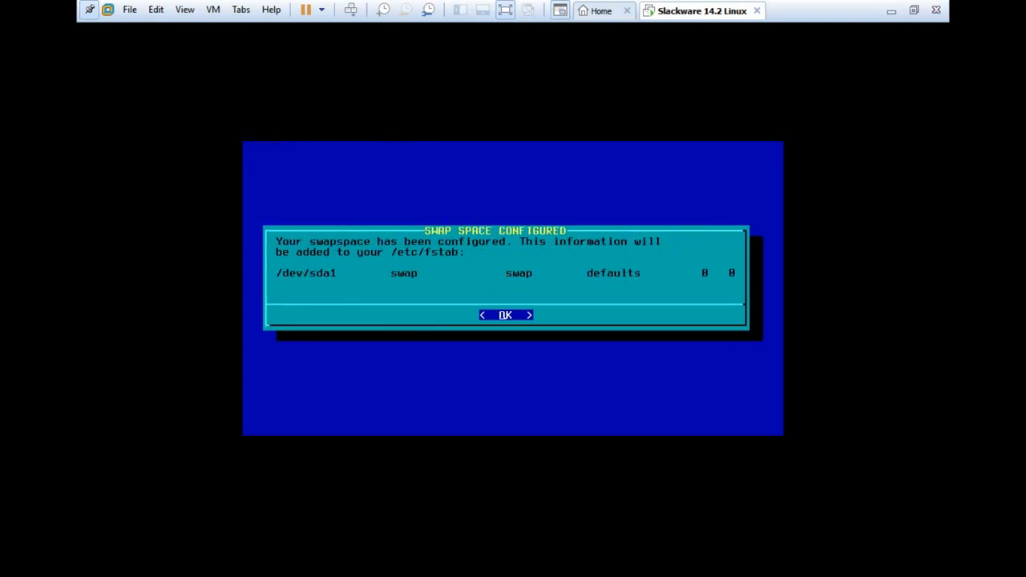
Acknowledge the swap summary and use /dev/sda2 as root, quick-formatted as ext4.
{"action": "left_click", "coordinate": [505, 314]}
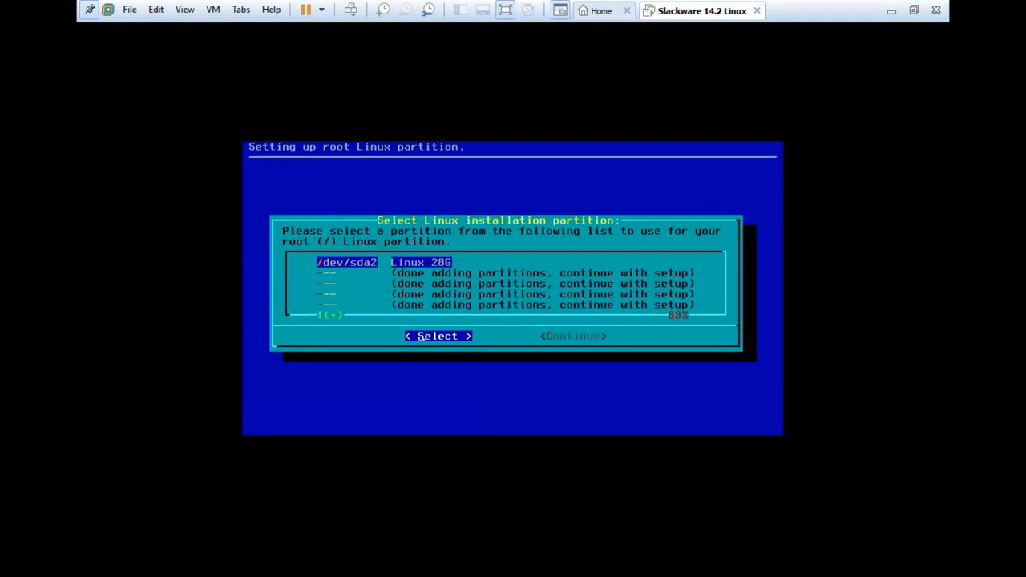
{"action": "left_click", "coordinate": [437, 337]}
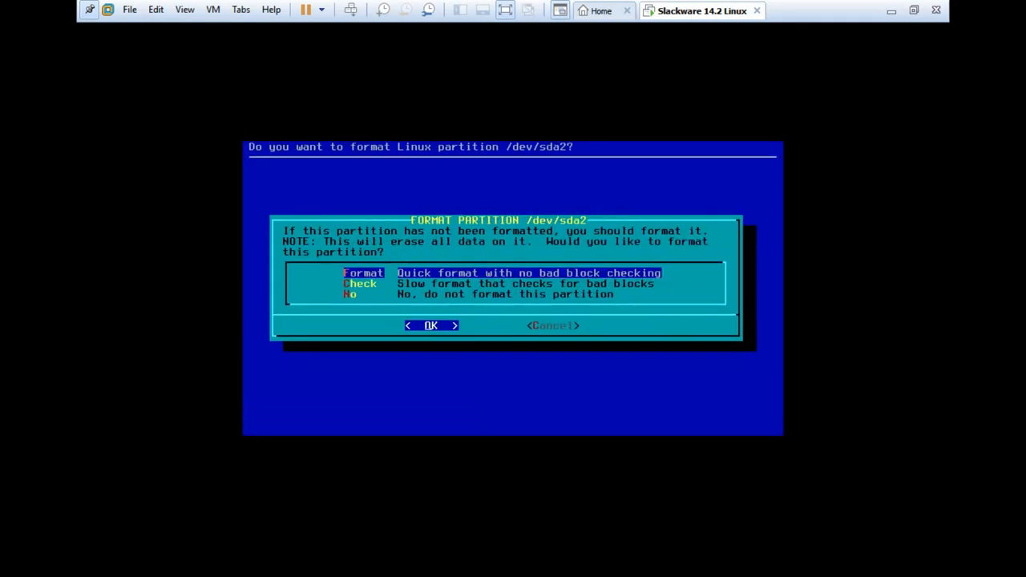
{"action": "left_click", "coordinate": [431, 324]}
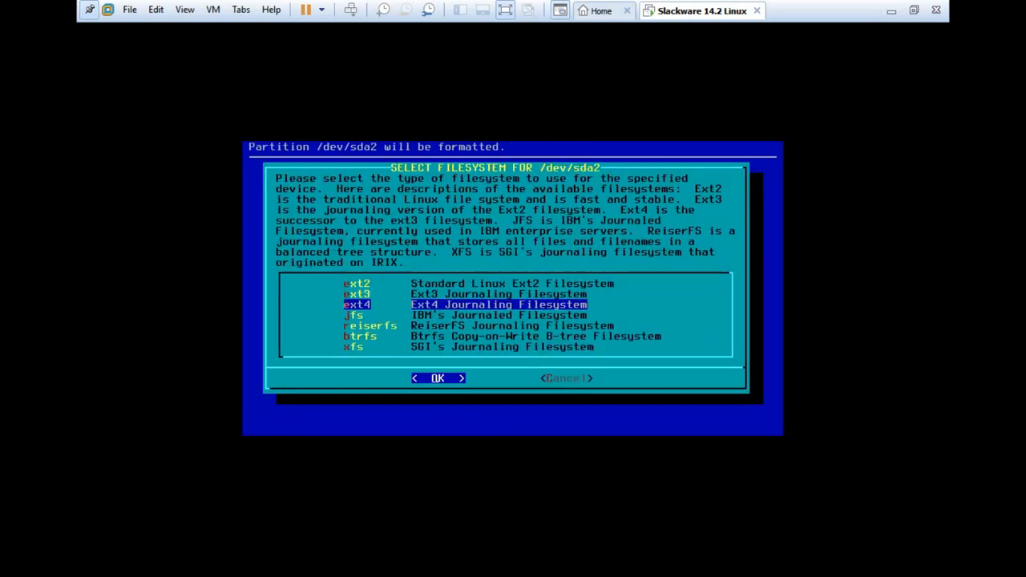
{"action": "left_click", "coordinate": [438, 379]}
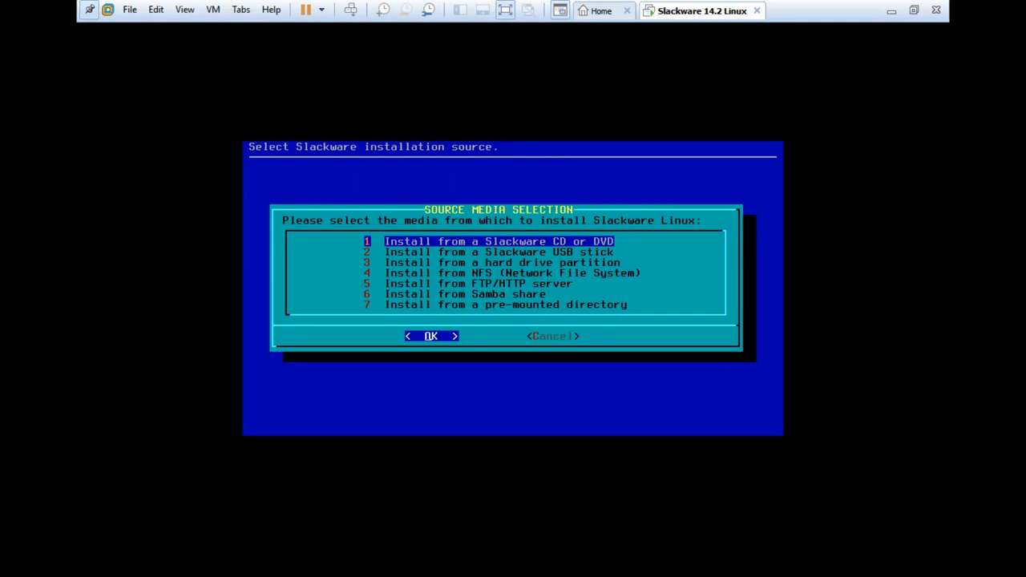
Install from the Slackware CD/DVD via auto scan and keep the default package series.
{"action": "left_click", "coordinate": [431, 337]}
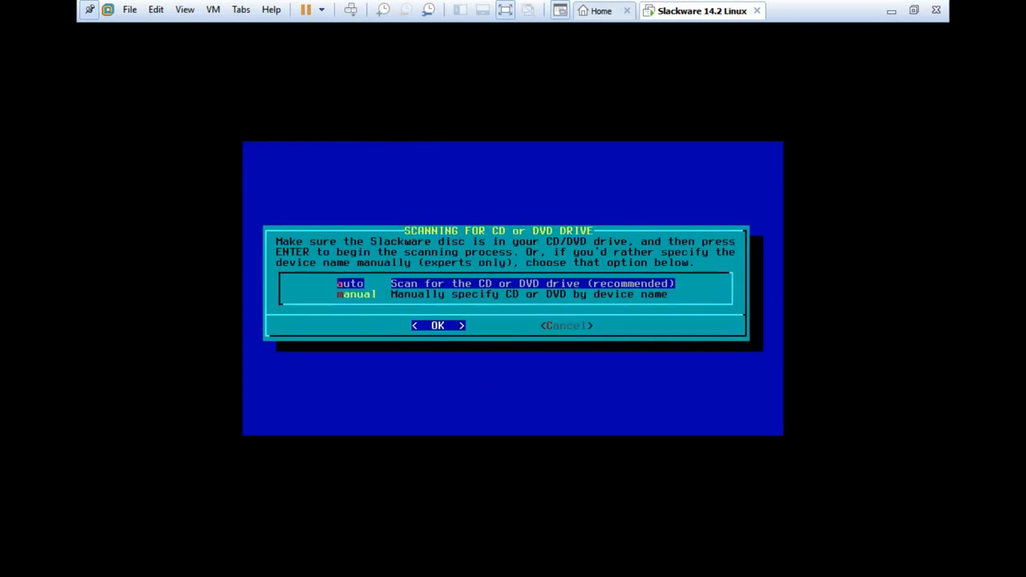
{"action": "left_click", "coordinate": [438, 326]}
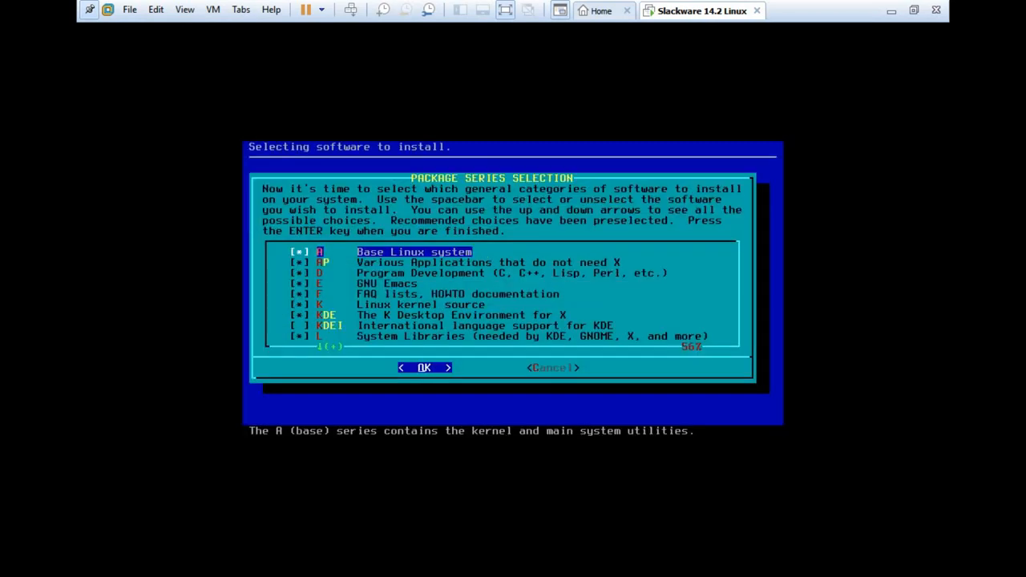
{"action": "key", "text": "Down"}
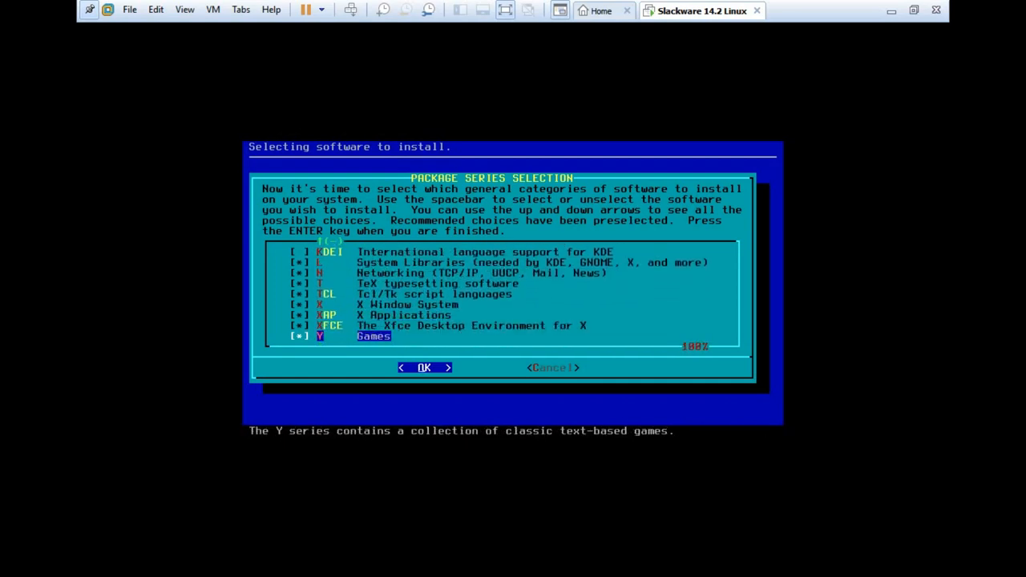
{"action": "key", "text": "Up"}
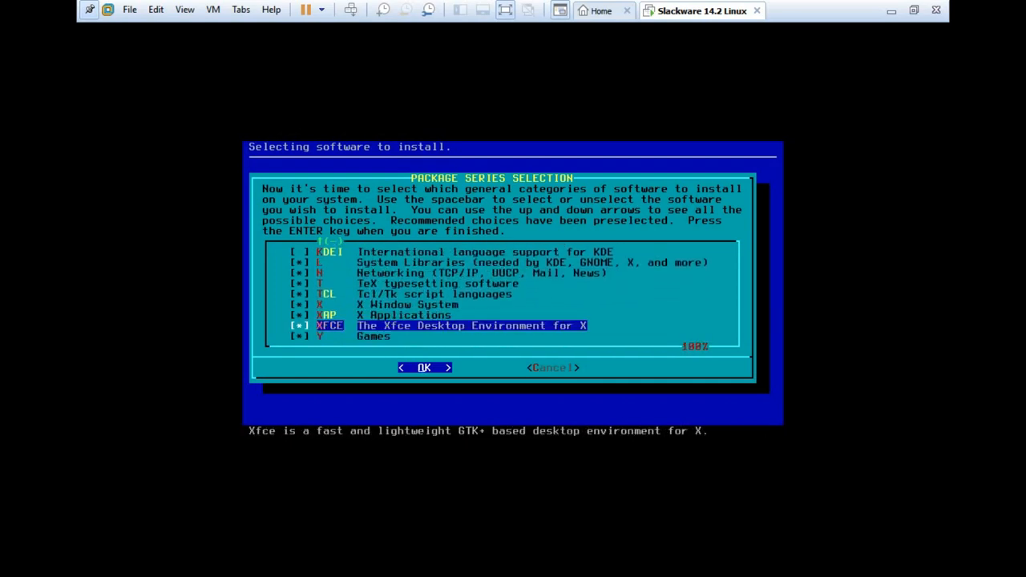
{"action": "key", "text": "Down"}
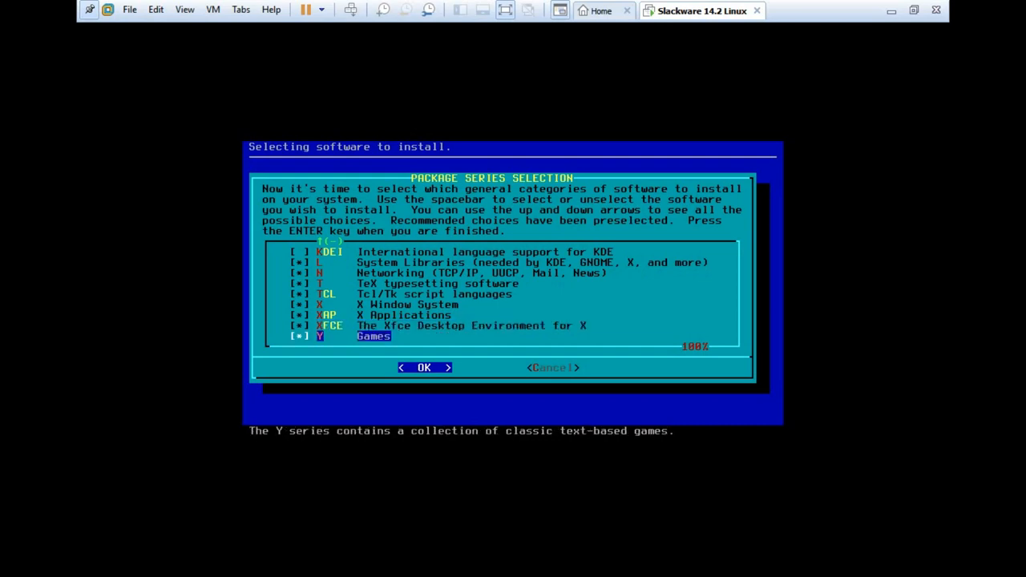
{"action": "left_click", "coordinate": [424, 368]}
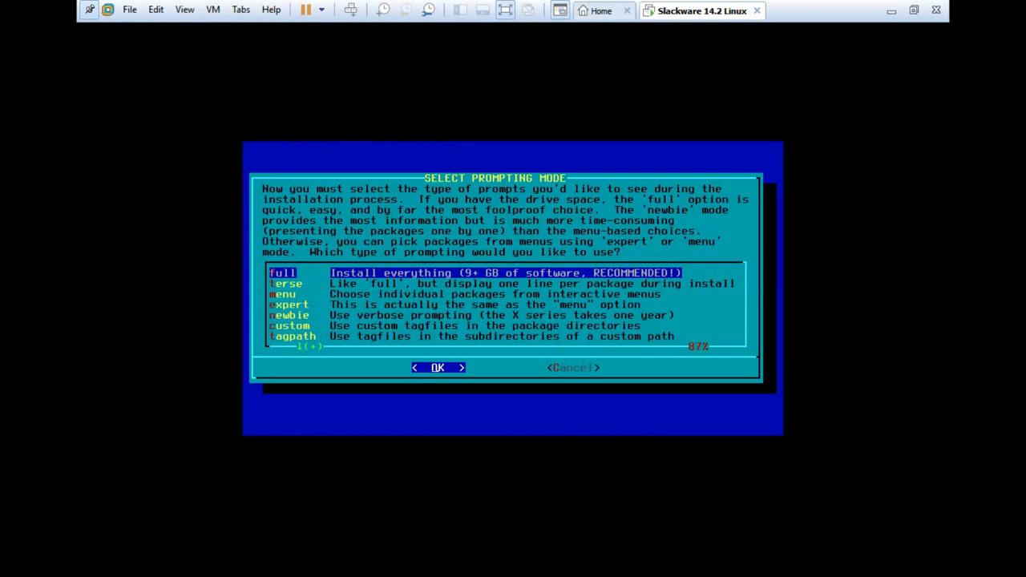
Choose the full prompting mode so every selected package is installed.
{"action": "key", "text": "Down"}
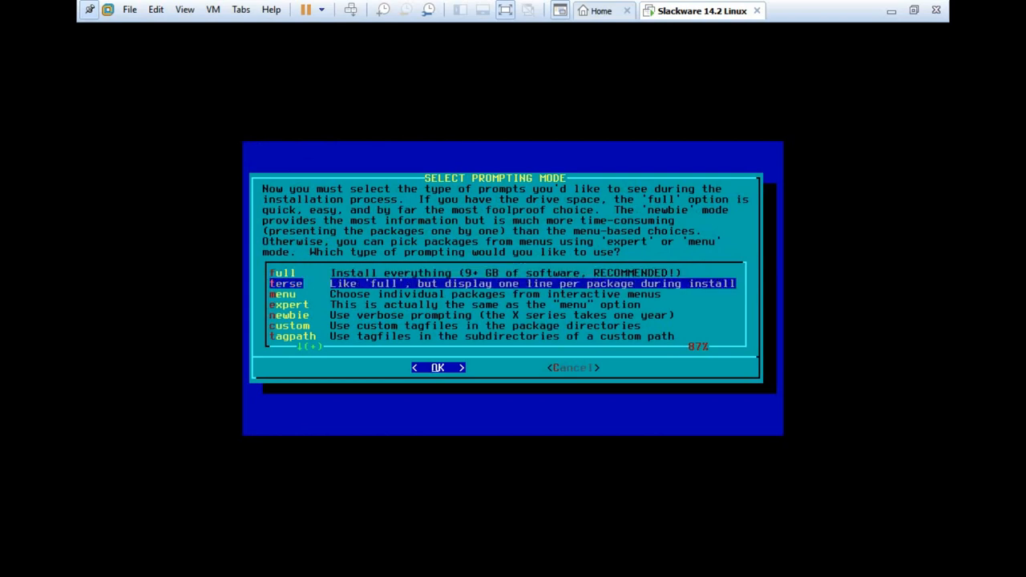
{"action": "key", "text": "Up"}
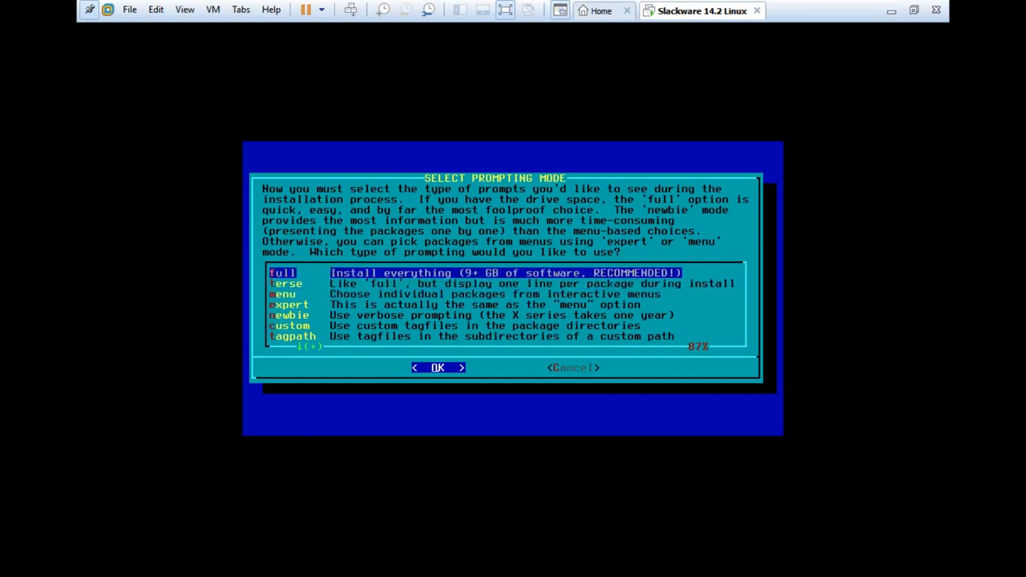
{"action": "left_click", "coordinate": [436, 367]}
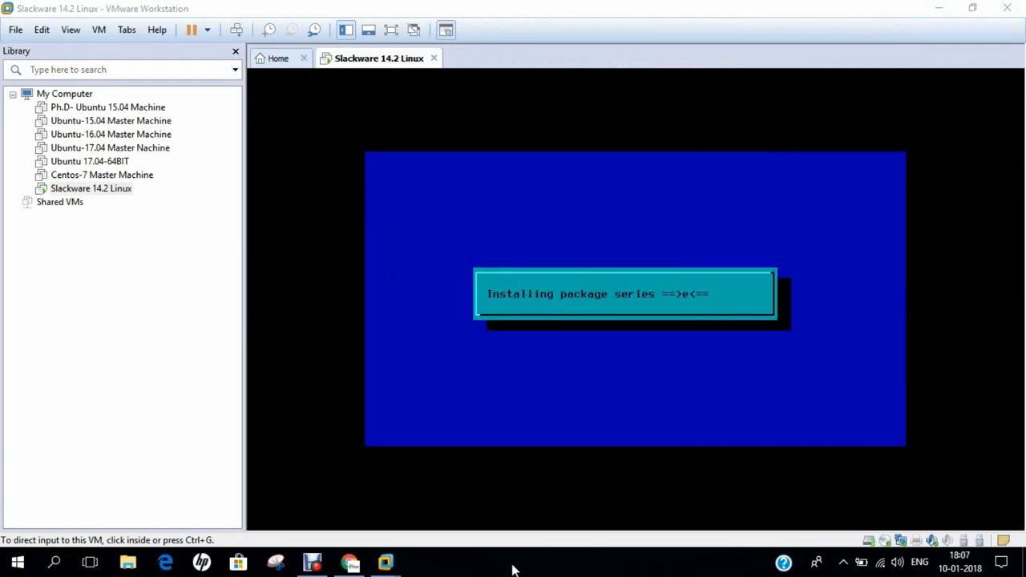
{"action": "mouse_move", "coordinate": [551, 343]}
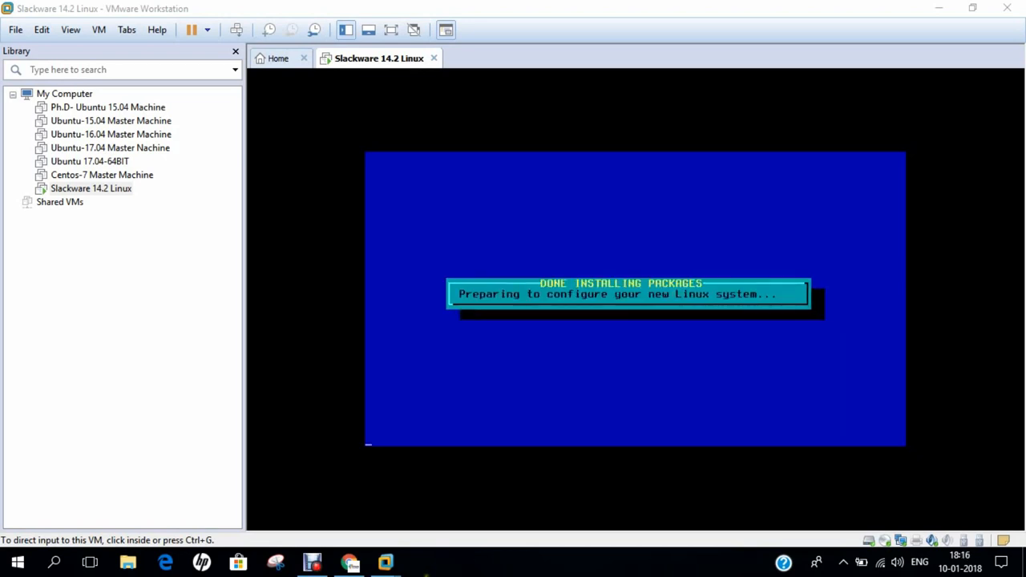
Switch the virtual machine to full-screen view while packages install.
{"action": "left_click", "coordinate": [71, 28]}
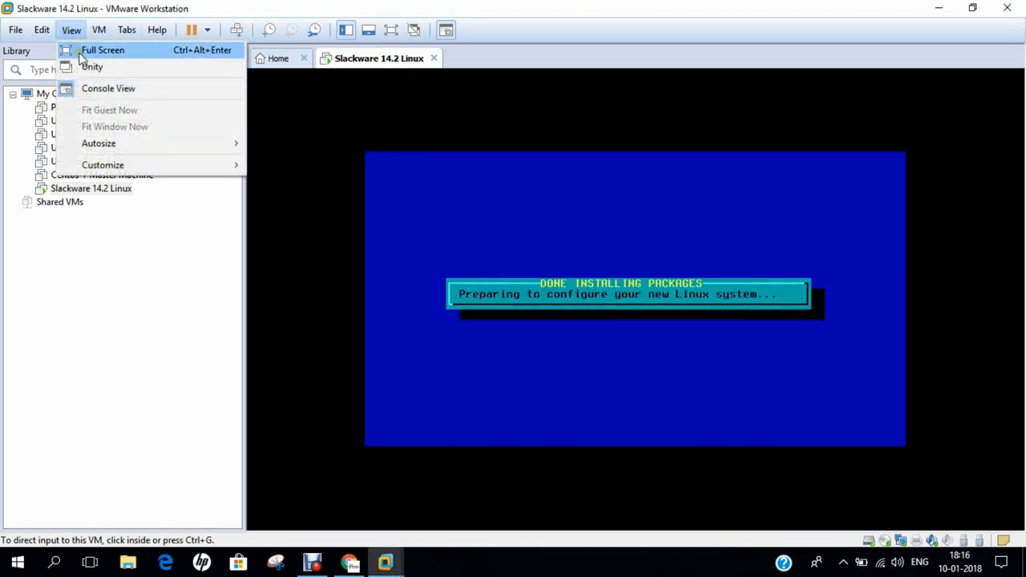
{"action": "left_click", "coordinate": [102, 50]}
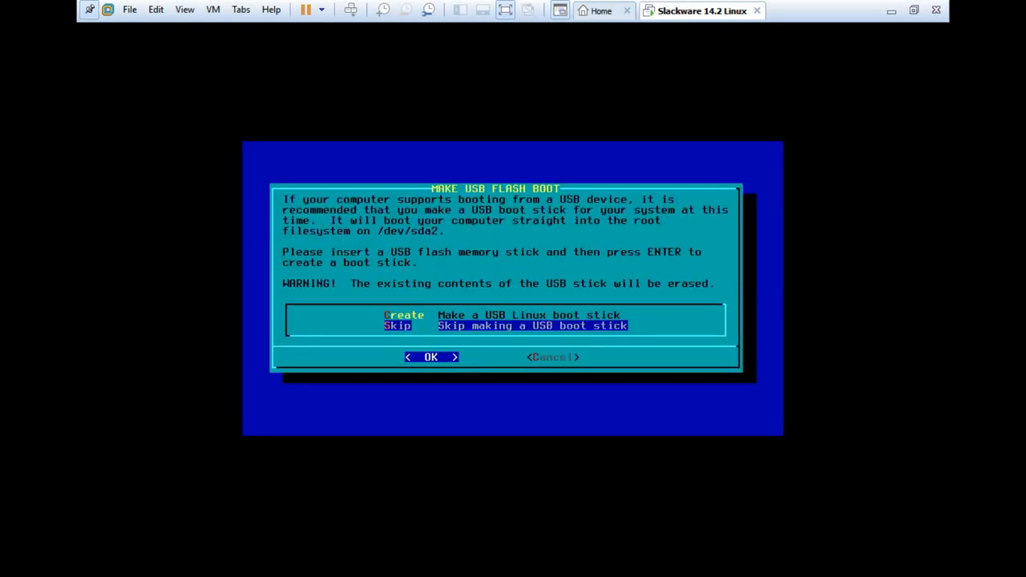
Skip the USB boot stick and install LILO simply to the MBR without kernel parameters or UTF-8.
{"action": "left_click", "coordinate": [430, 356]}
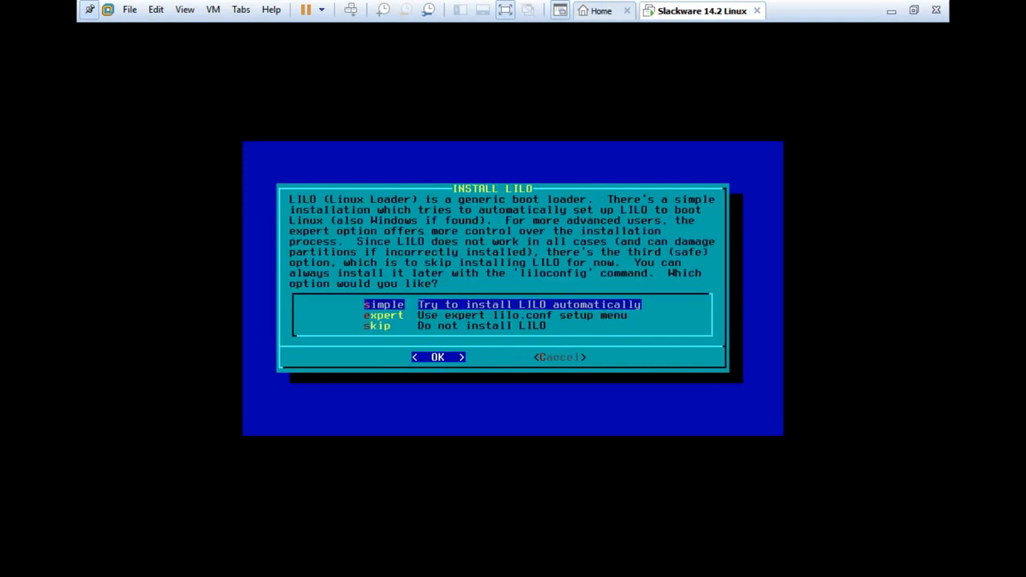
{"action": "left_click", "coordinate": [438, 356]}
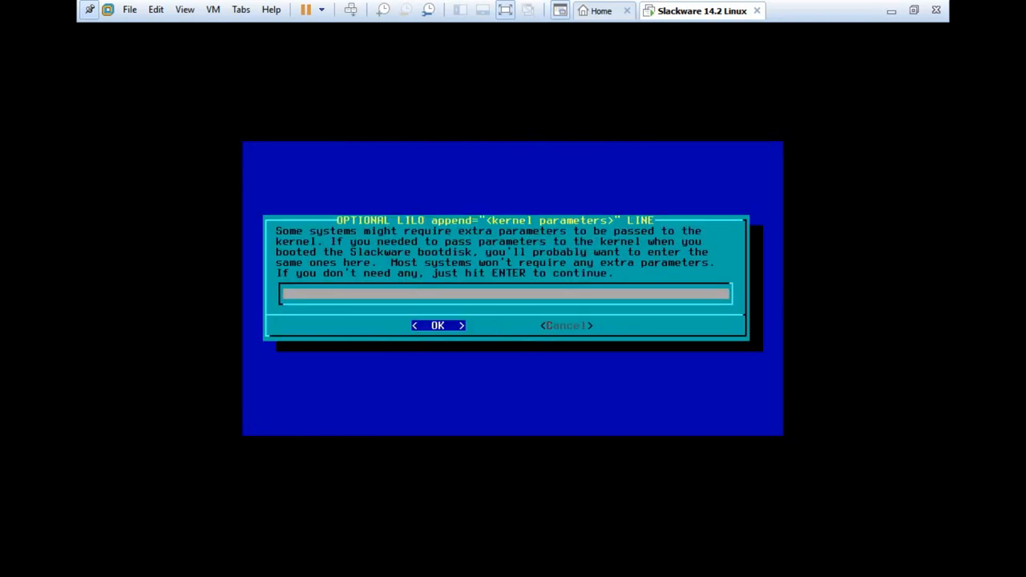
{"action": "left_click", "coordinate": [438, 323]}
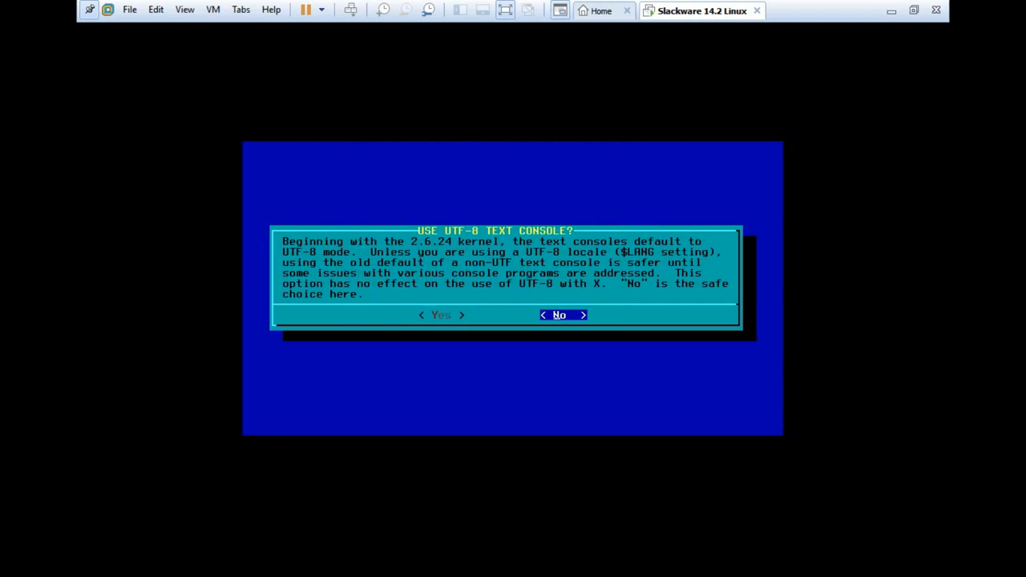
{"action": "left_click", "coordinate": [558, 315]}
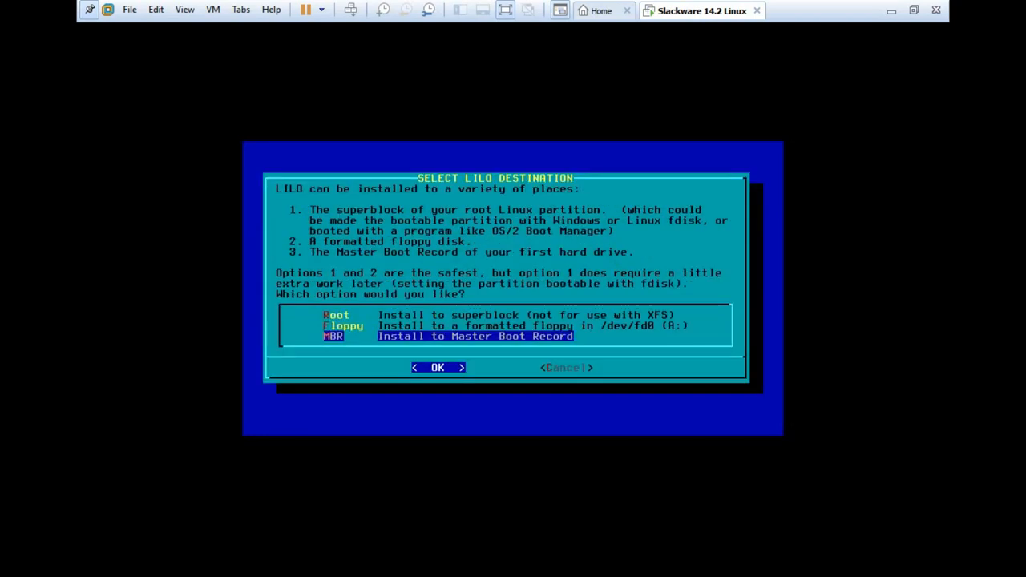
{"action": "left_click", "coordinate": [436, 367]}
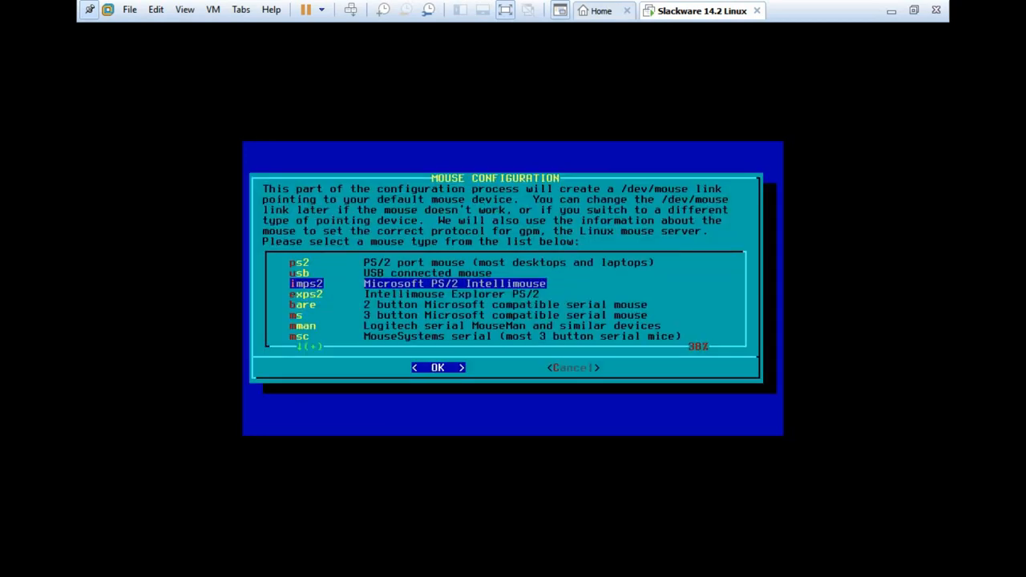
Select a USB connected mouse and have gpm load at boot time.
{"action": "key", "text": "Up"}
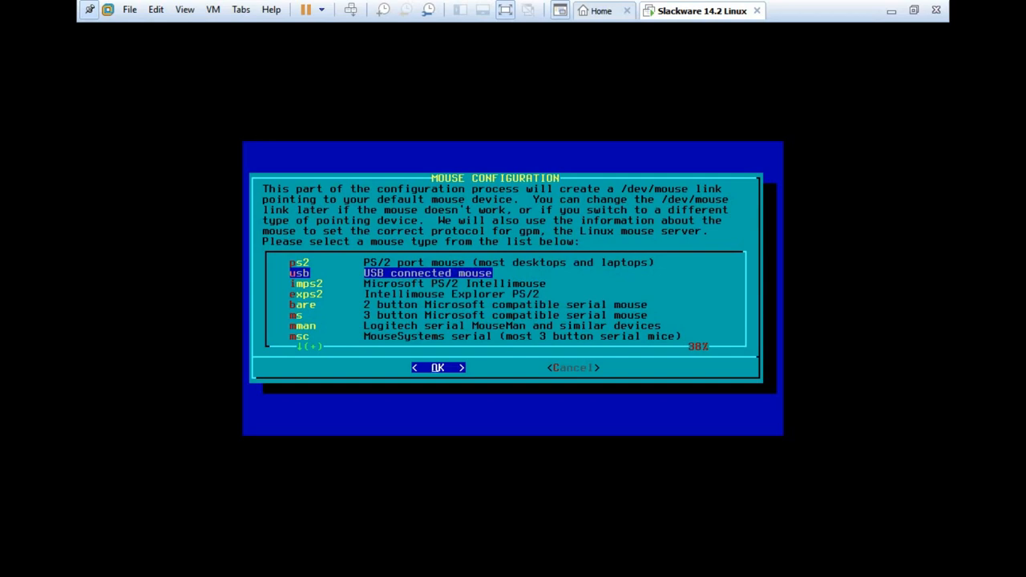
{"action": "left_click", "coordinate": [438, 368]}
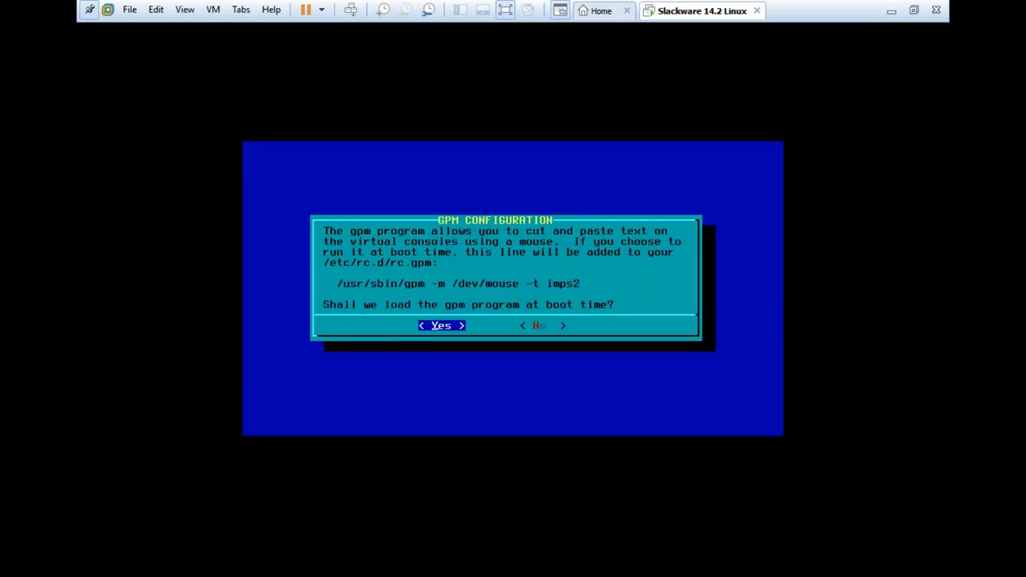
{"action": "left_click", "coordinate": [441, 325]}
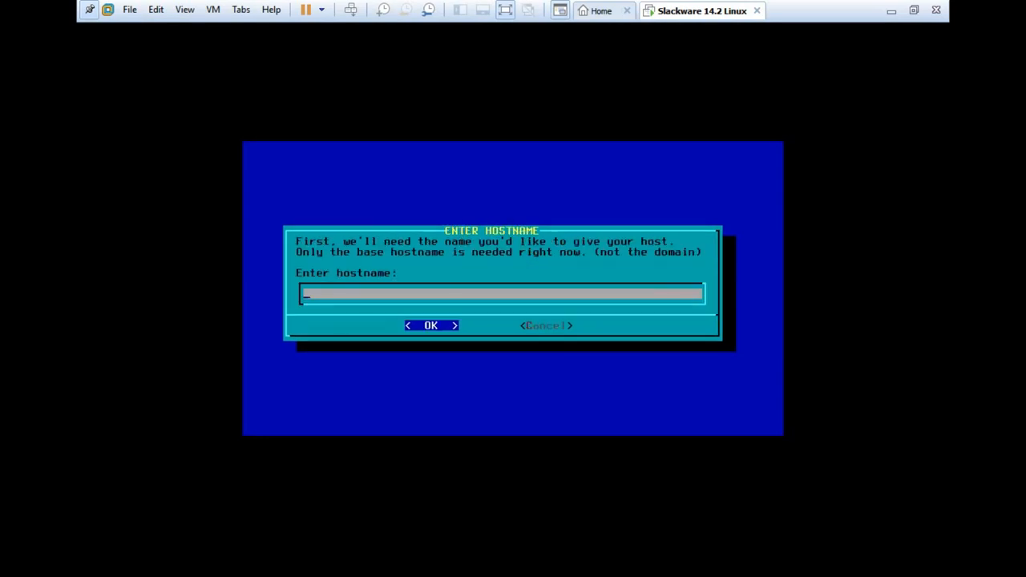
Enter hostname slackware and domain slackware for the network setup.
{"action": "type", "text": "sla"}
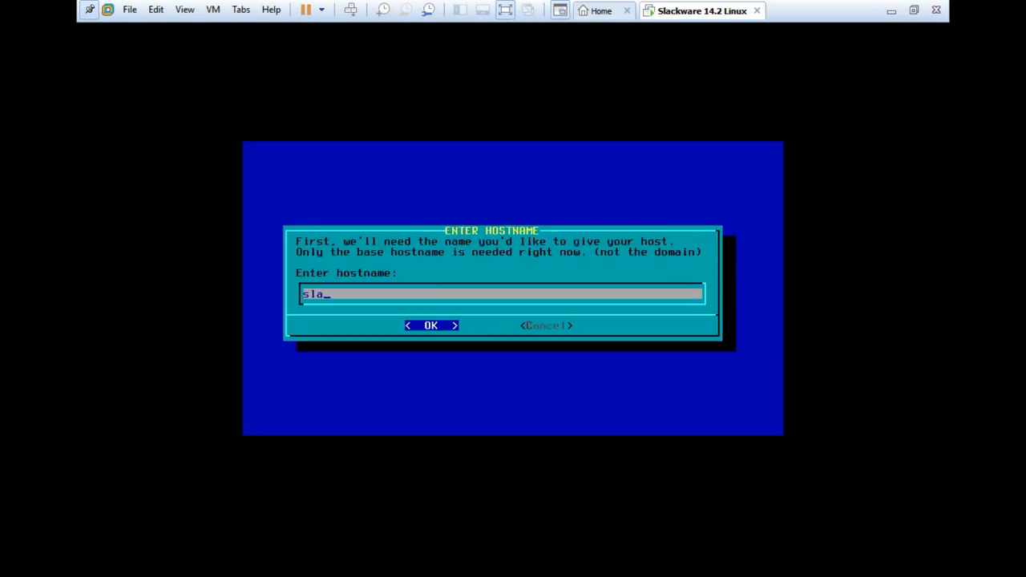
{"action": "type", "text": "ckware"}
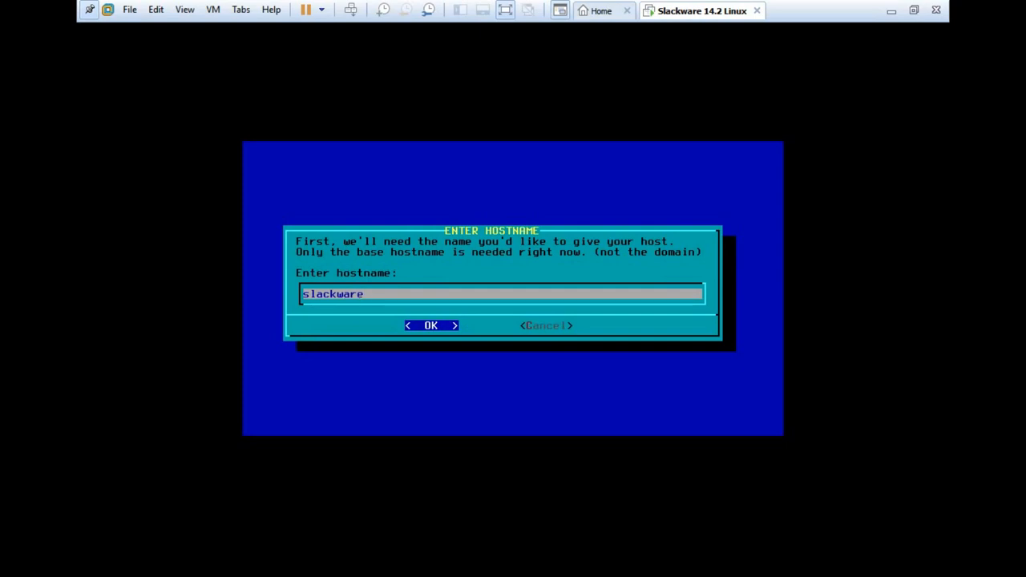
{"action": "left_click", "coordinate": [431, 324]}
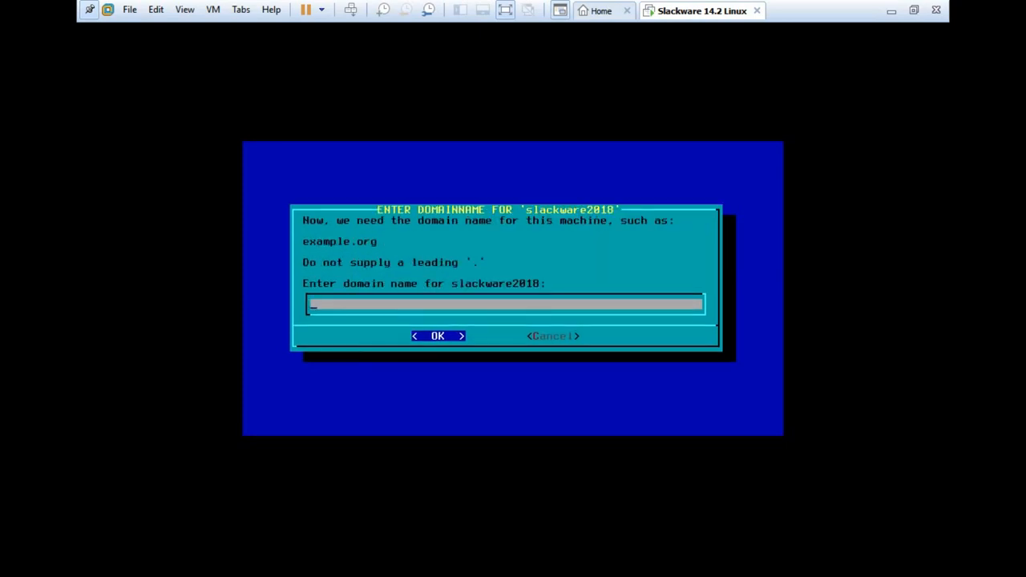
{"action": "type", "text": "sl"}
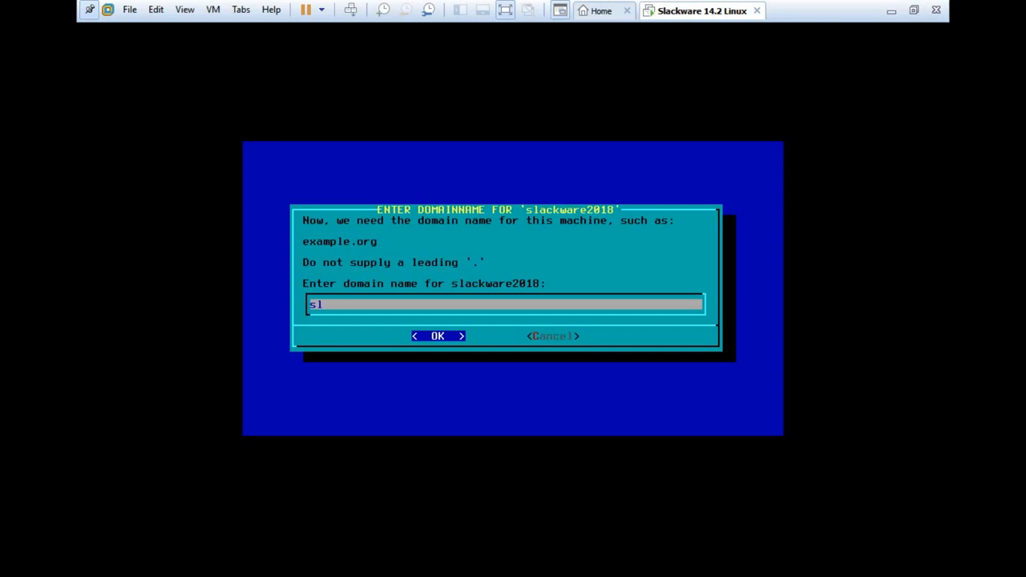
{"action": "type", "text": "ackware2018.co"}
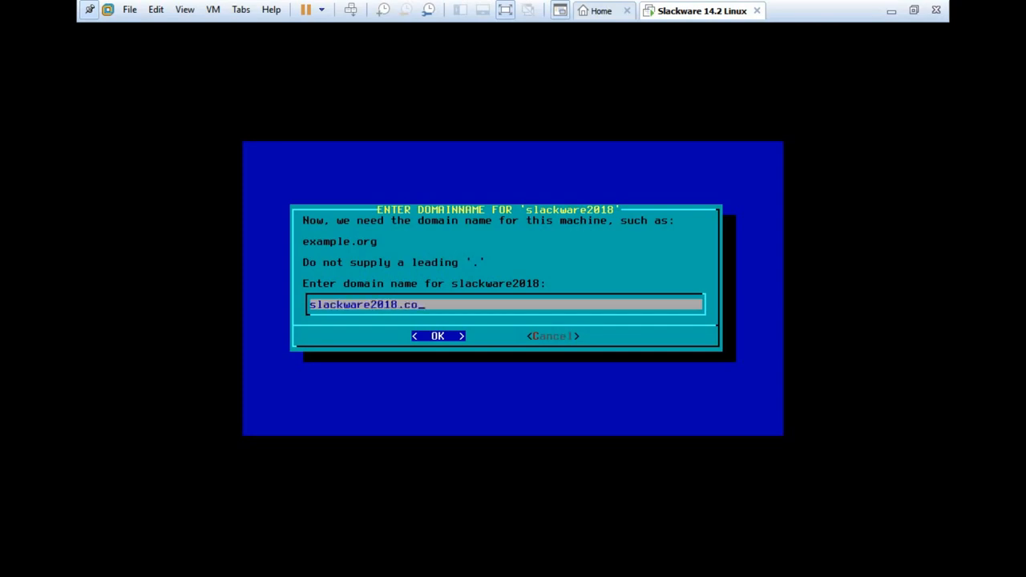
{"action": "left_click", "coordinate": [438, 337]}
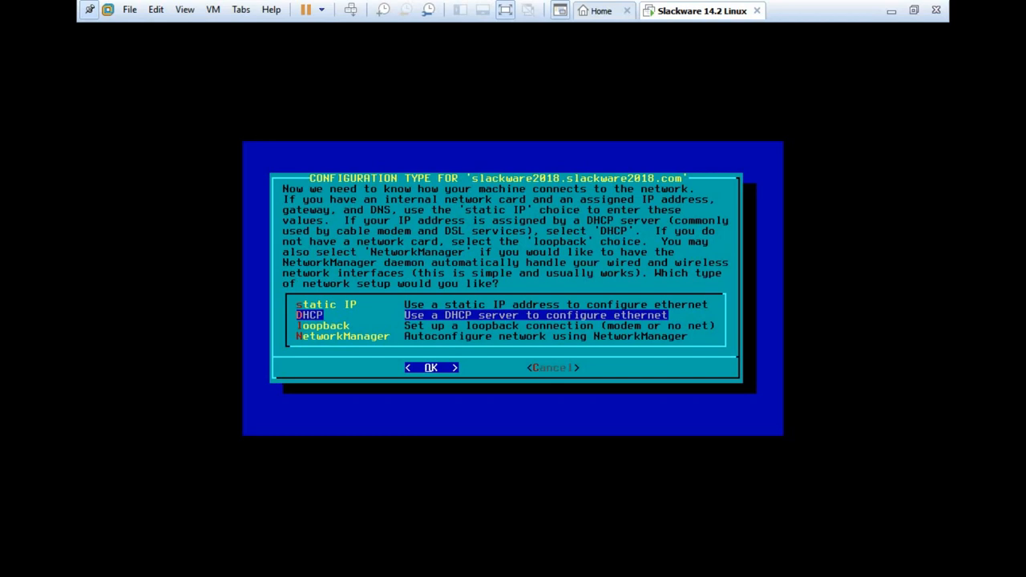
Use DHCP with no DHCP hostname and accept the network configuration summary.
{"action": "left_click", "coordinate": [430, 368]}
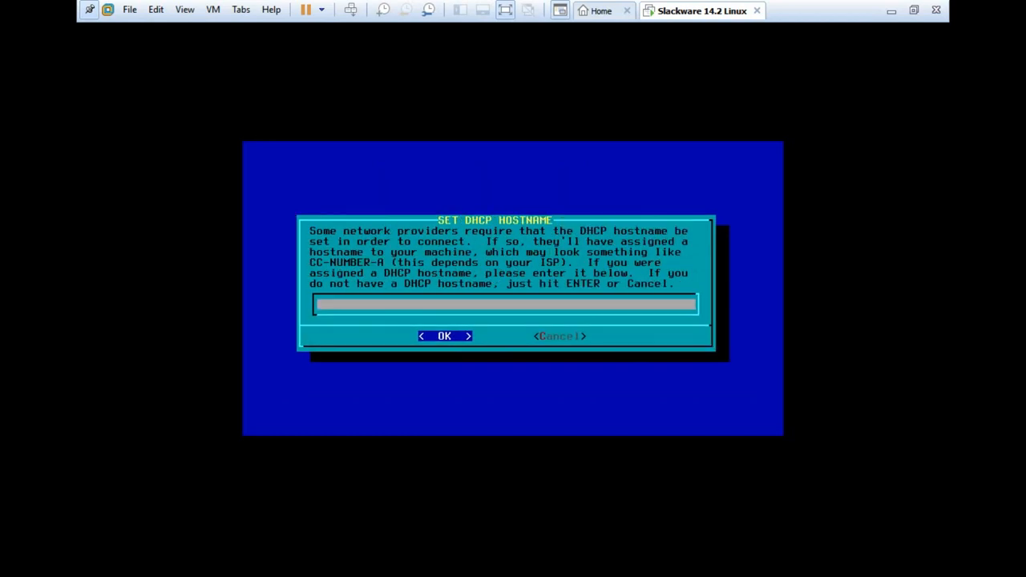
{"action": "left_click", "coordinate": [445, 337]}
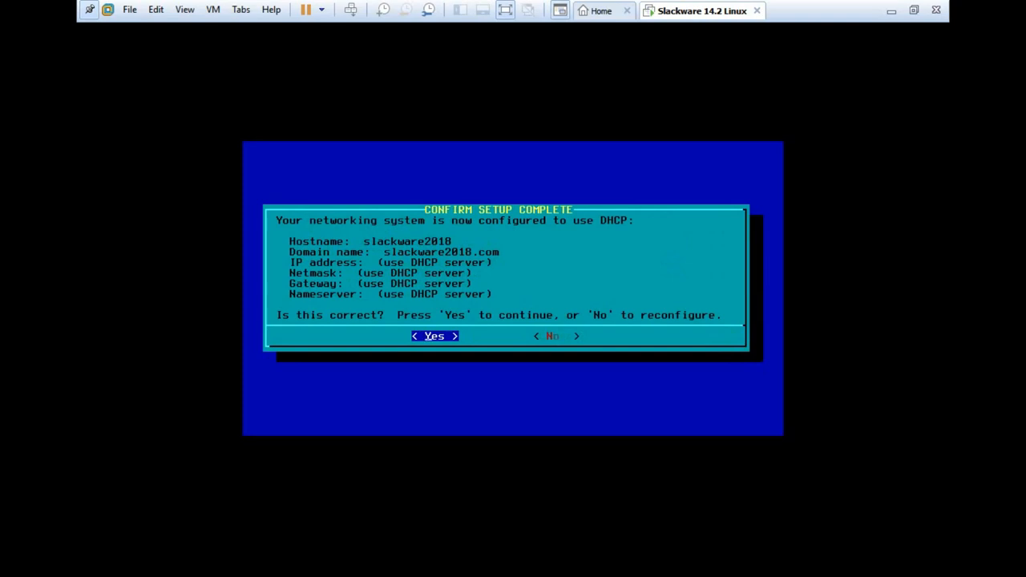
{"action": "key", "text": "Return"}
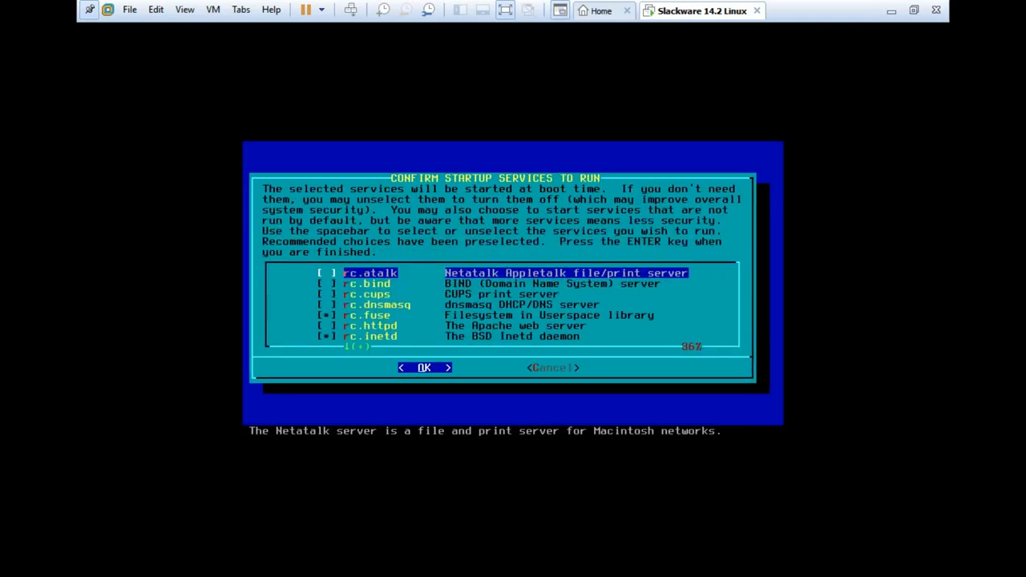
Keep the preselected startup services and set the hardware clock to UTC.
{"action": "key", "text": "Down"}
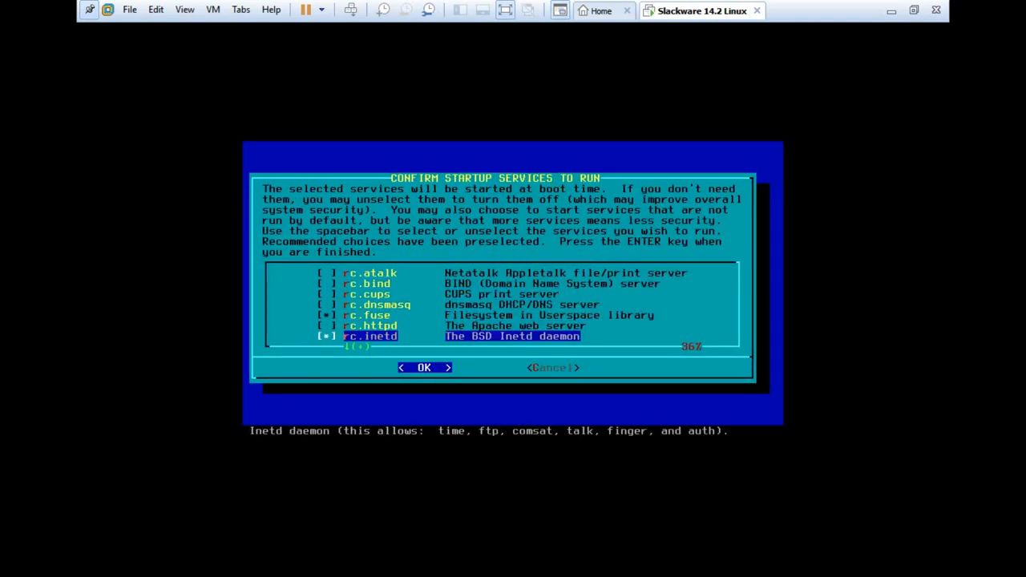
{"action": "scroll", "scroll_direction": "down", "scroll_amount": 3}
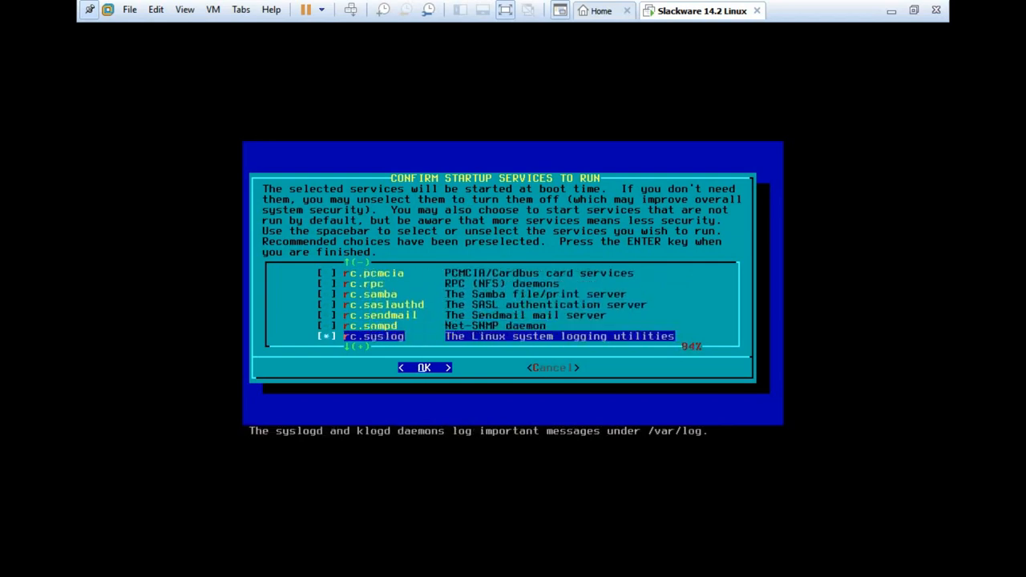
{"action": "left_click", "coordinate": [424, 367]}
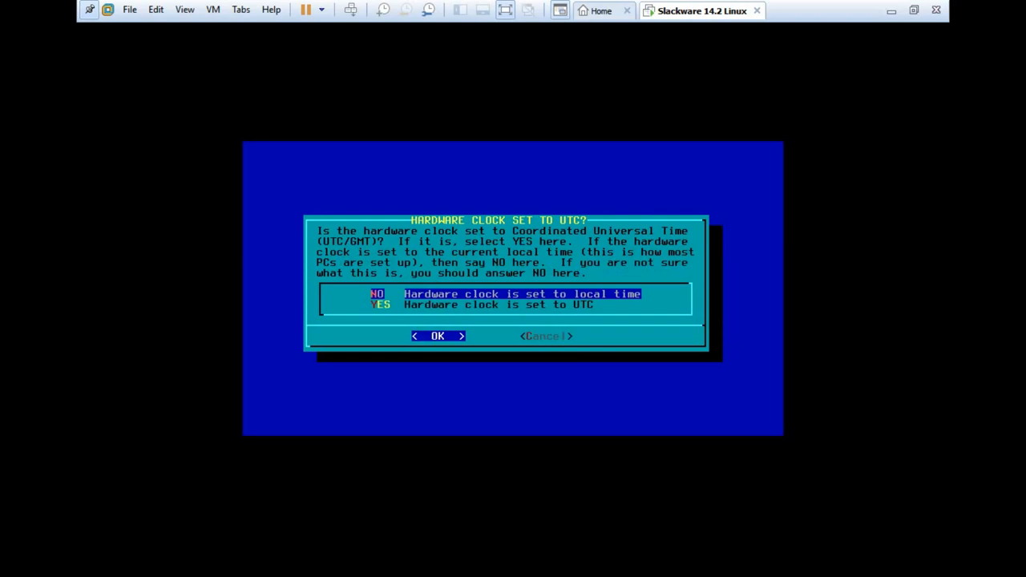
{"action": "key", "text": "Down"}
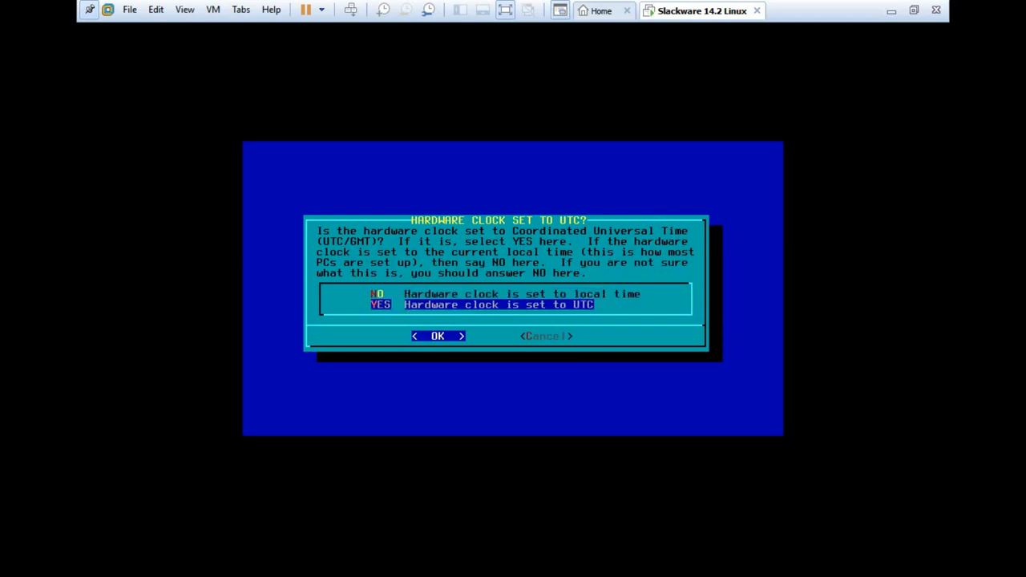
{"action": "left_click", "coordinate": [438, 336]}
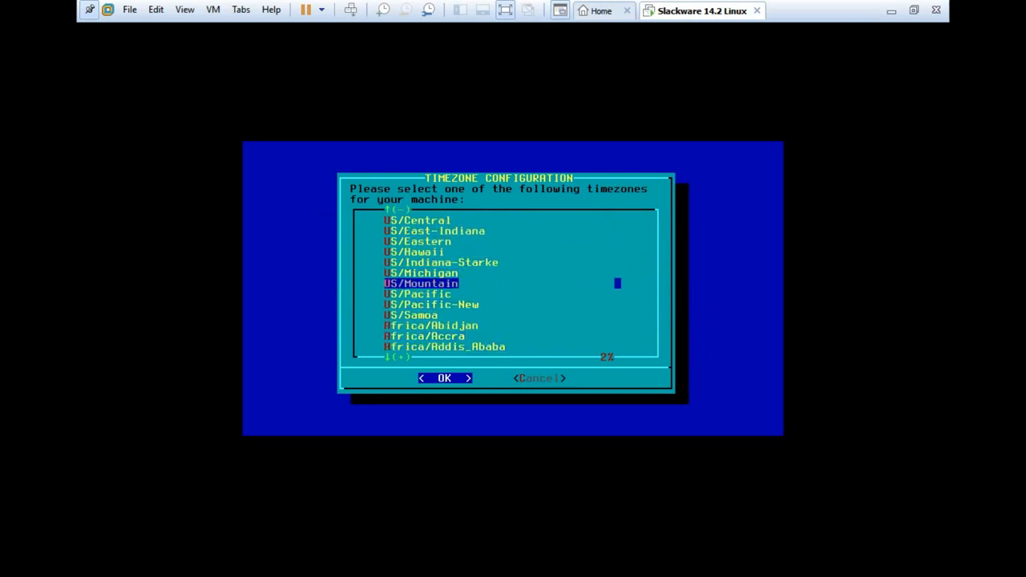
Choose Asia/Bangkok as the system timezone.
{"action": "scroll", "scroll_direction": "down", "scroll_amount": 3}
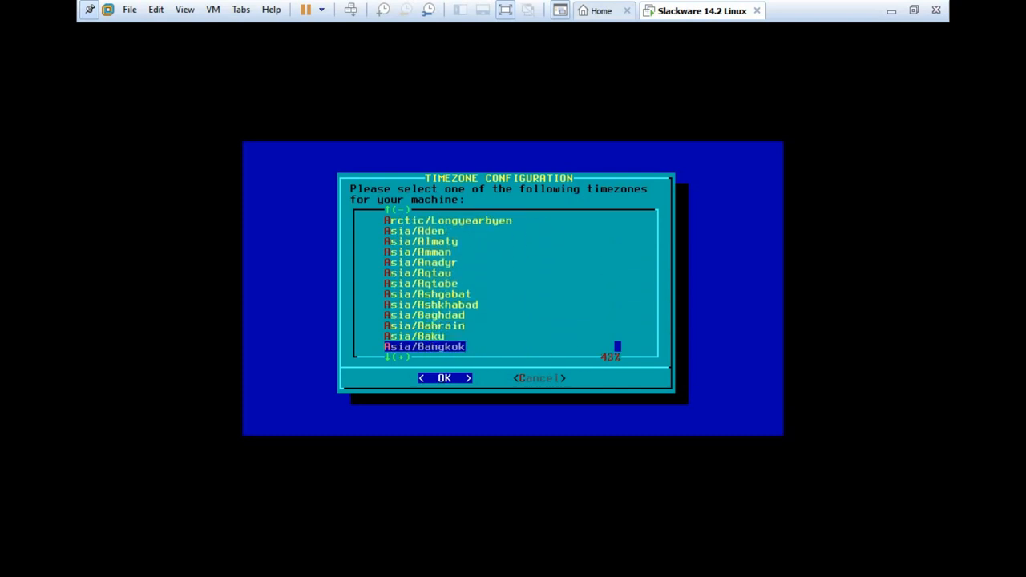
{"action": "scroll", "scroll_direction": "down", "scroll_amount": 3}
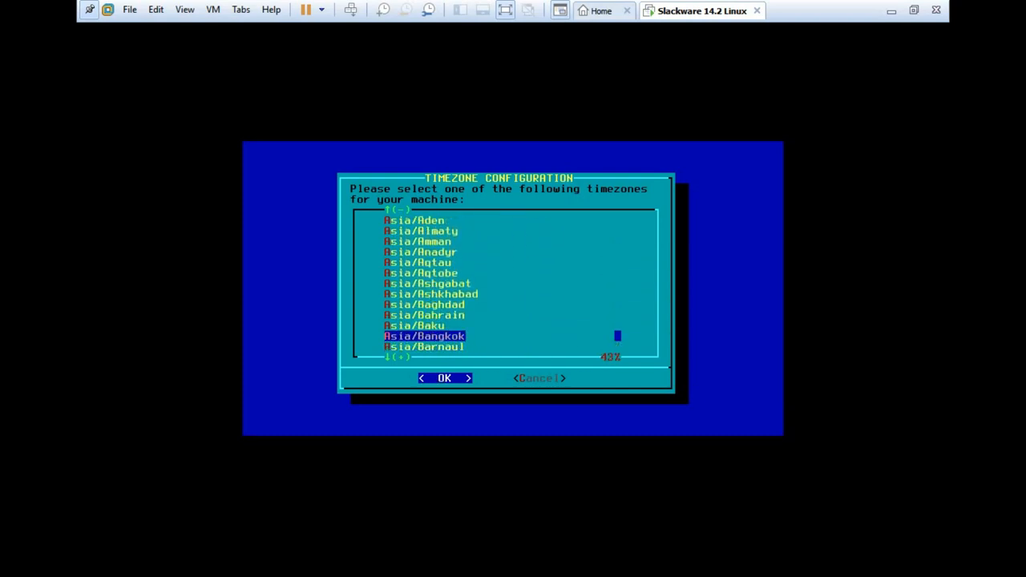
{"action": "left_click", "coordinate": [444, 378]}
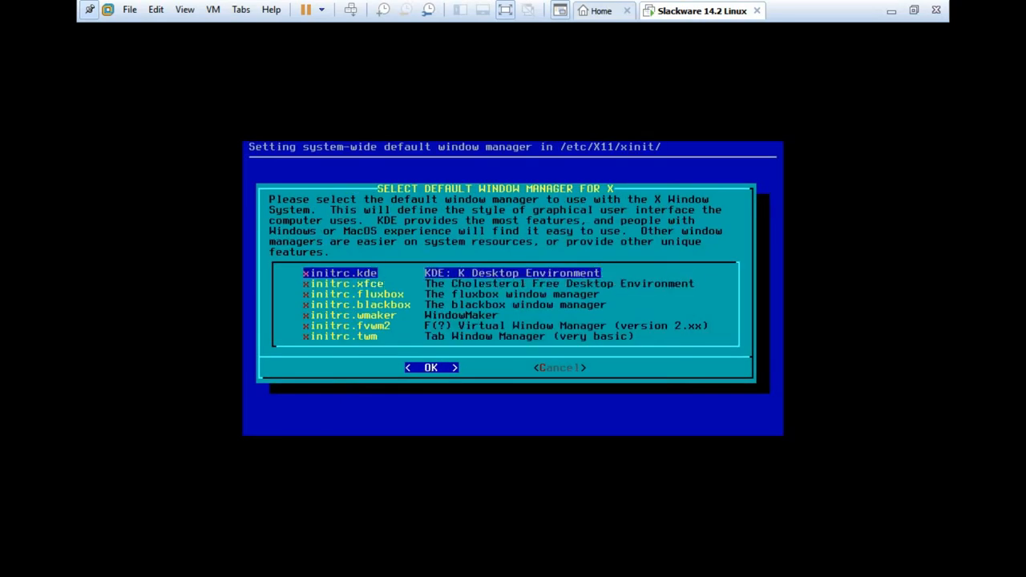
Keep xinitrc.kde as default, finish and exit setup, acknowledging the remove-disc notice.
{"action": "left_click", "coordinate": [430, 367]}
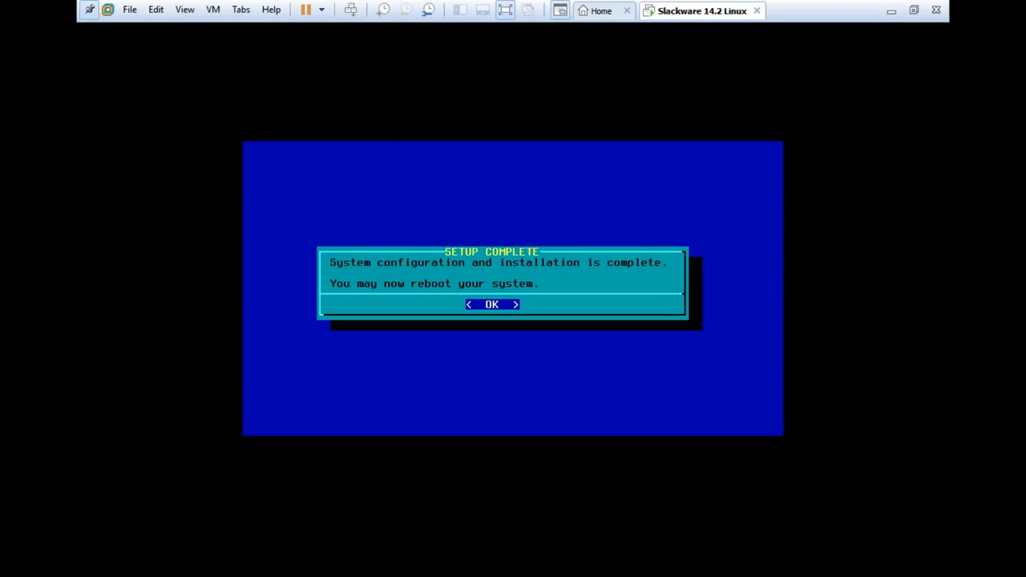
{"action": "left_click", "coordinate": [491, 305]}
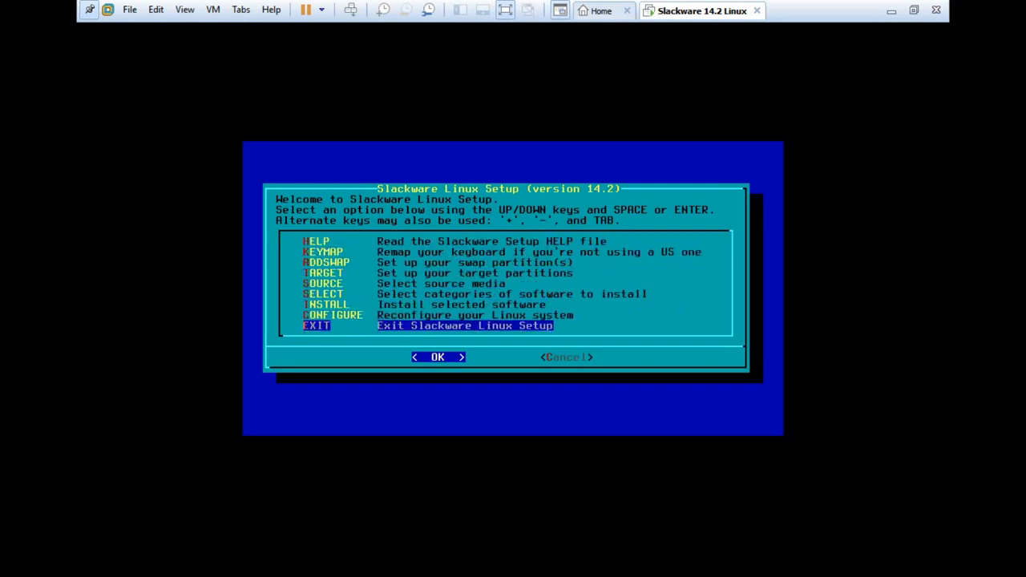
{"action": "left_click", "coordinate": [436, 356]}
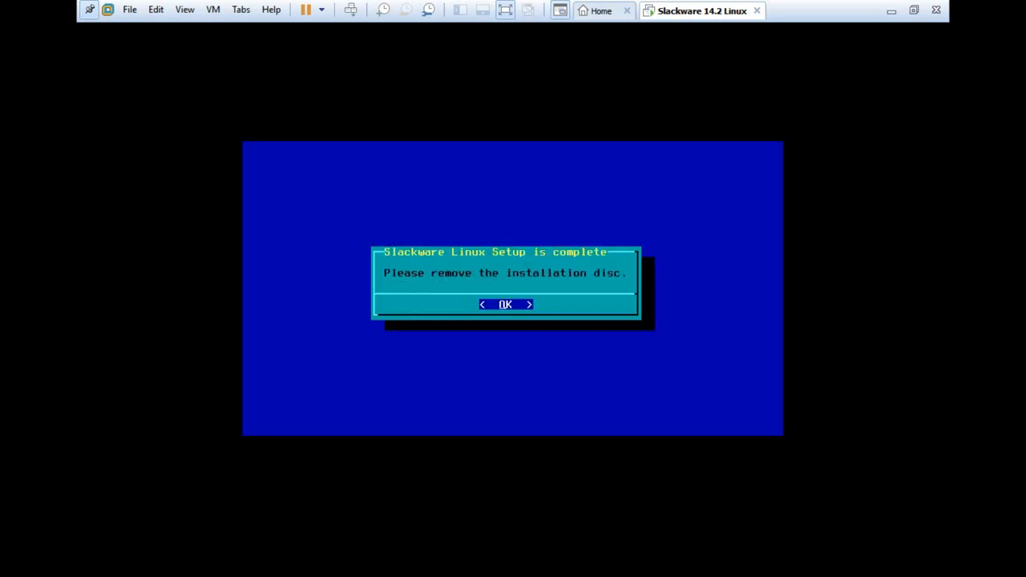
{"action": "left_click", "coordinate": [506, 305]}
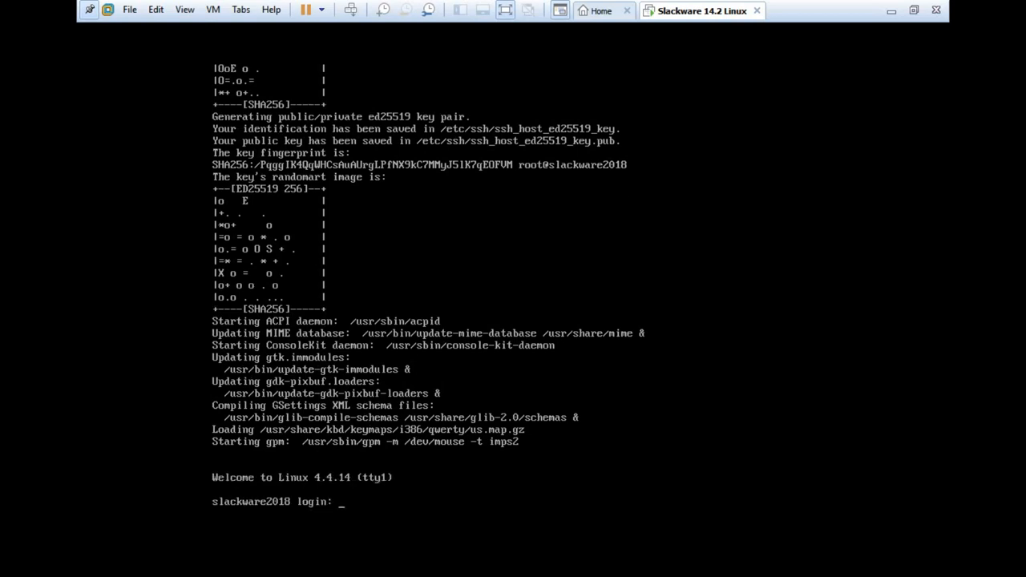
Log in as root at the slackware2018 console login prompt.
{"action": "type", "text": "root"}
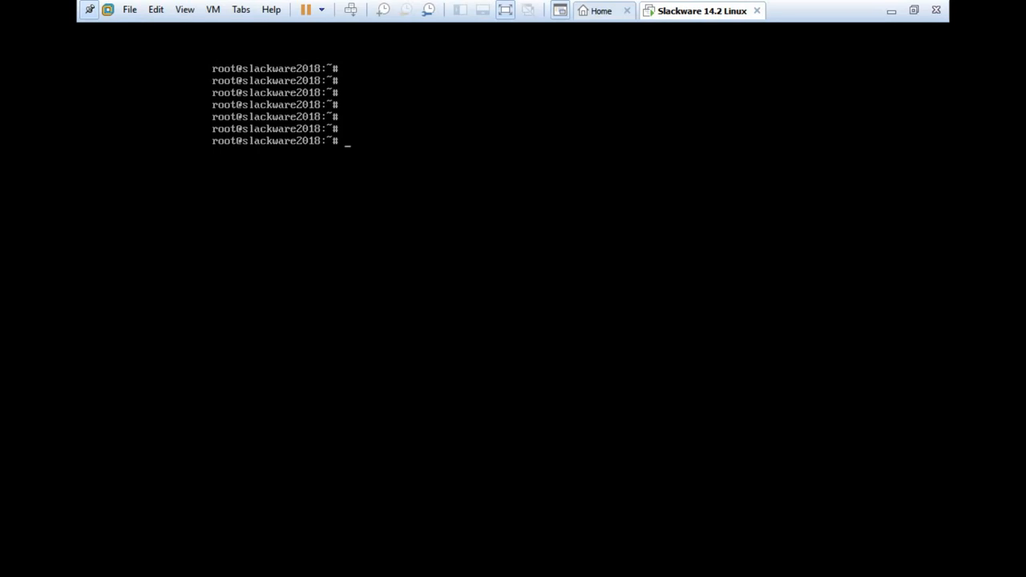
Edit /etc/inittab in vi so initdefault reads 4 instead of 3, then save with :wq.
{"action": "type", "text": "vi /etc"}
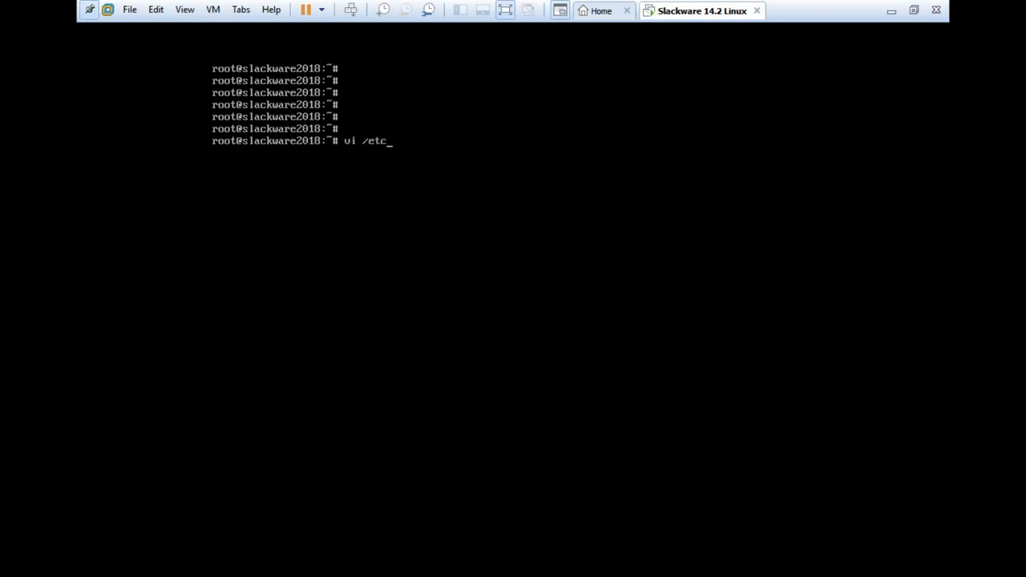
{"action": "type", "text": "/inittab"}
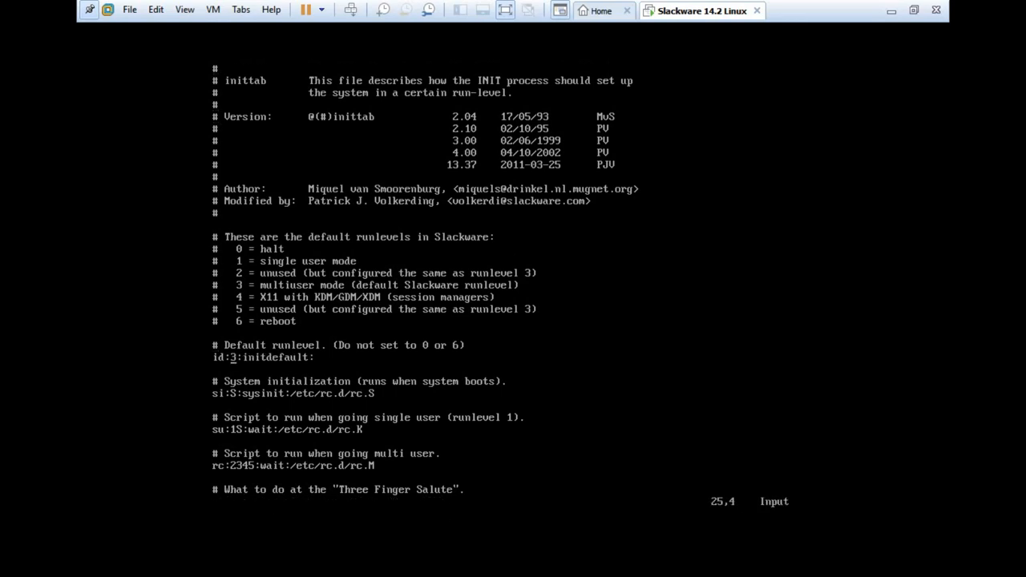
{"action": "type", "text": "4"}
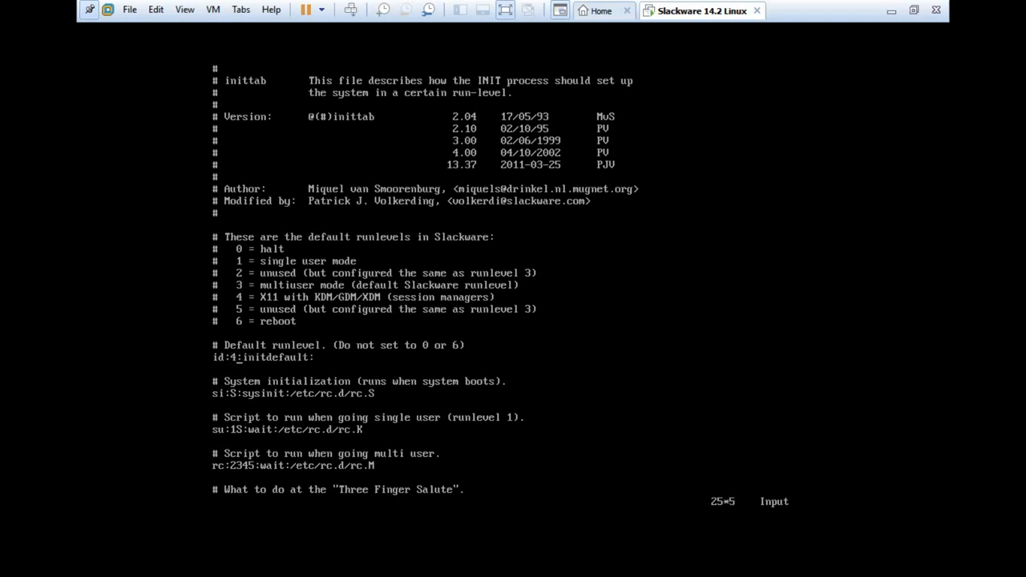
{"action": "type", "text": ":wq"}
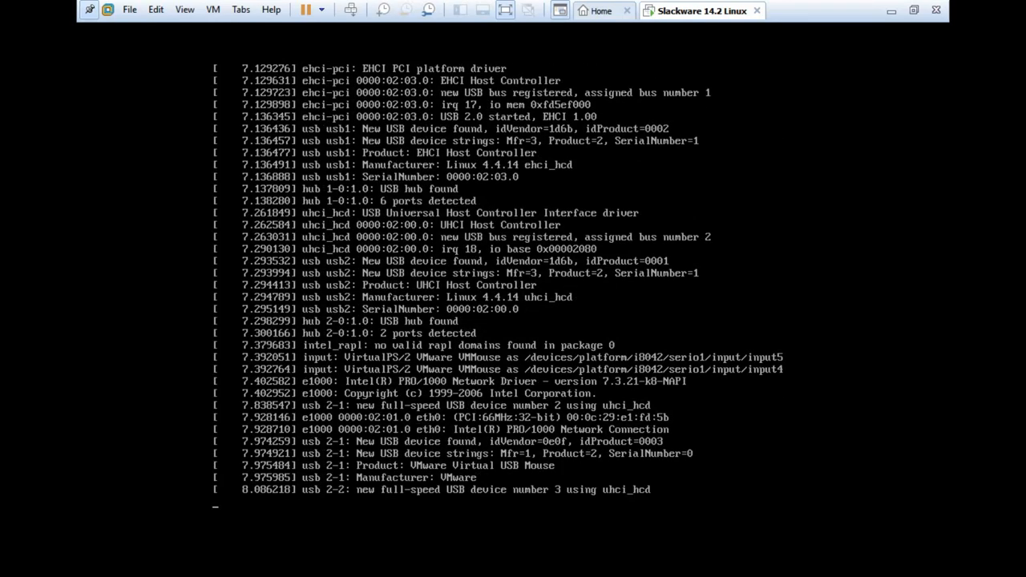
Wait for the rebooting guest to scroll through its kernel boot messages.
{"action": "scroll", "scroll_direction": "down", "scroll_amount": 3}
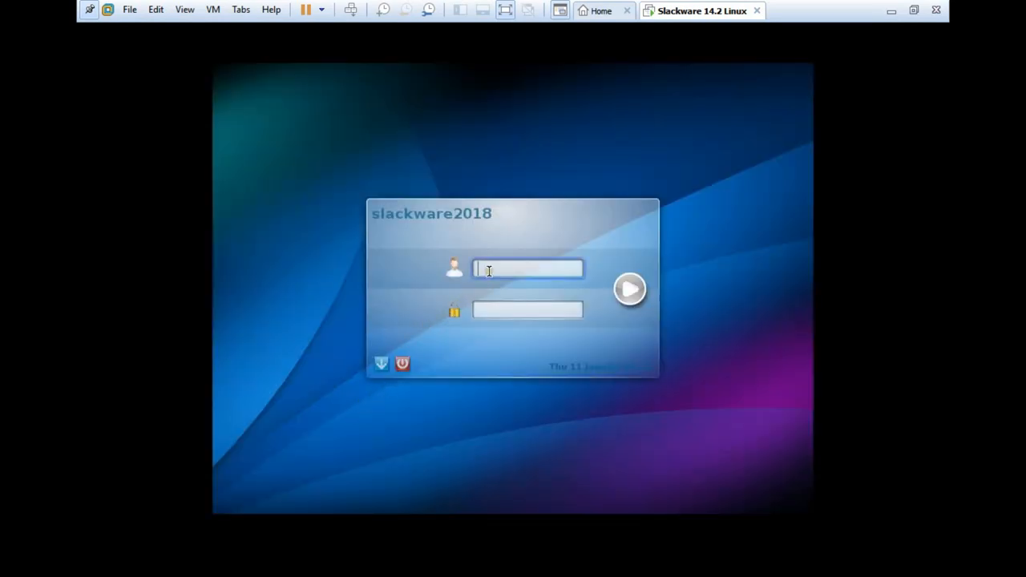
Log in at the KDM screen as root with its password.
{"action": "type", "text": "root"}
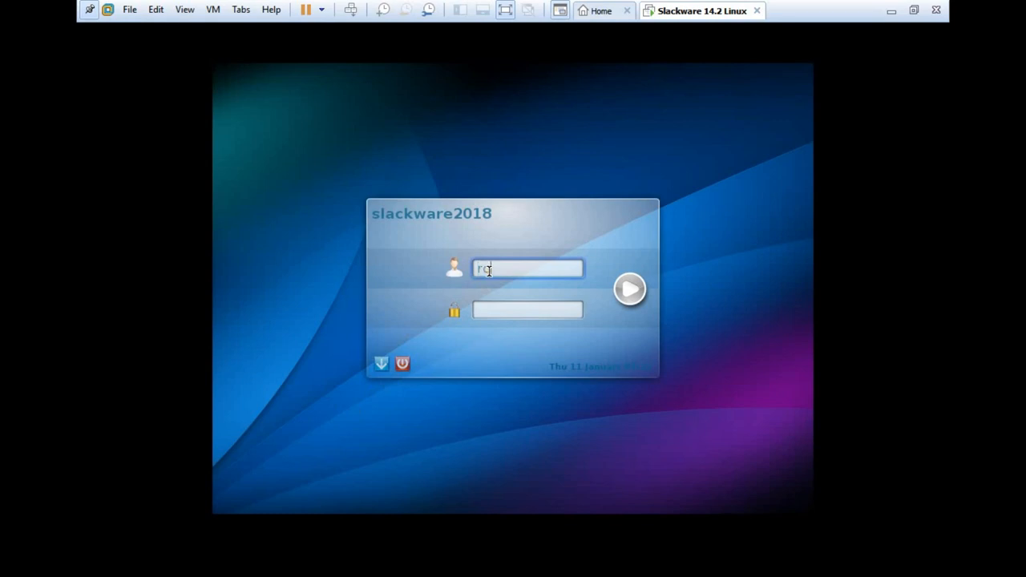
{"action": "type", "text": "password"}
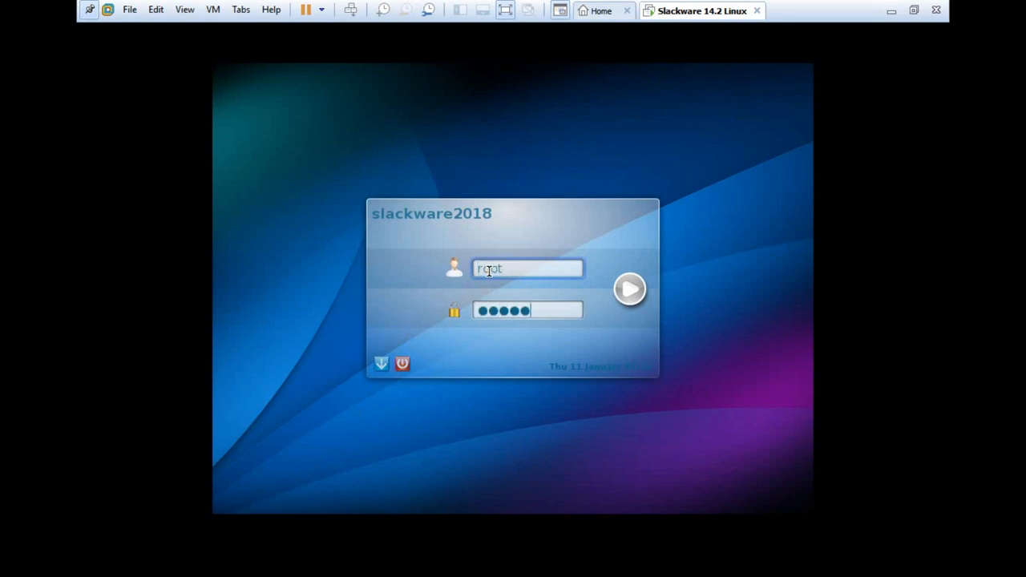
{"action": "left_click", "coordinate": [629, 288]}
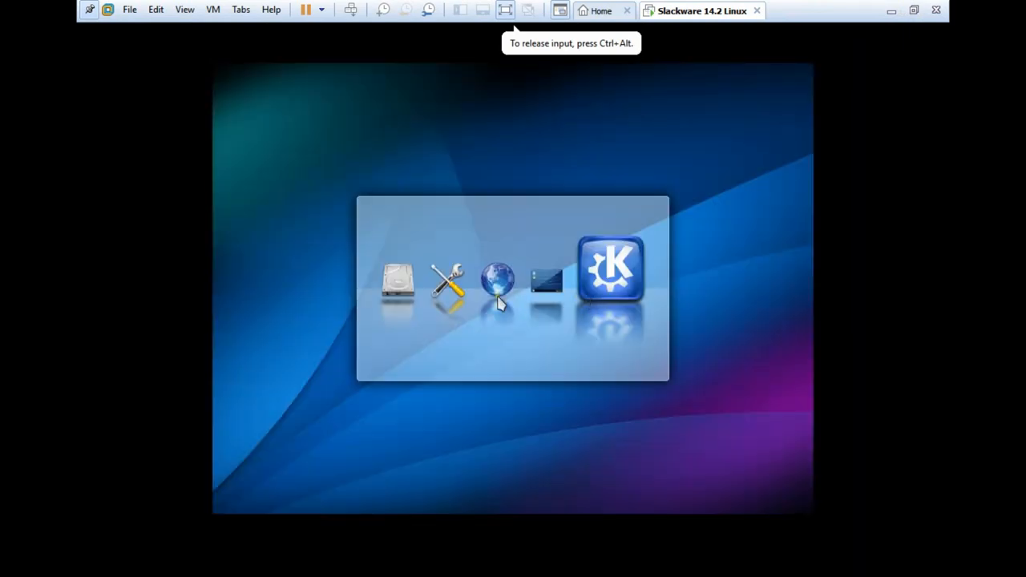
{"action": "mouse_move", "coordinate": [382, 276]}
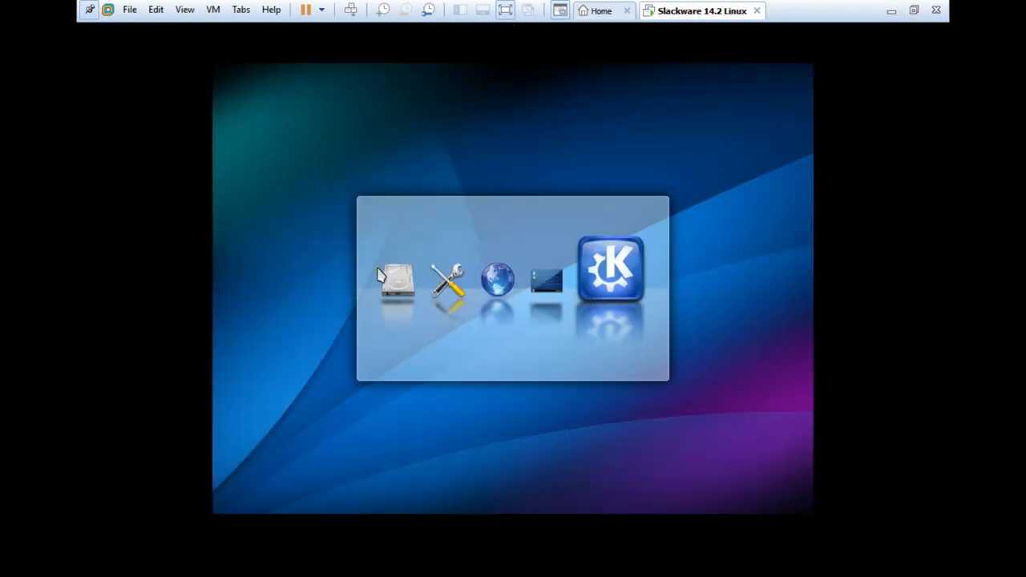
{"action": "mouse_move", "coordinate": [203, 517]}
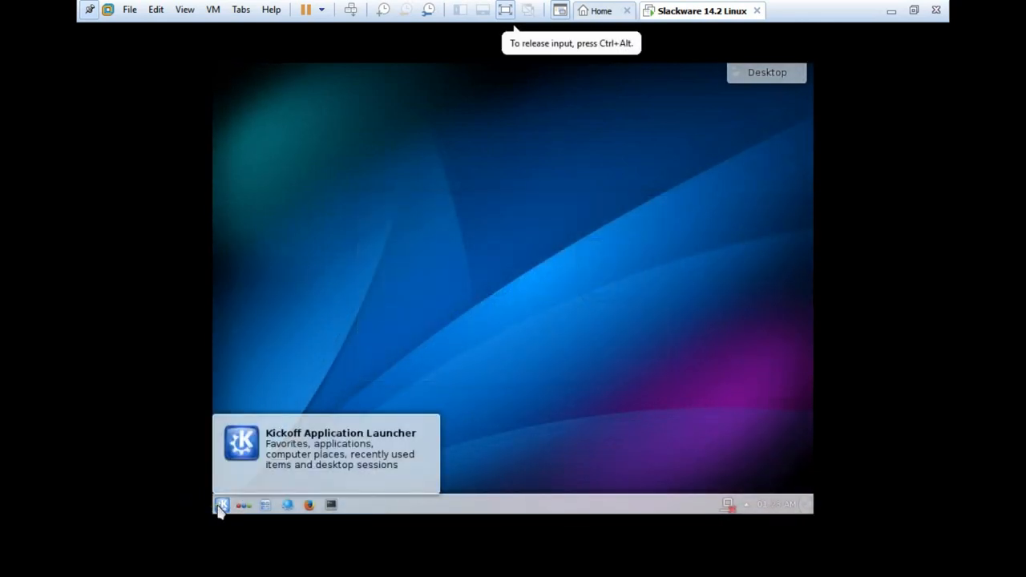
Reach Display and Monitor via the launcher's System Settings.
{"action": "left_click", "coordinate": [222, 505]}
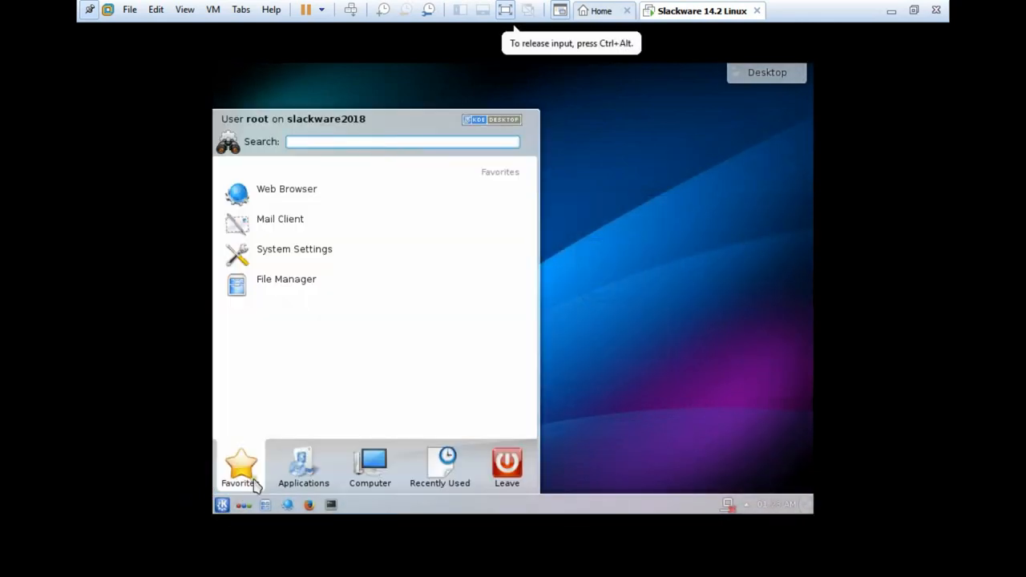
{"action": "mouse_move", "coordinate": [286, 194]}
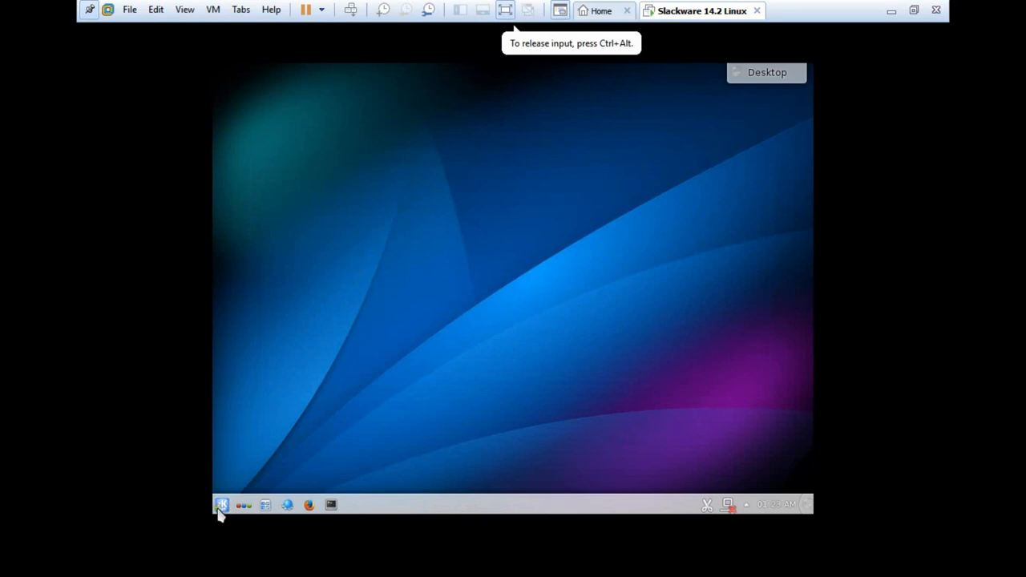
{"action": "left_click", "coordinate": [222, 504]}
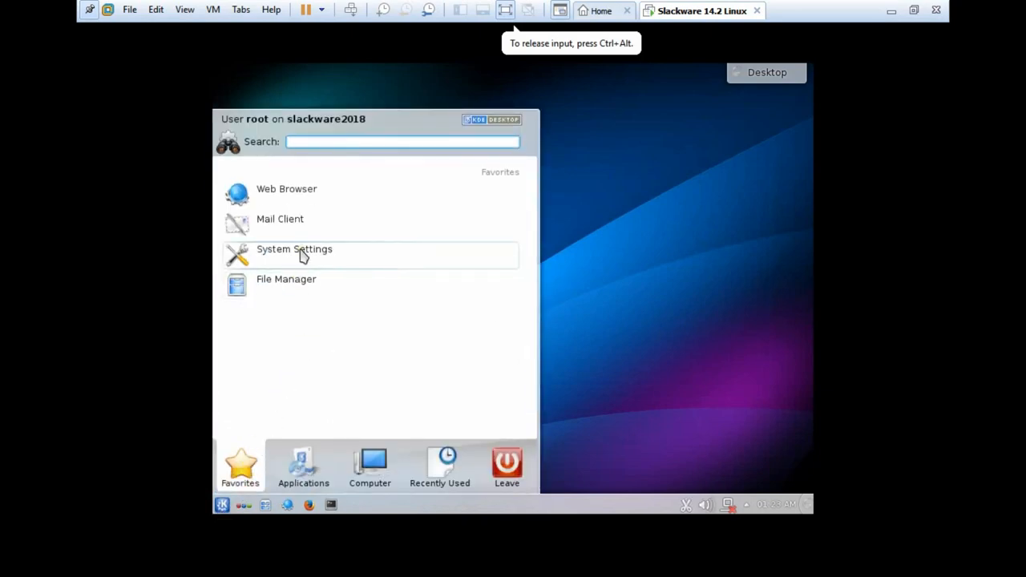
{"action": "left_click", "coordinate": [295, 250]}
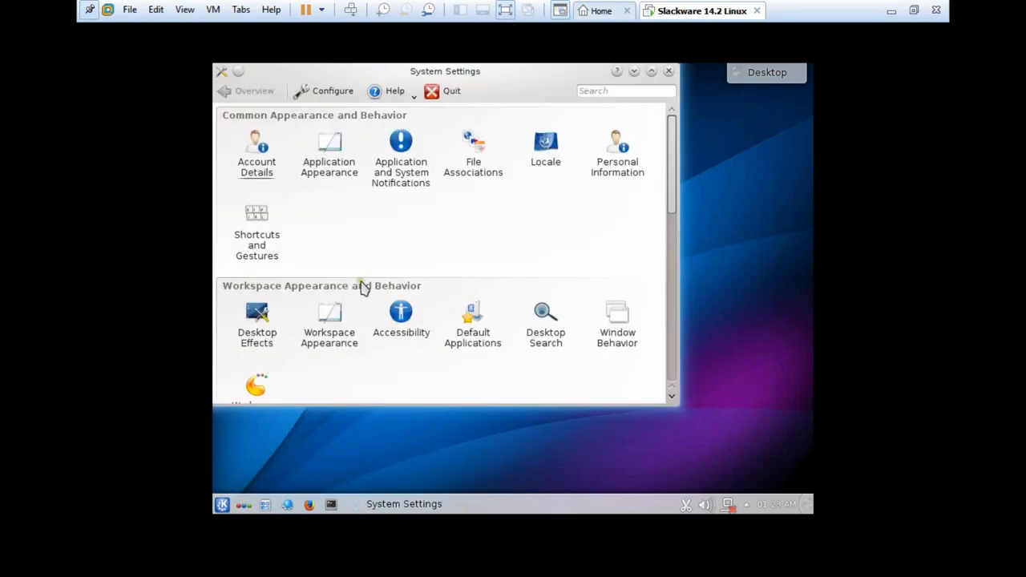
{"action": "scroll", "scroll_direction": "down", "scroll_amount": 3}
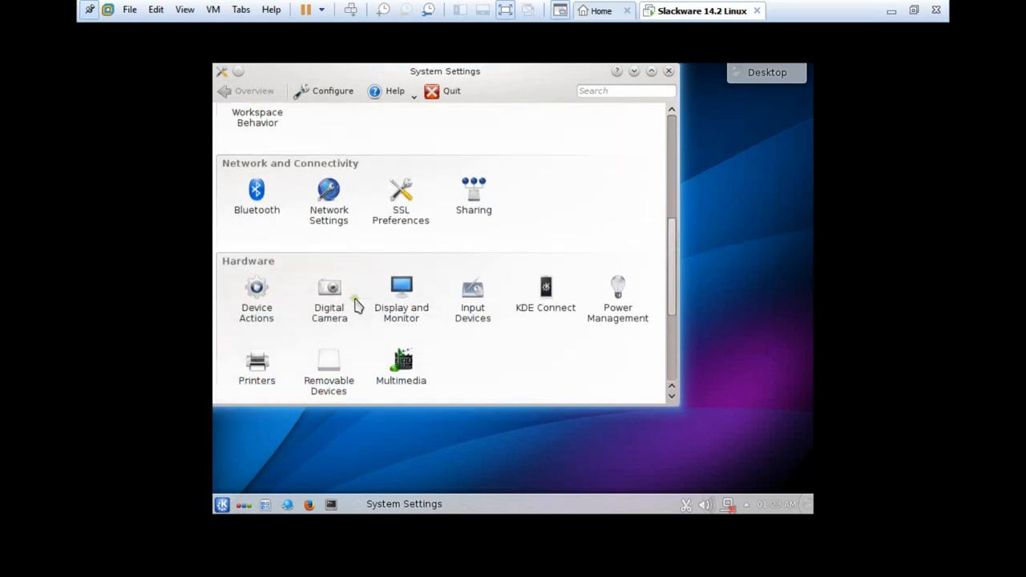
{"action": "left_click", "coordinate": [401, 297]}
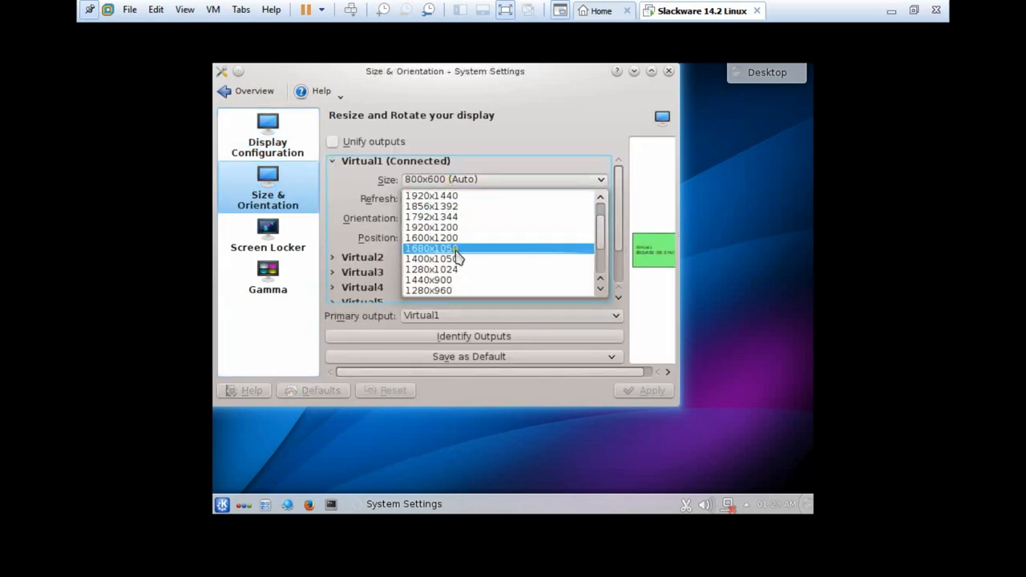
Choose a larger screen size and accept the new display configuration.
{"action": "left_click", "coordinate": [428, 237]}
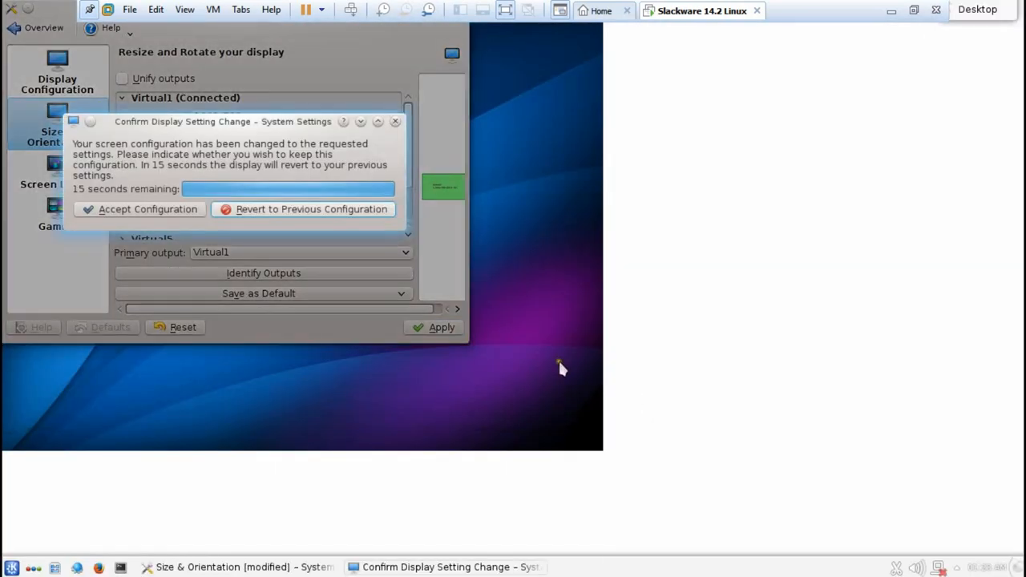
{"action": "left_click", "coordinate": [140, 208]}
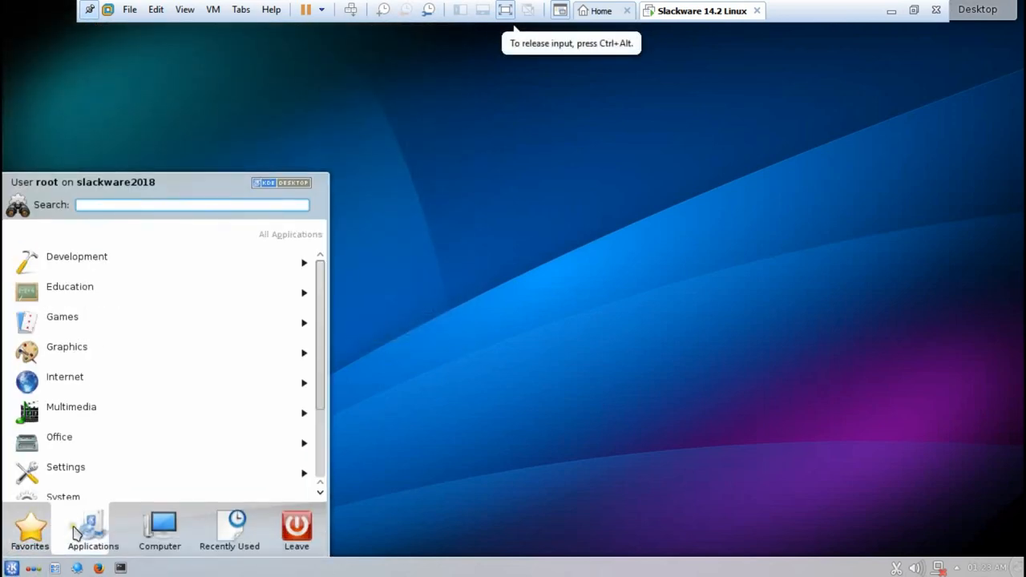
{"action": "scroll", "scroll_direction": "down", "scroll_amount": 3}
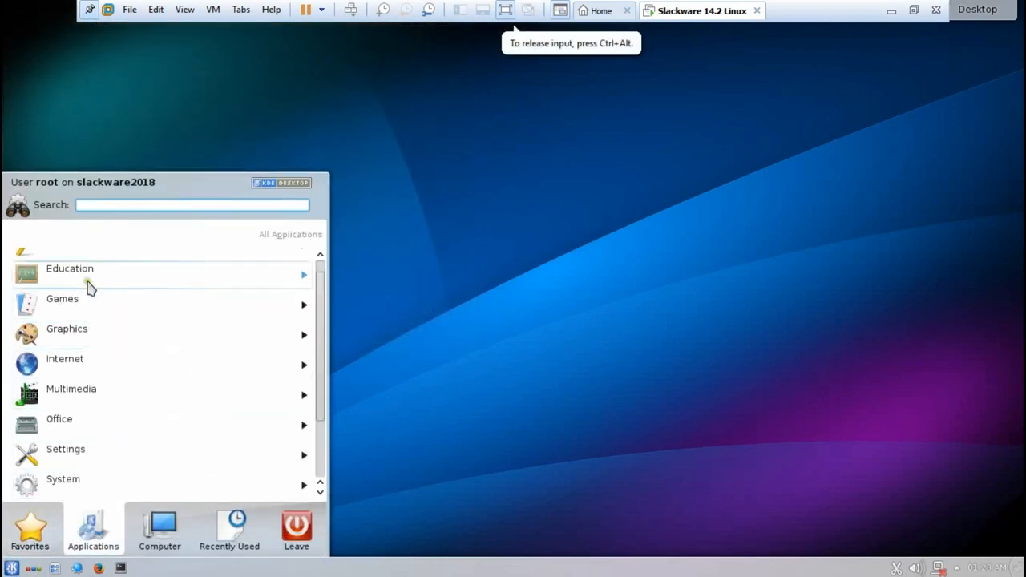
{"action": "left_click", "coordinate": [70, 269]}
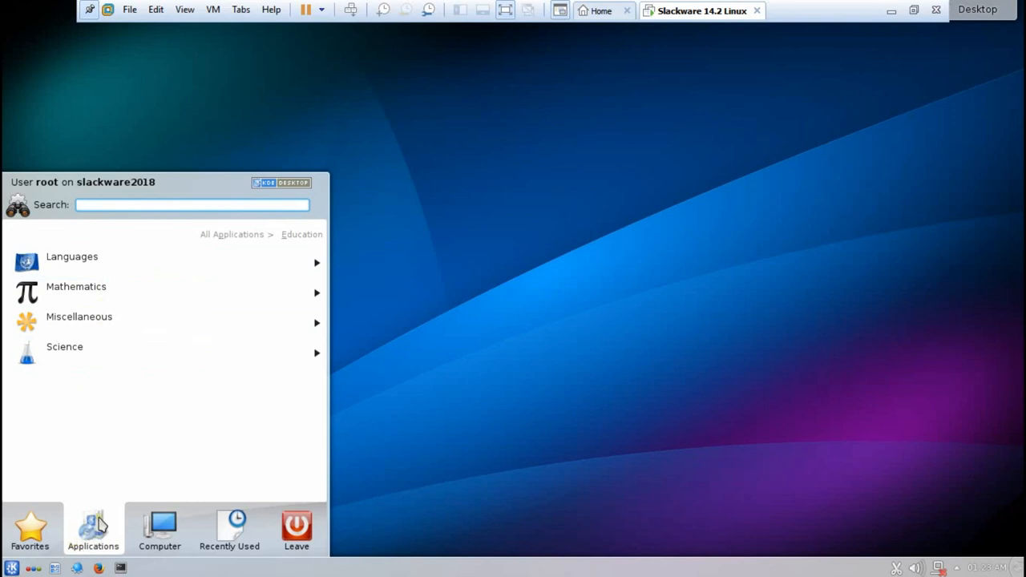
{"action": "left_click", "coordinate": [231, 234]}
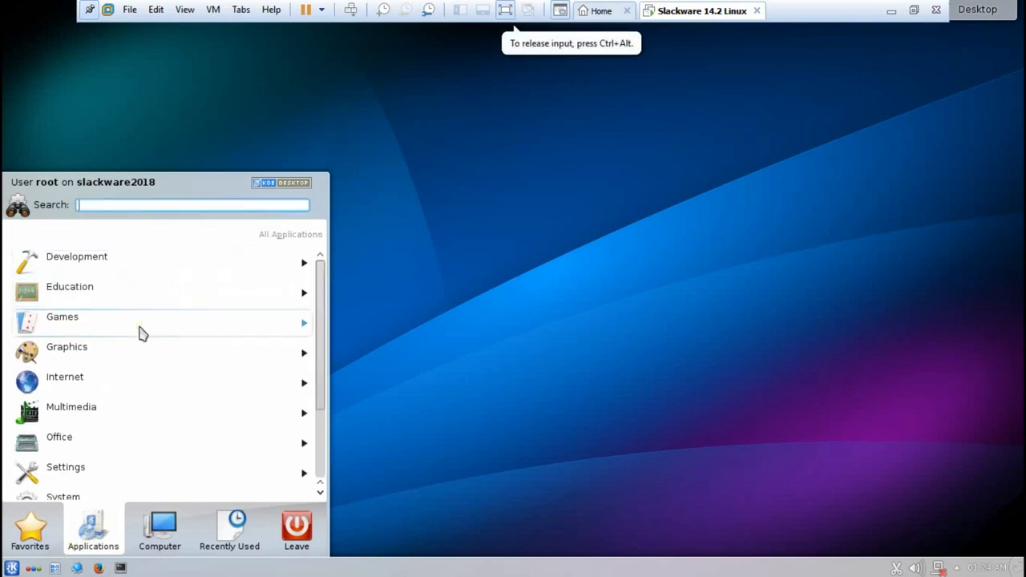
{"action": "left_click", "coordinate": [61, 318]}
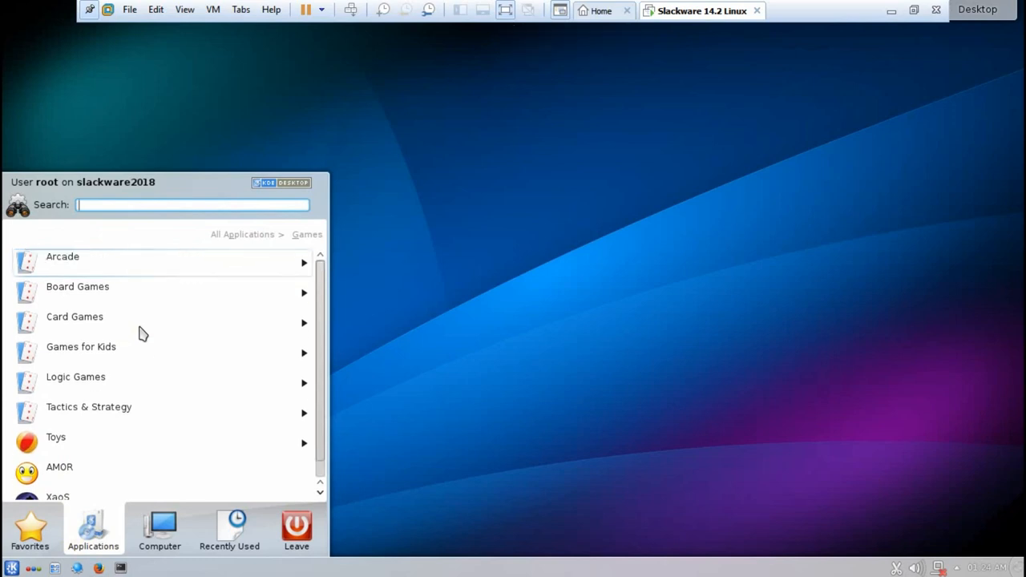
{"action": "left_click", "coordinate": [242, 234]}
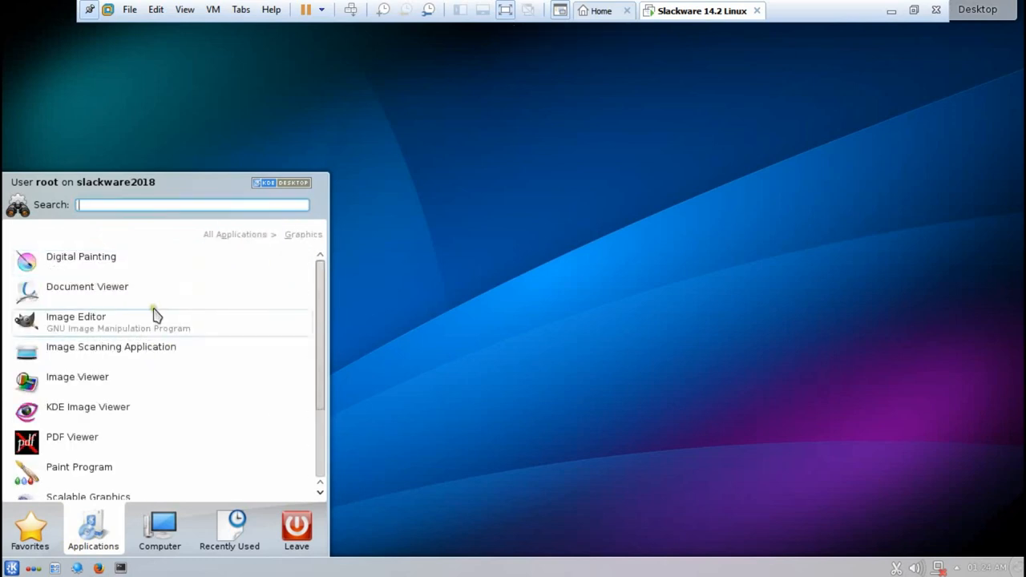
{"action": "scroll", "scroll_direction": "down", "scroll_amount": 3}
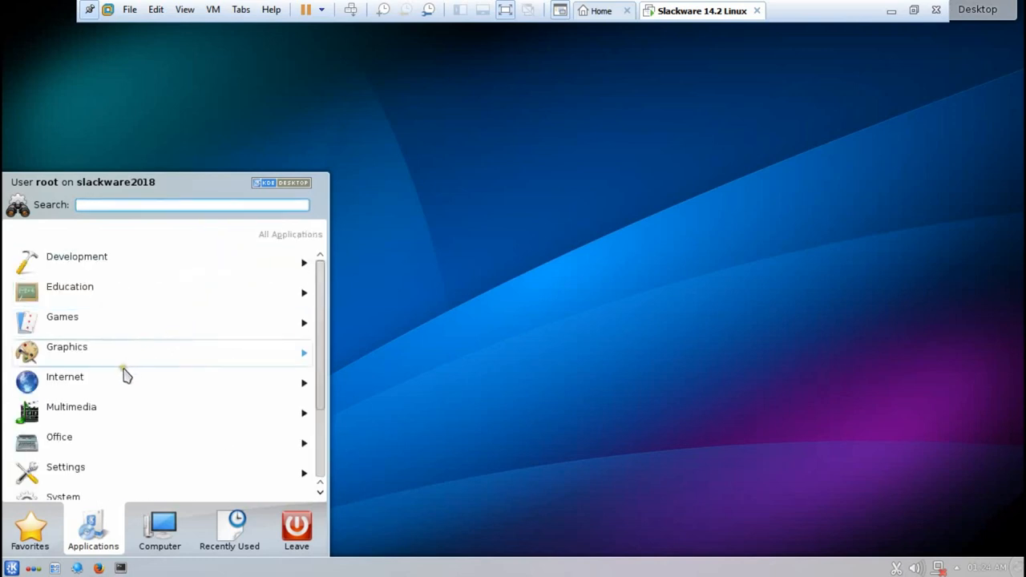
{"action": "left_click", "coordinate": [64, 377]}
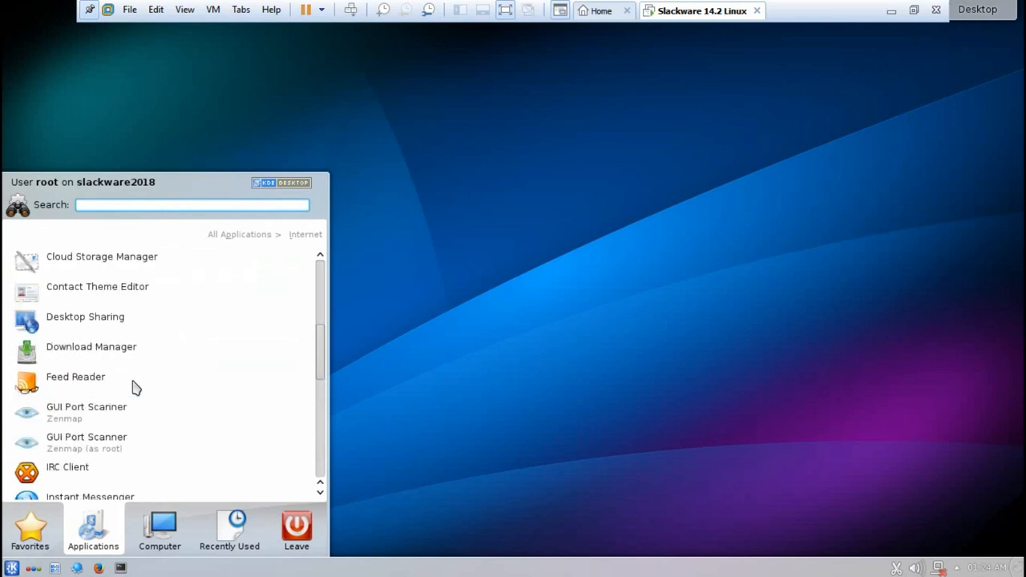
{"action": "scroll", "scroll_direction": "down", "scroll_amount": 3}
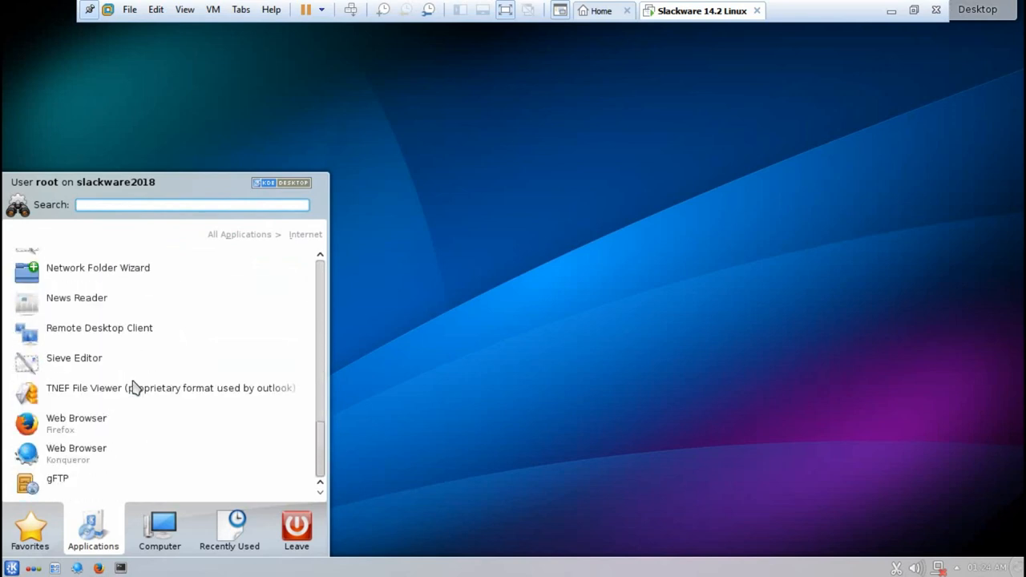
{"action": "mouse_move", "coordinate": [103, 423]}
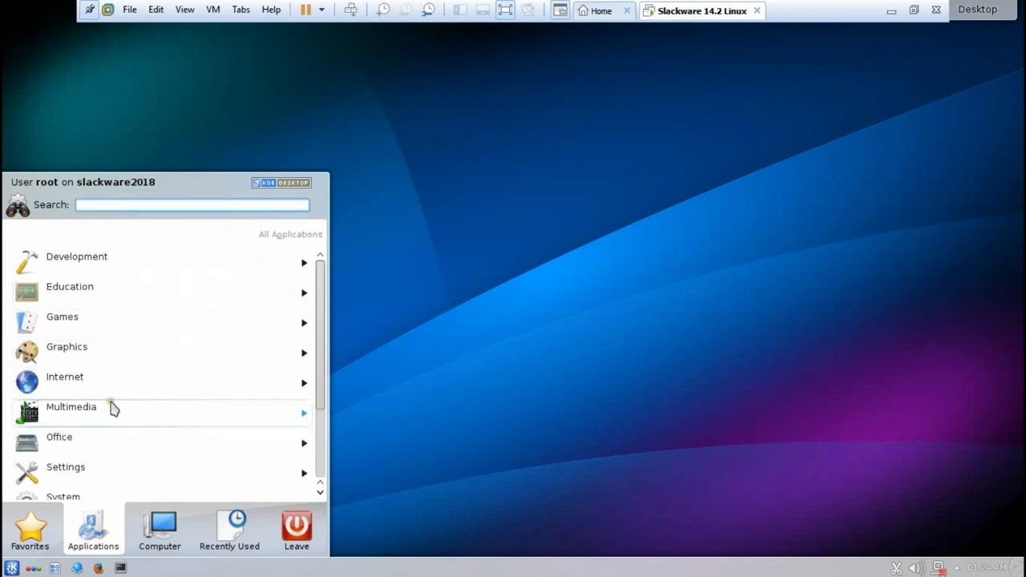
{"action": "left_click", "coordinate": [70, 407]}
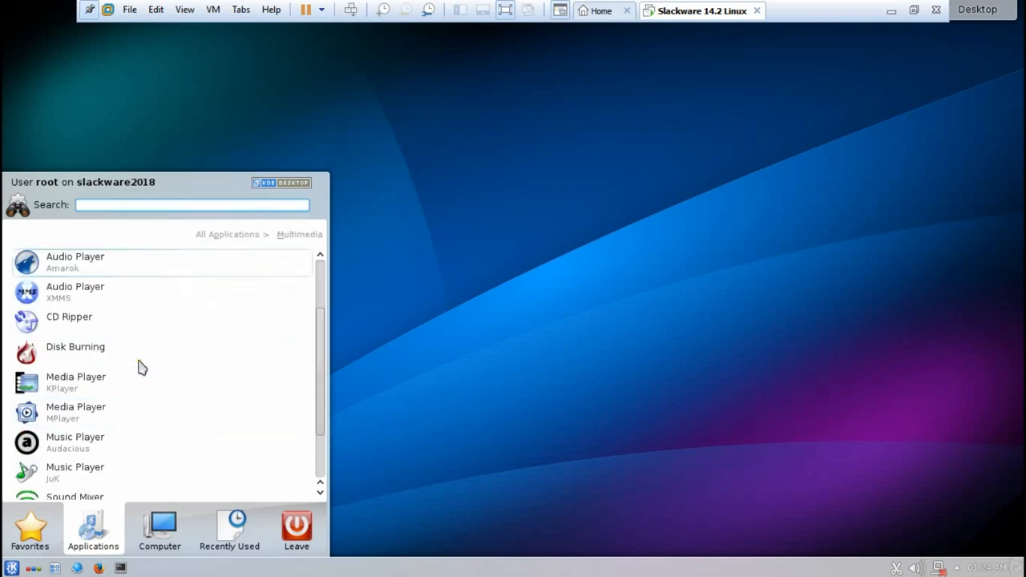
{"action": "scroll", "scroll_direction": "down", "scroll_amount": 3}
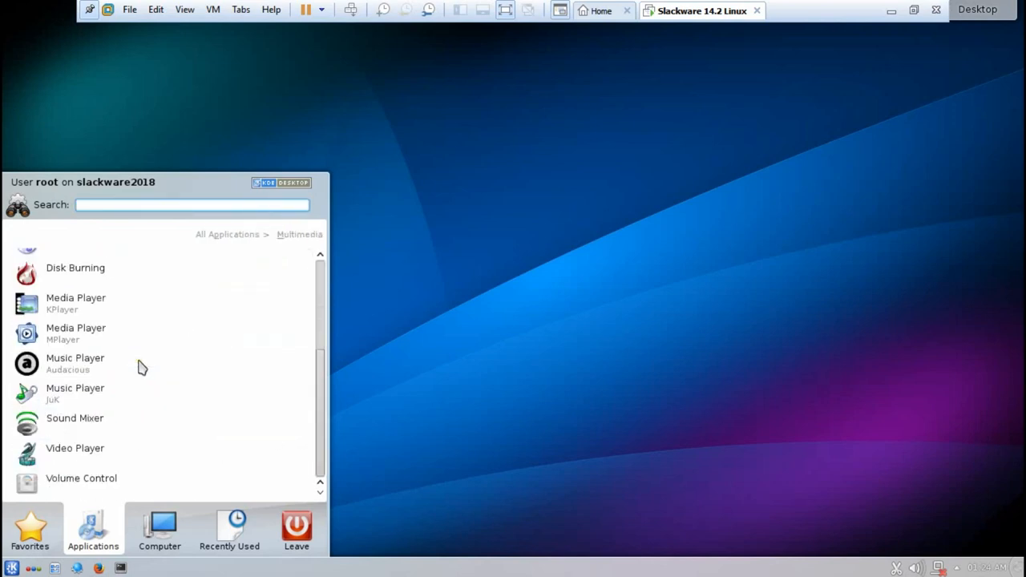
{"action": "left_click", "coordinate": [298, 234]}
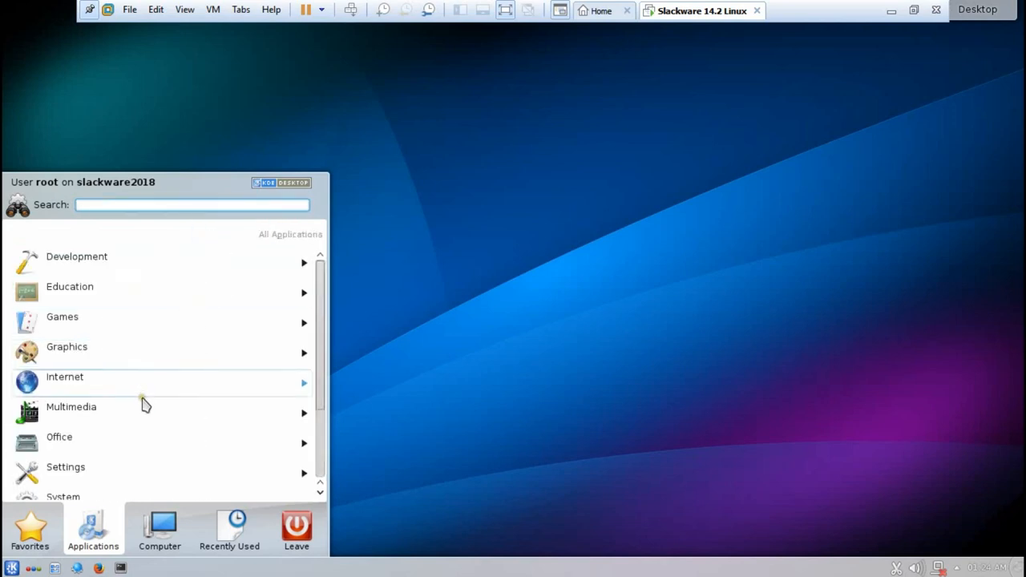
{"action": "left_click", "coordinate": [59, 436]}
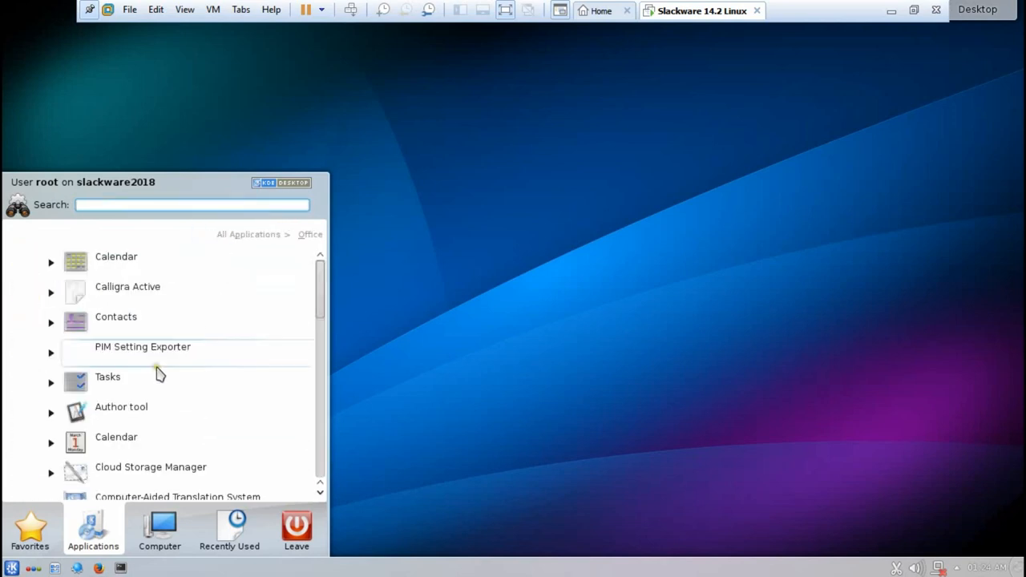
{"action": "scroll", "scroll_direction": "down", "scroll_amount": 3}
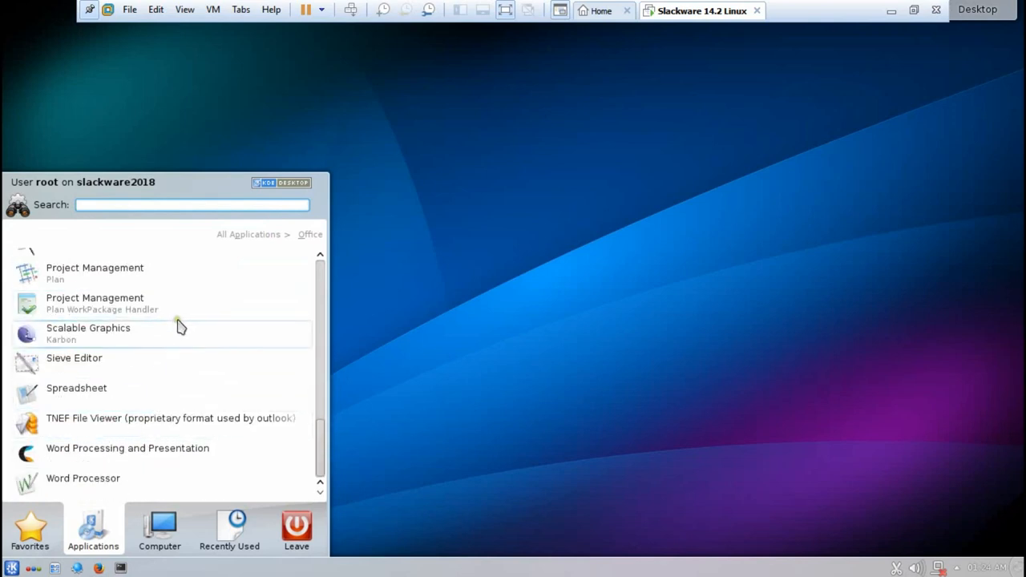
{"action": "scroll", "scroll_direction": "up", "scroll_amount": 3}
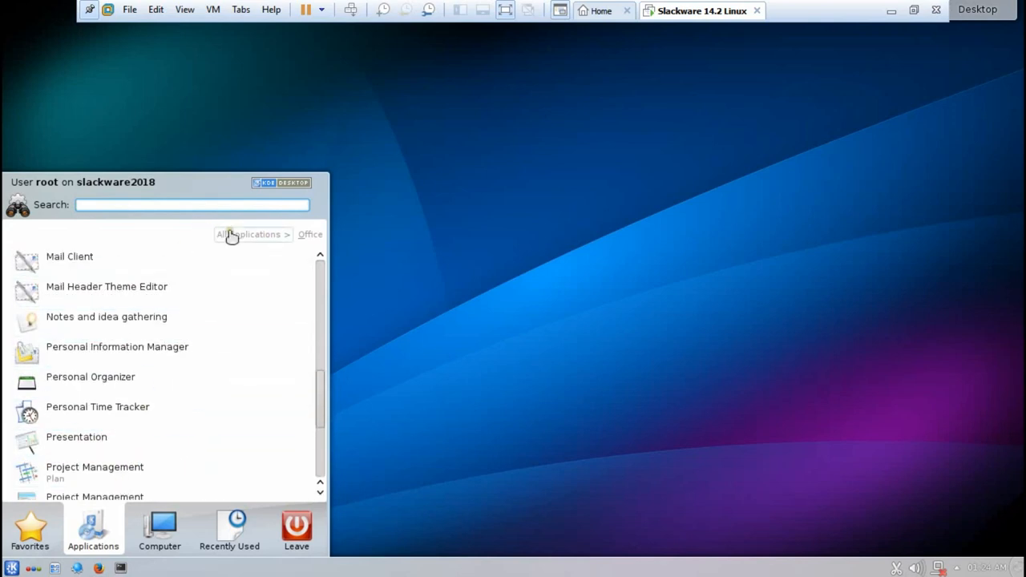
{"action": "left_click", "coordinate": [253, 235]}
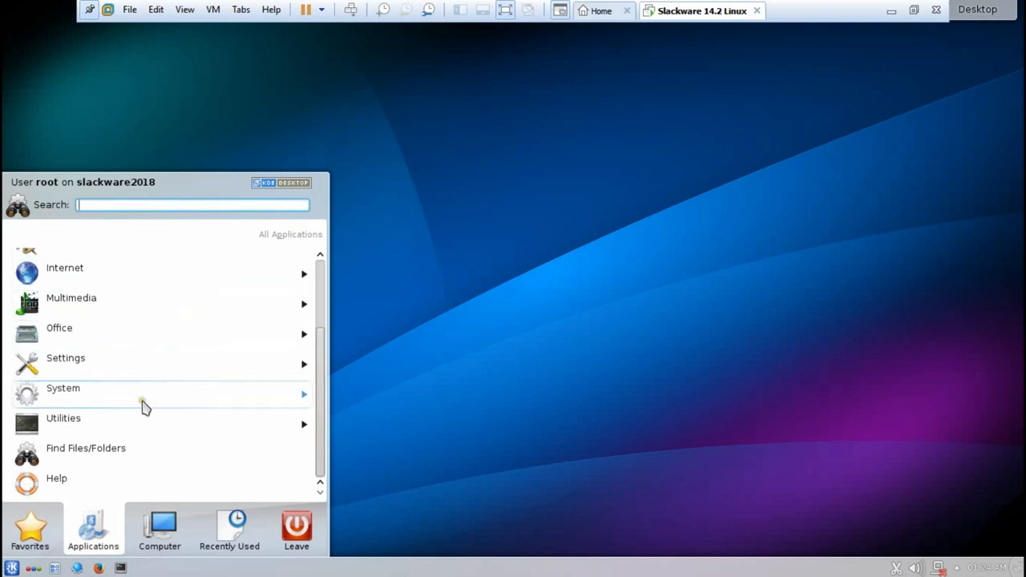
{"action": "left_click", "coordinate": [64, 417]}
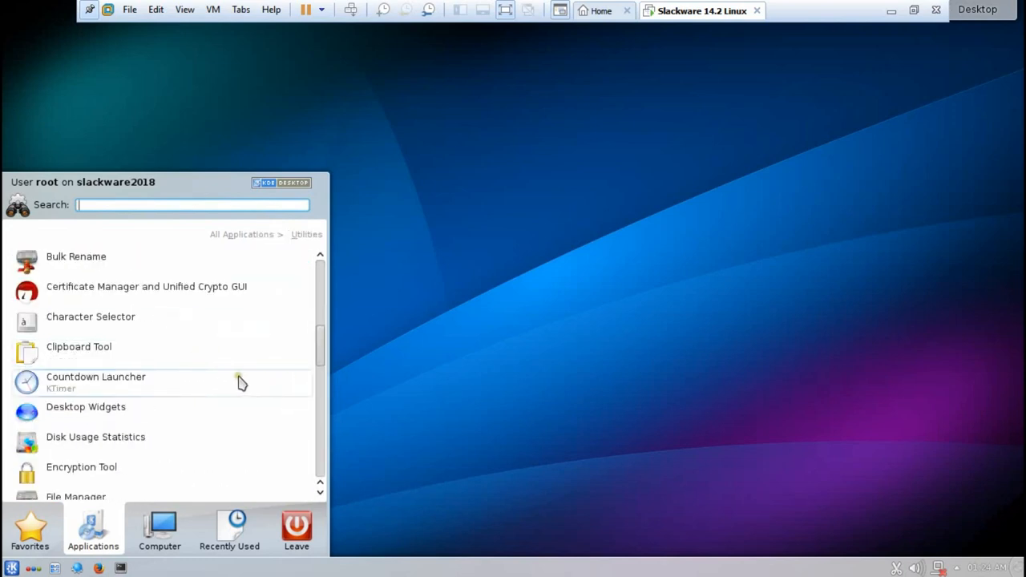
{"action": "scroll", "scroll_direction": "down", "scroll_amount": 3}
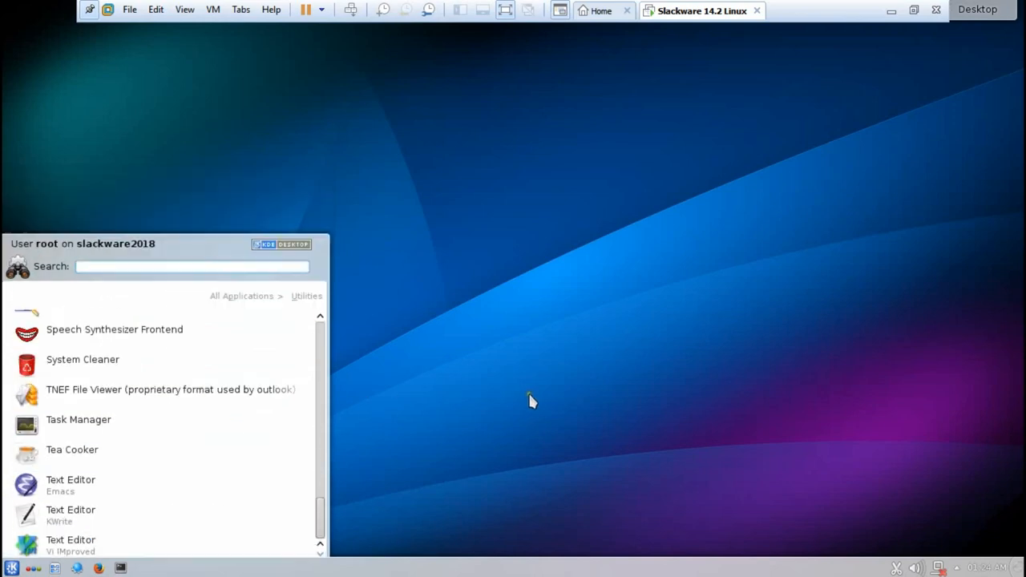